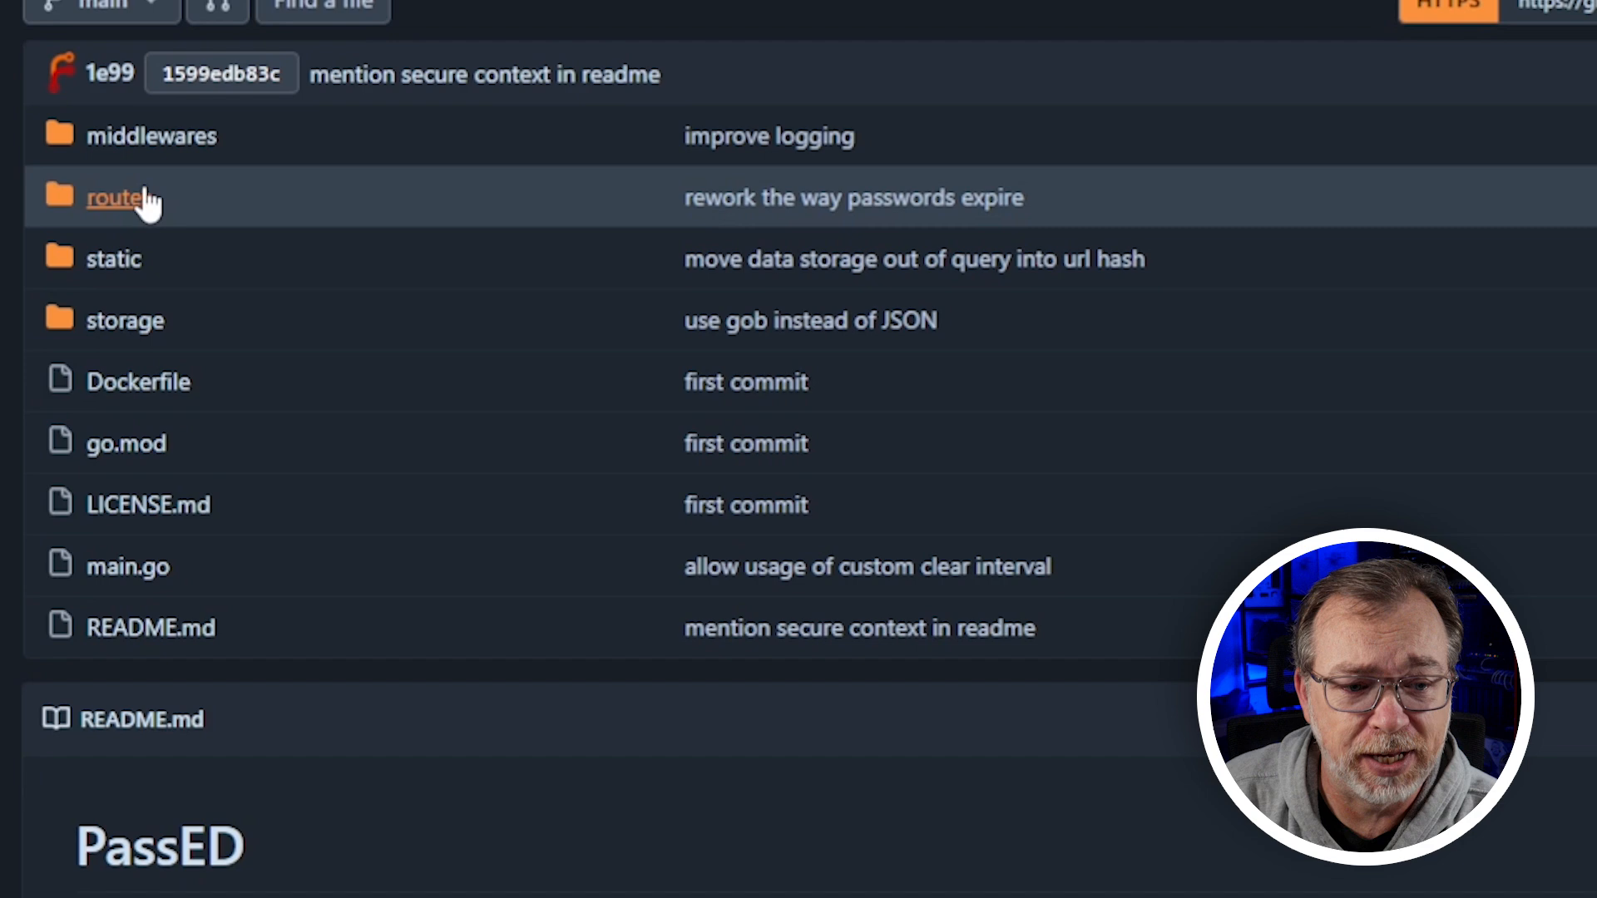
{"action": "mouse_move", "coordinate": [140, 383]}
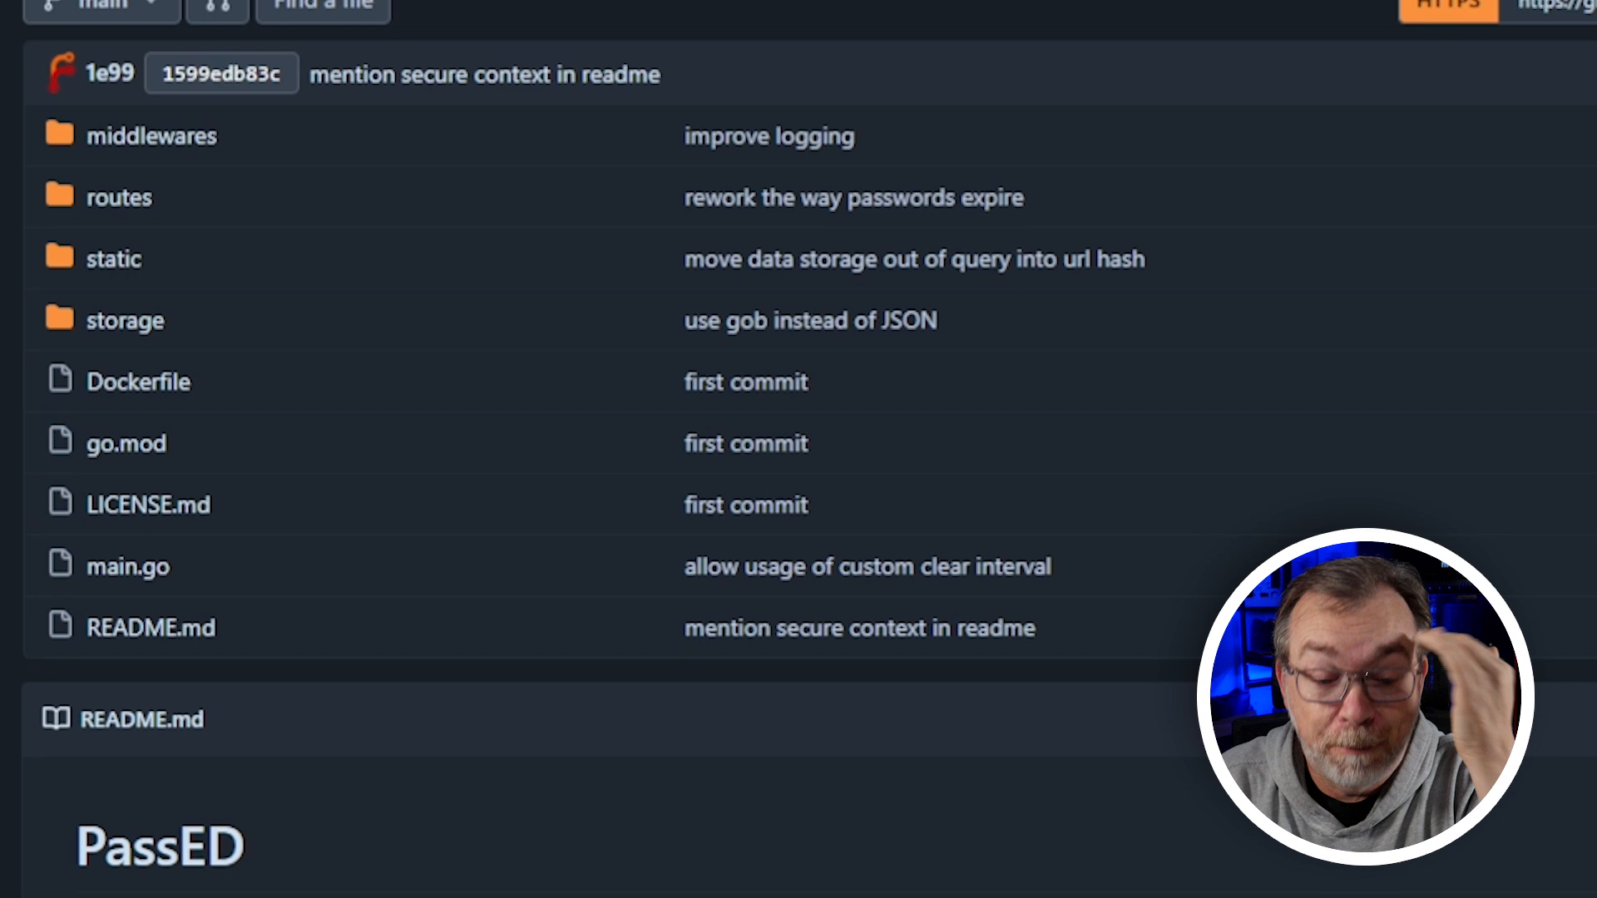
Scroll the repository page down to the README's introduction and How it works sections.
{"action": "scroll", "scroll_direction": "down", "scroll_amount": 3}
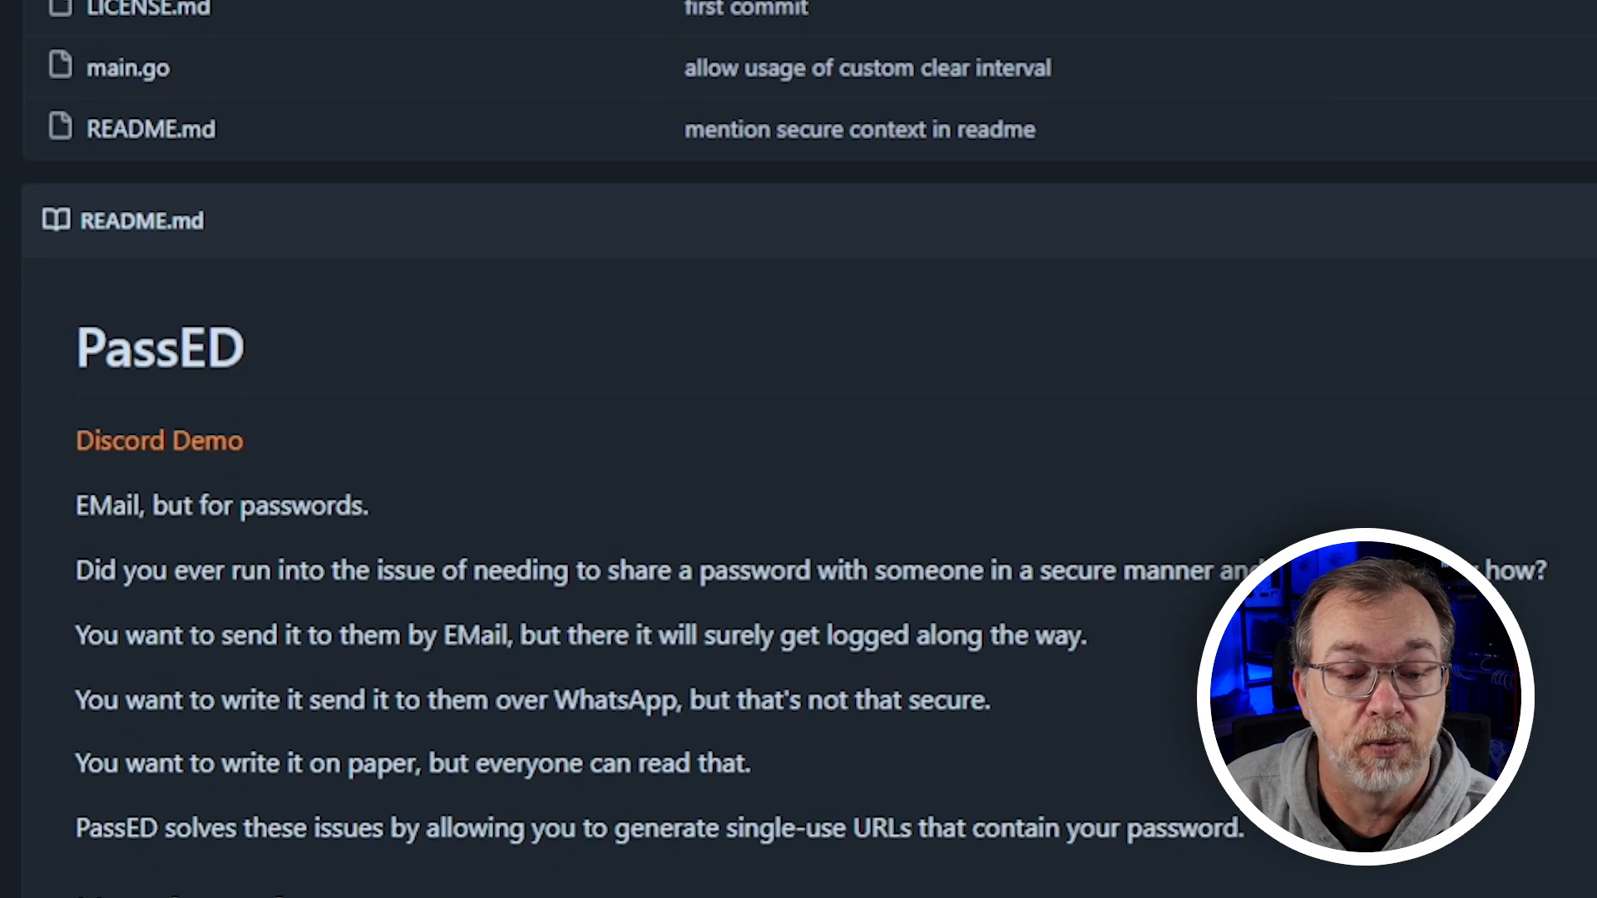
{"action": "scroll", "scroll_direction": "down", "scroll_amount": 3}
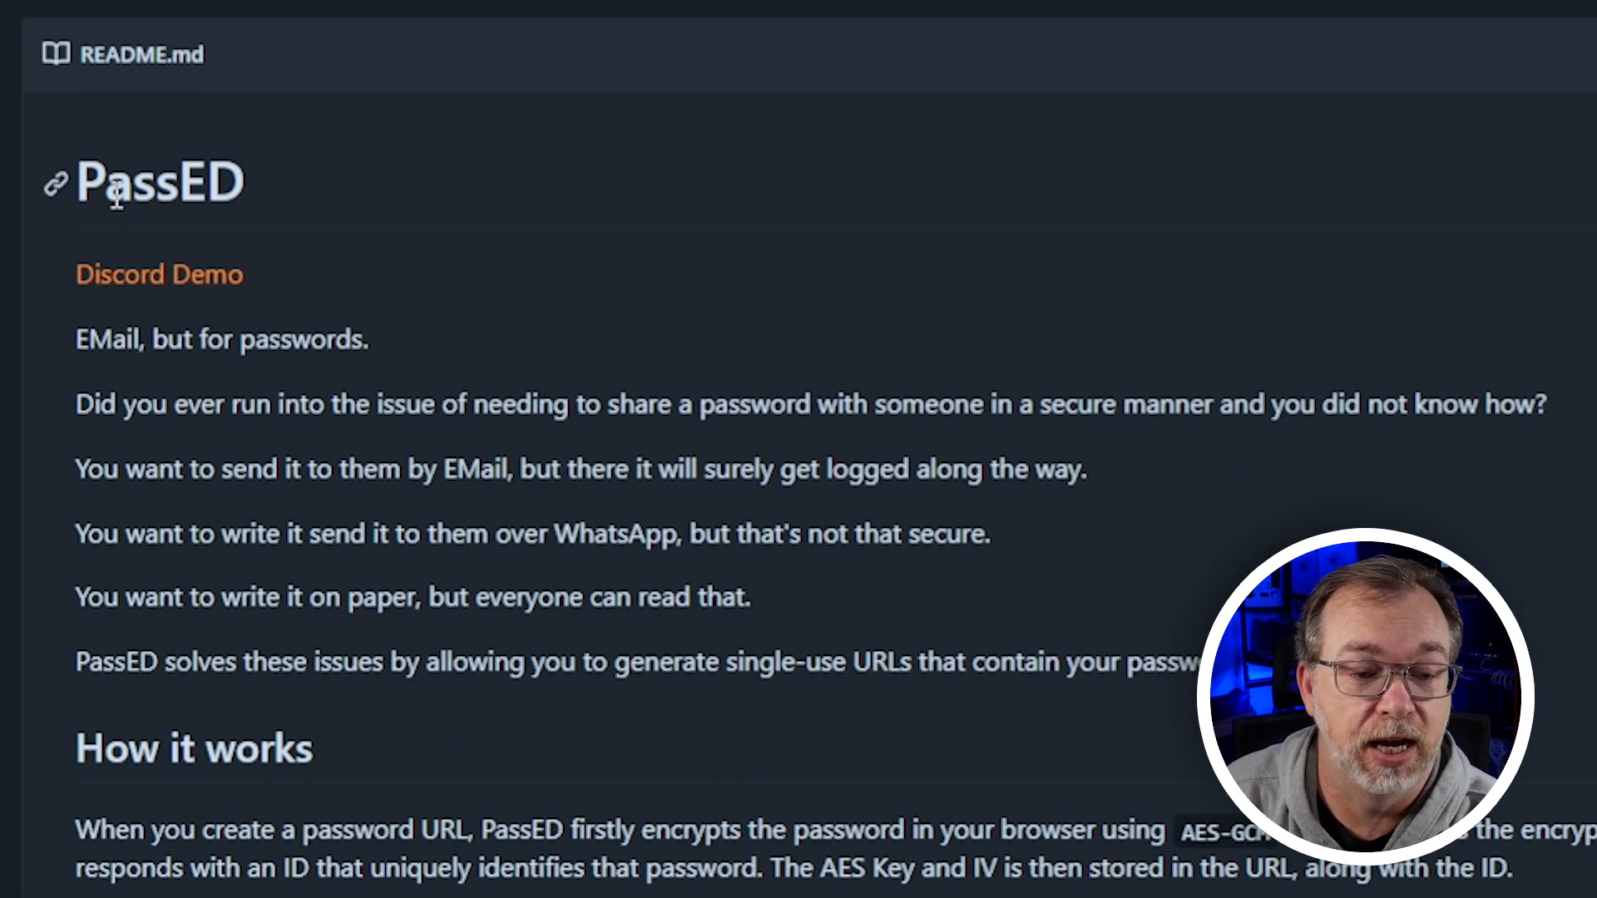
{"action": "mouse_move", "coordinate": [208, 275]}
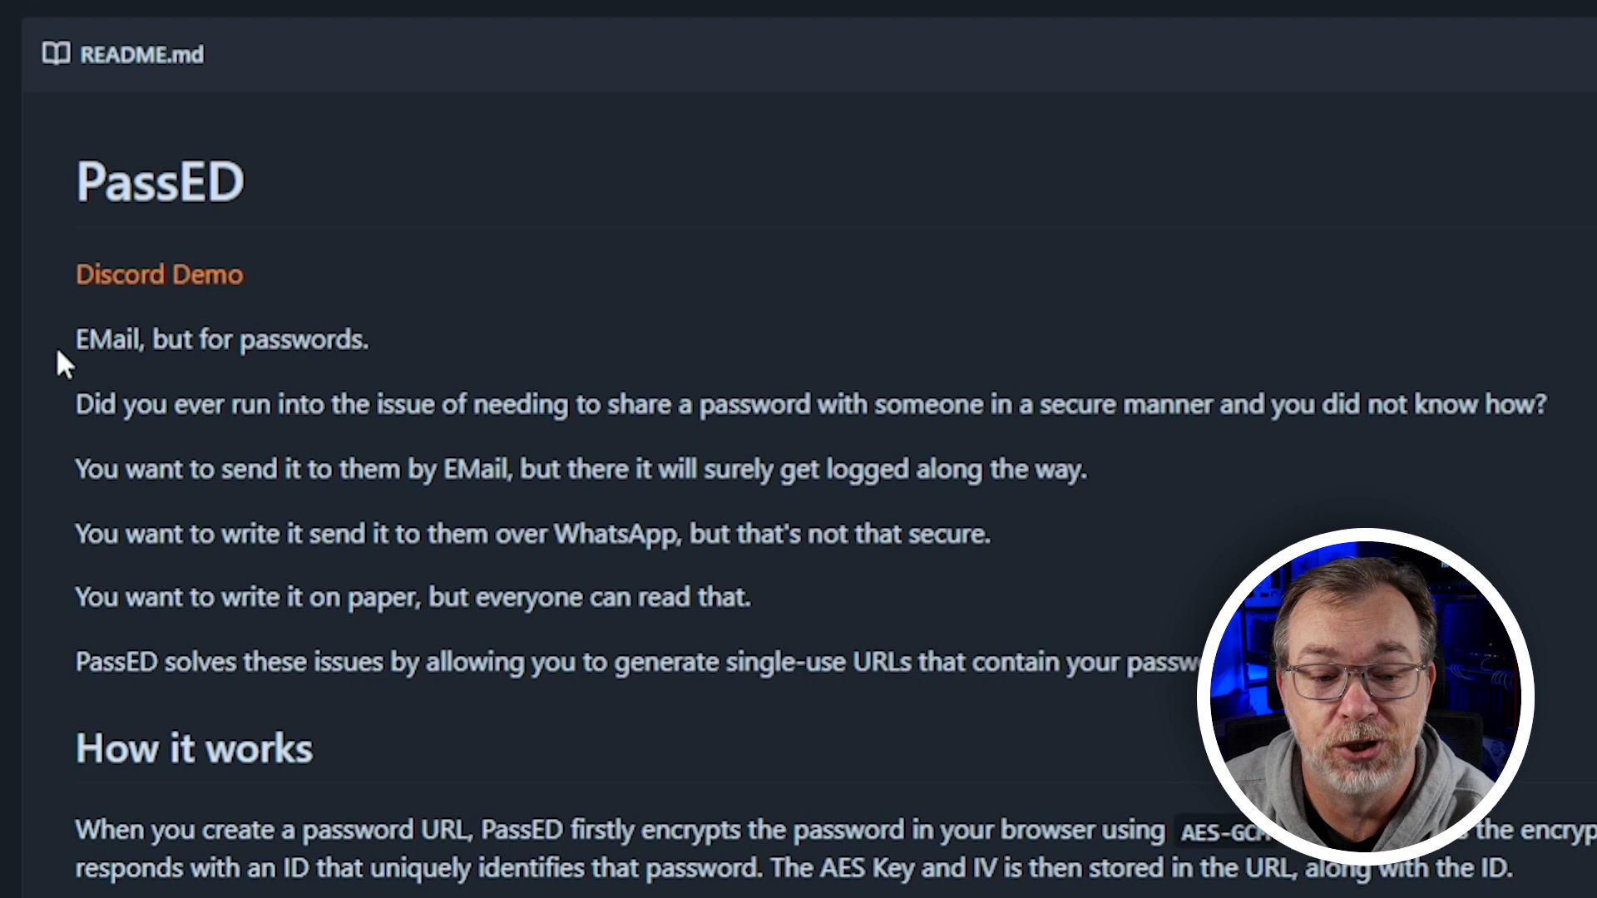
{"action": "mouse_move", "coordinate": [57, 411]}
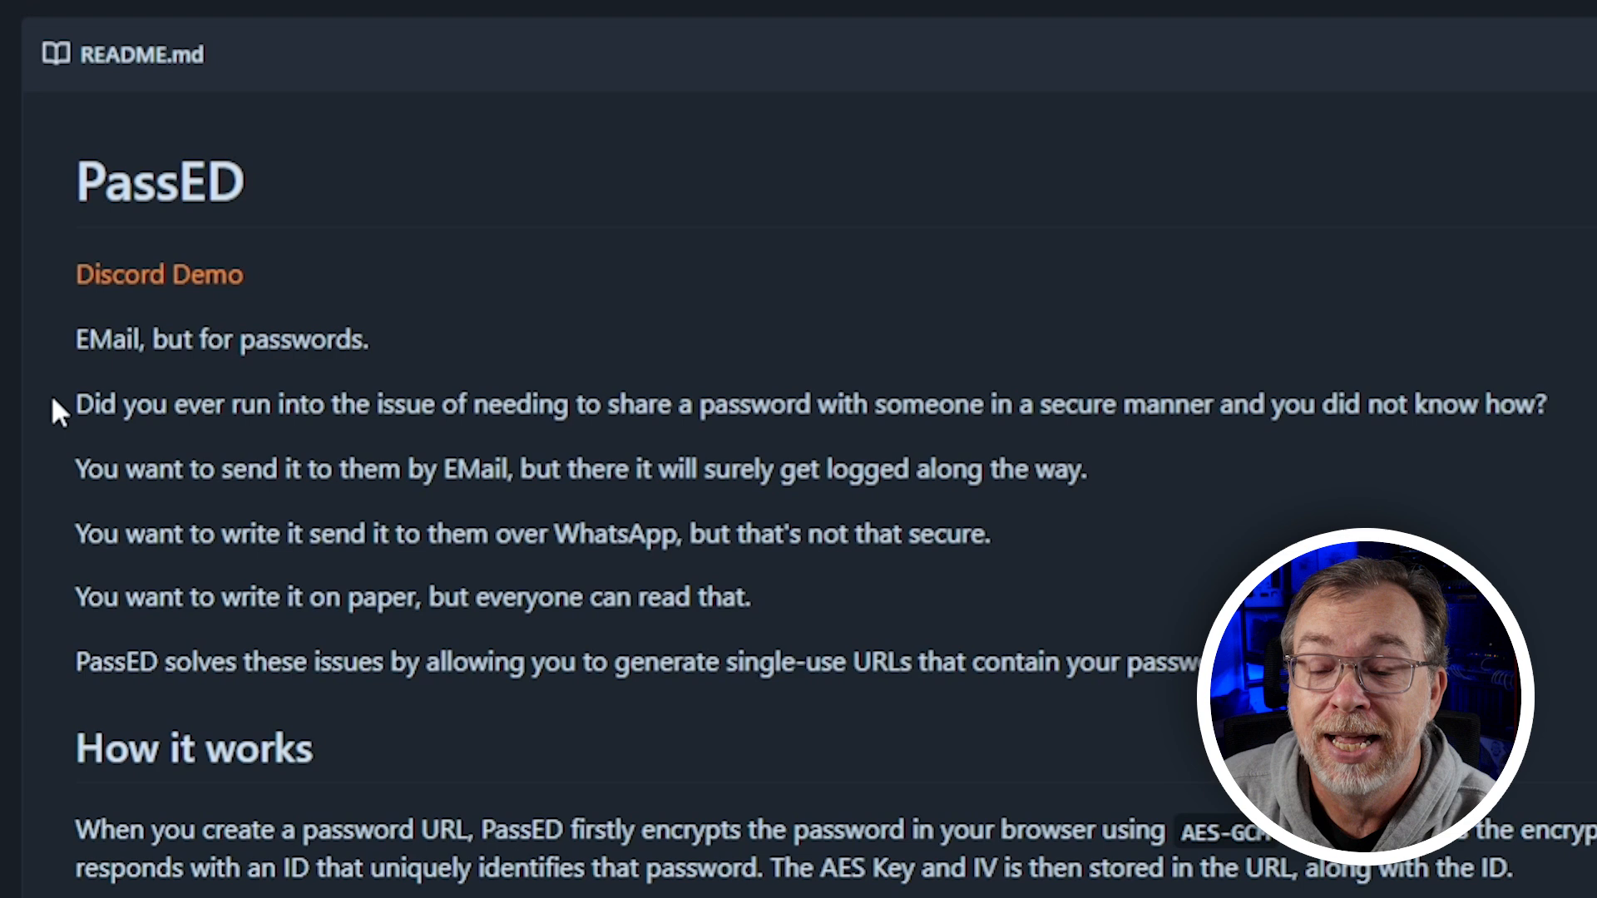
{"action": "mouse_move", "coordinate": [66, 471]}
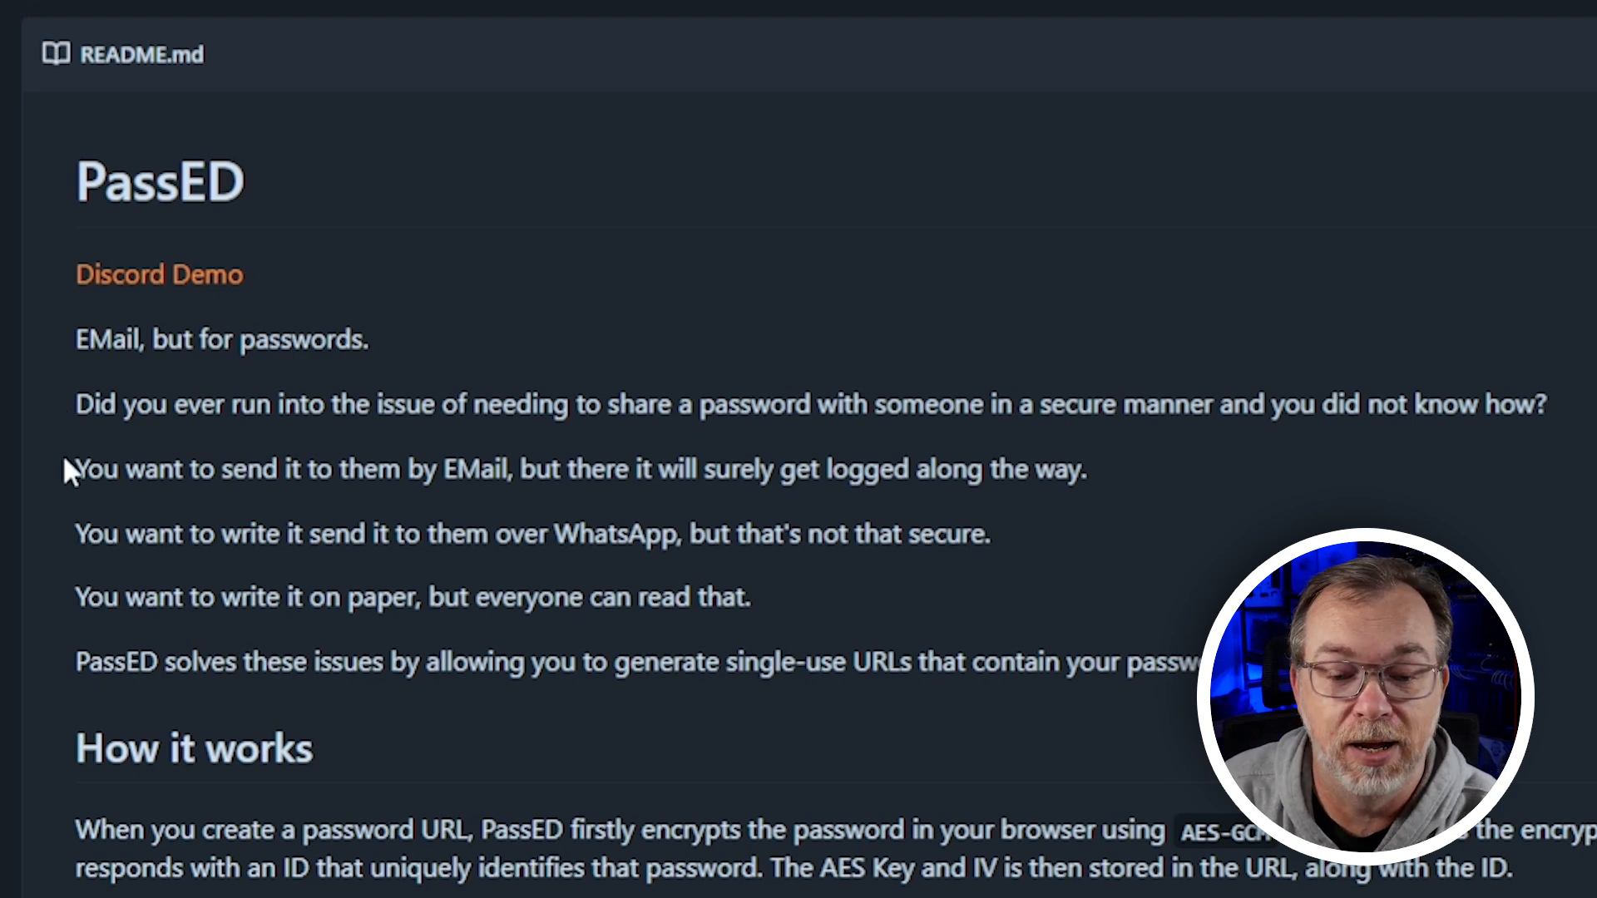
{"action": "mouse_move", "coordinate": [82, 684]}
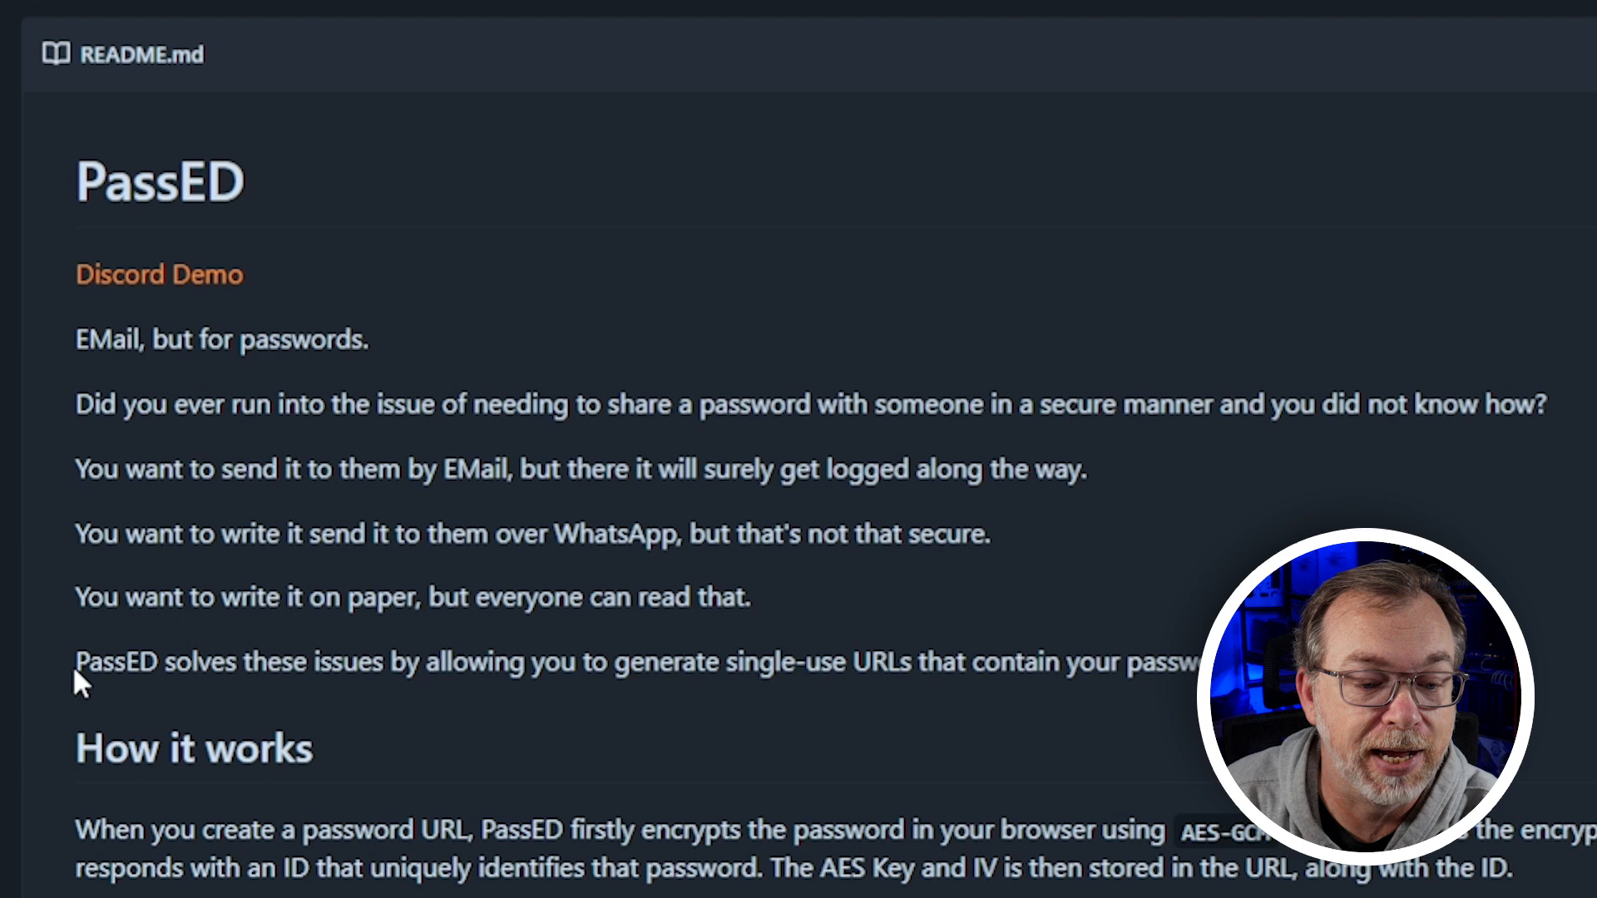
{"action": "mouse_move", "coordinate": [15, 580]}
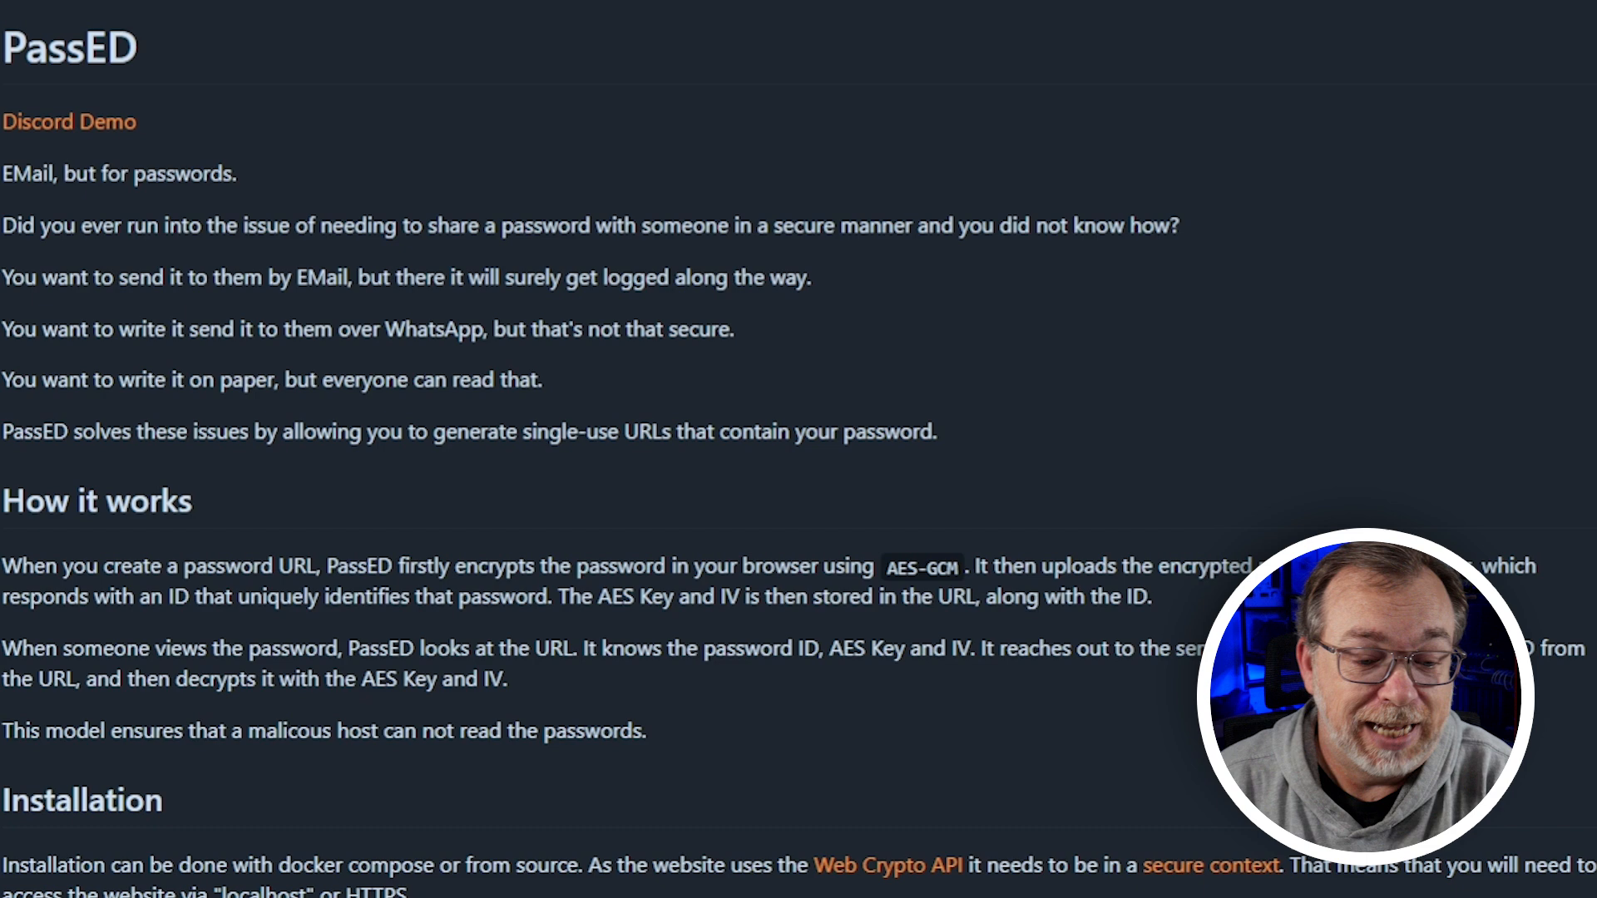
Scroll further down the README to its Installation and Docker Compose example.
{"action": "scroll", "scroll_direction": "down", "scroll_amount": 3}
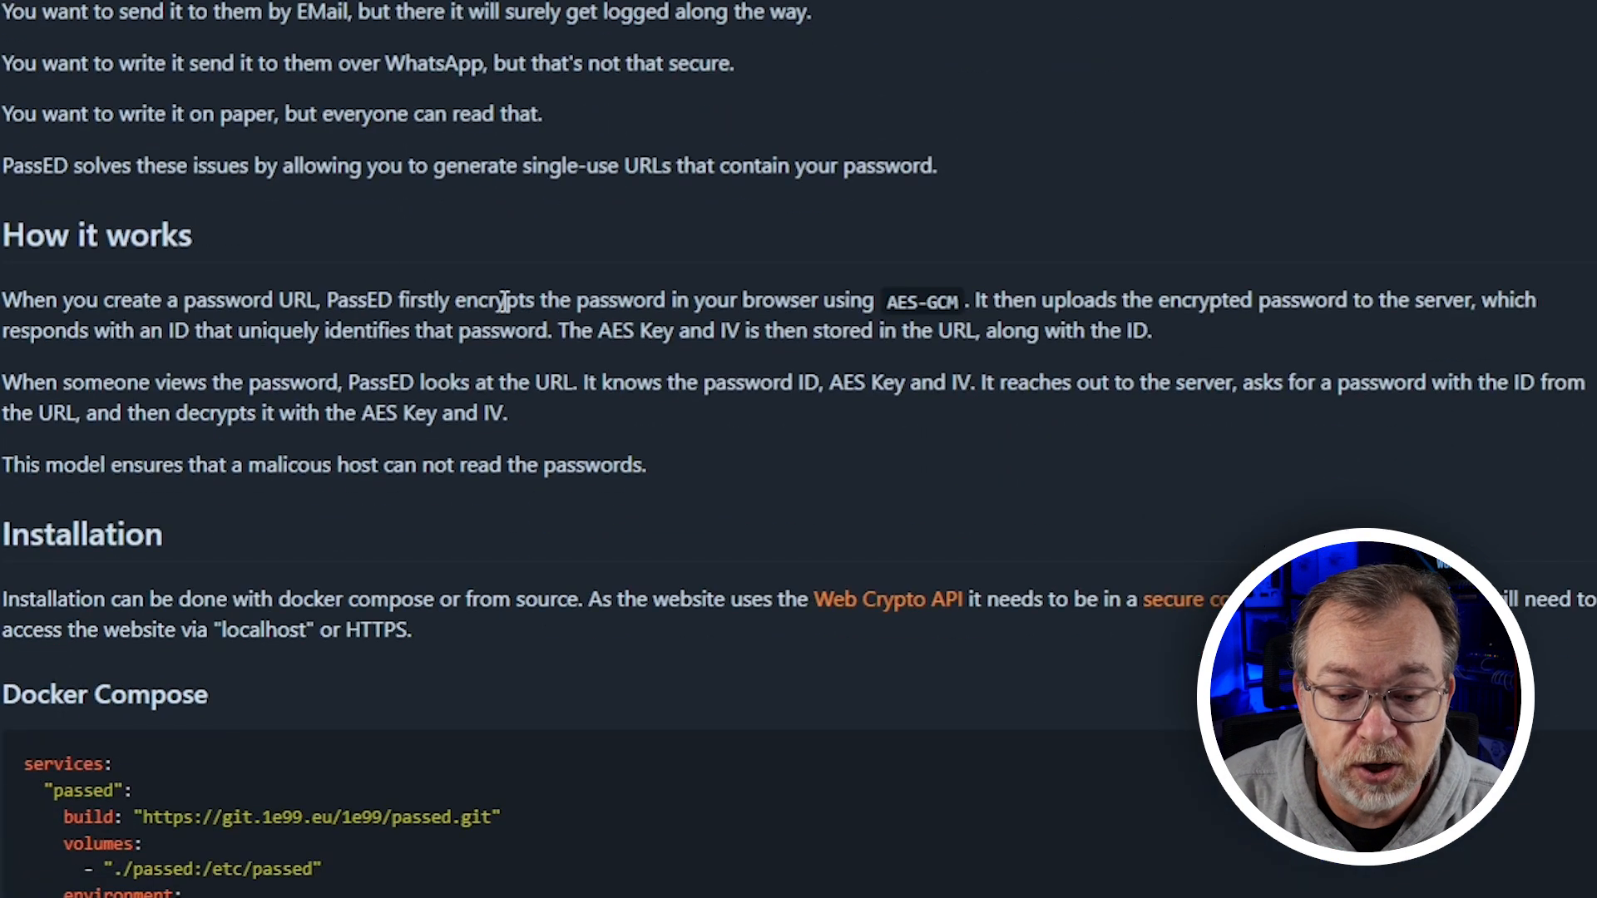
{"action": "mouse_move", "coordinate": [580, 318]}
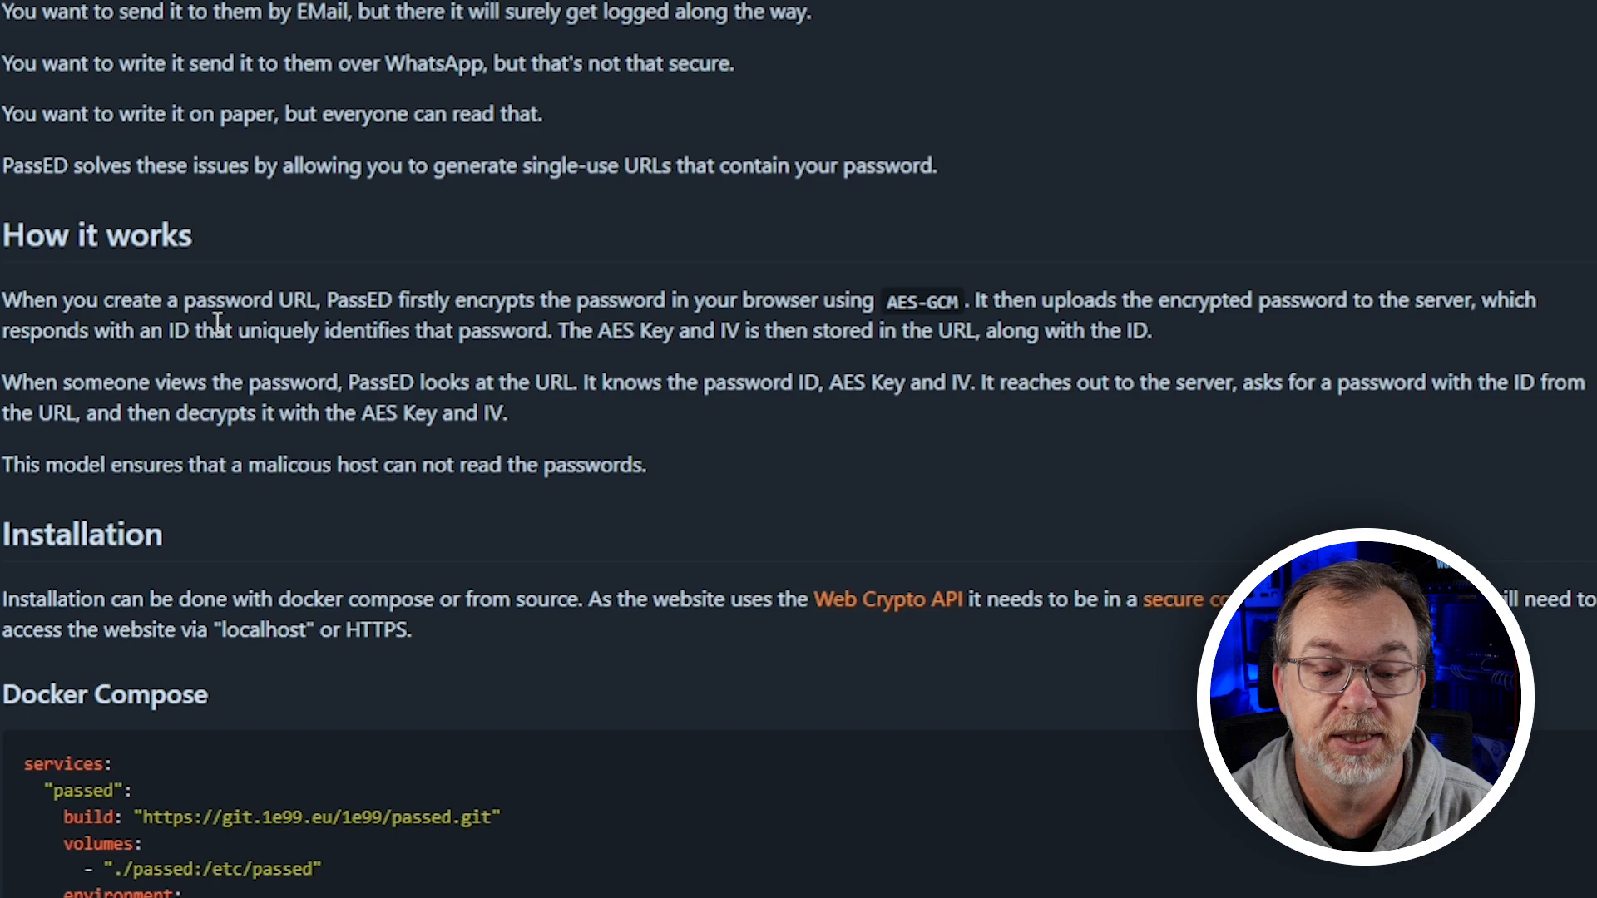
{"action": "scroll", "scroll_direction": "down", "scroll_amount": 3}
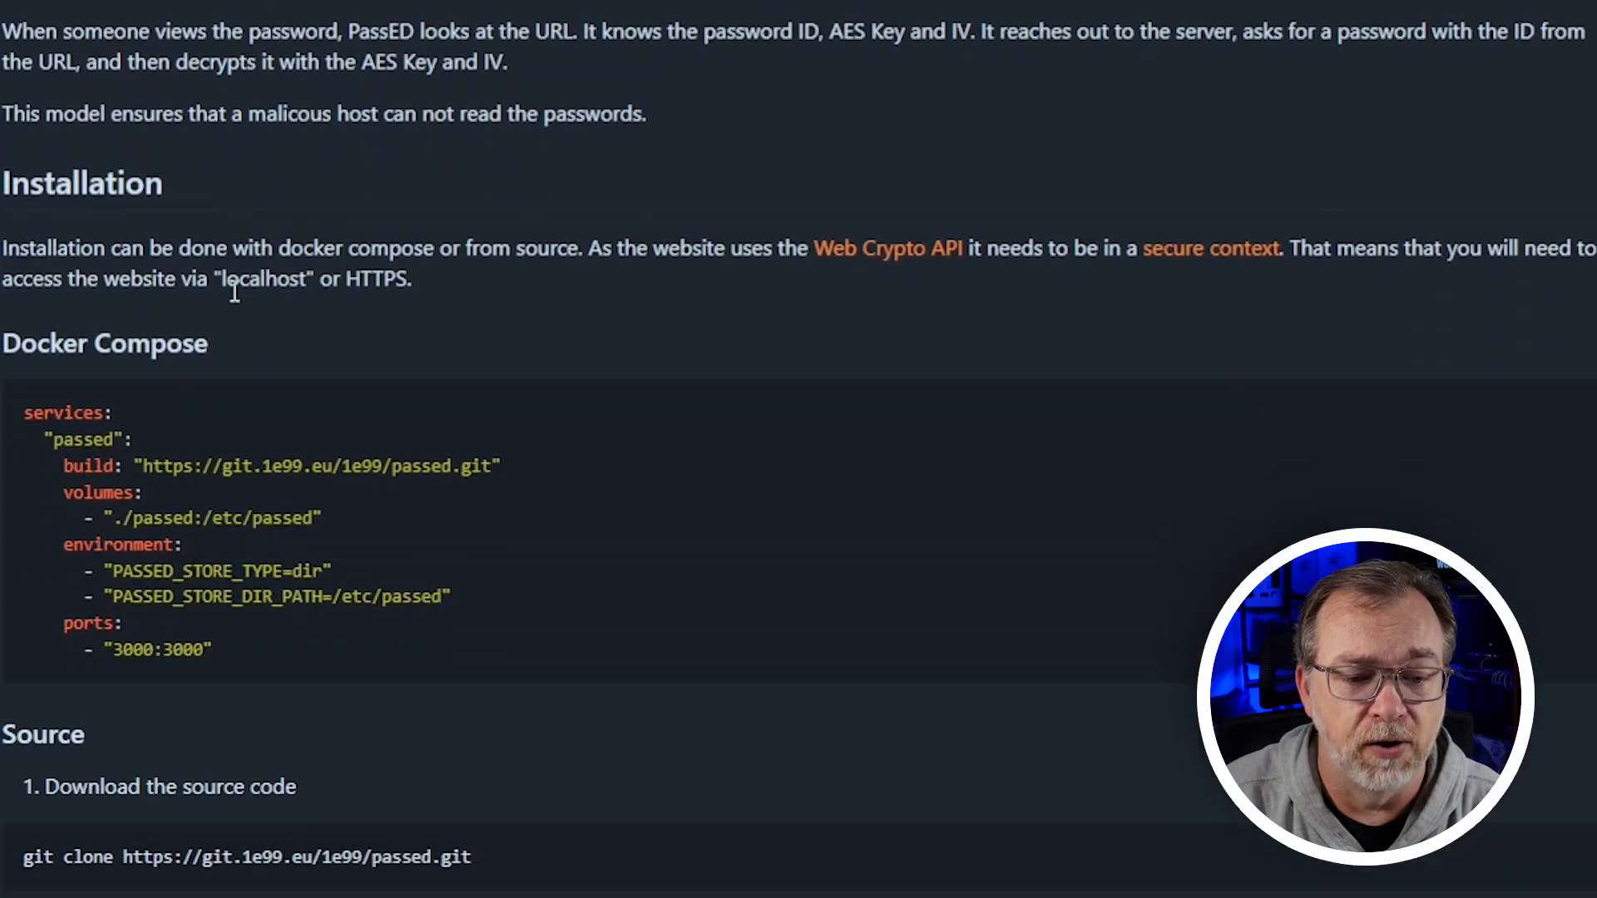
{"action": "scroll", "scroll_direction": "down", "scroll_amount": 3}
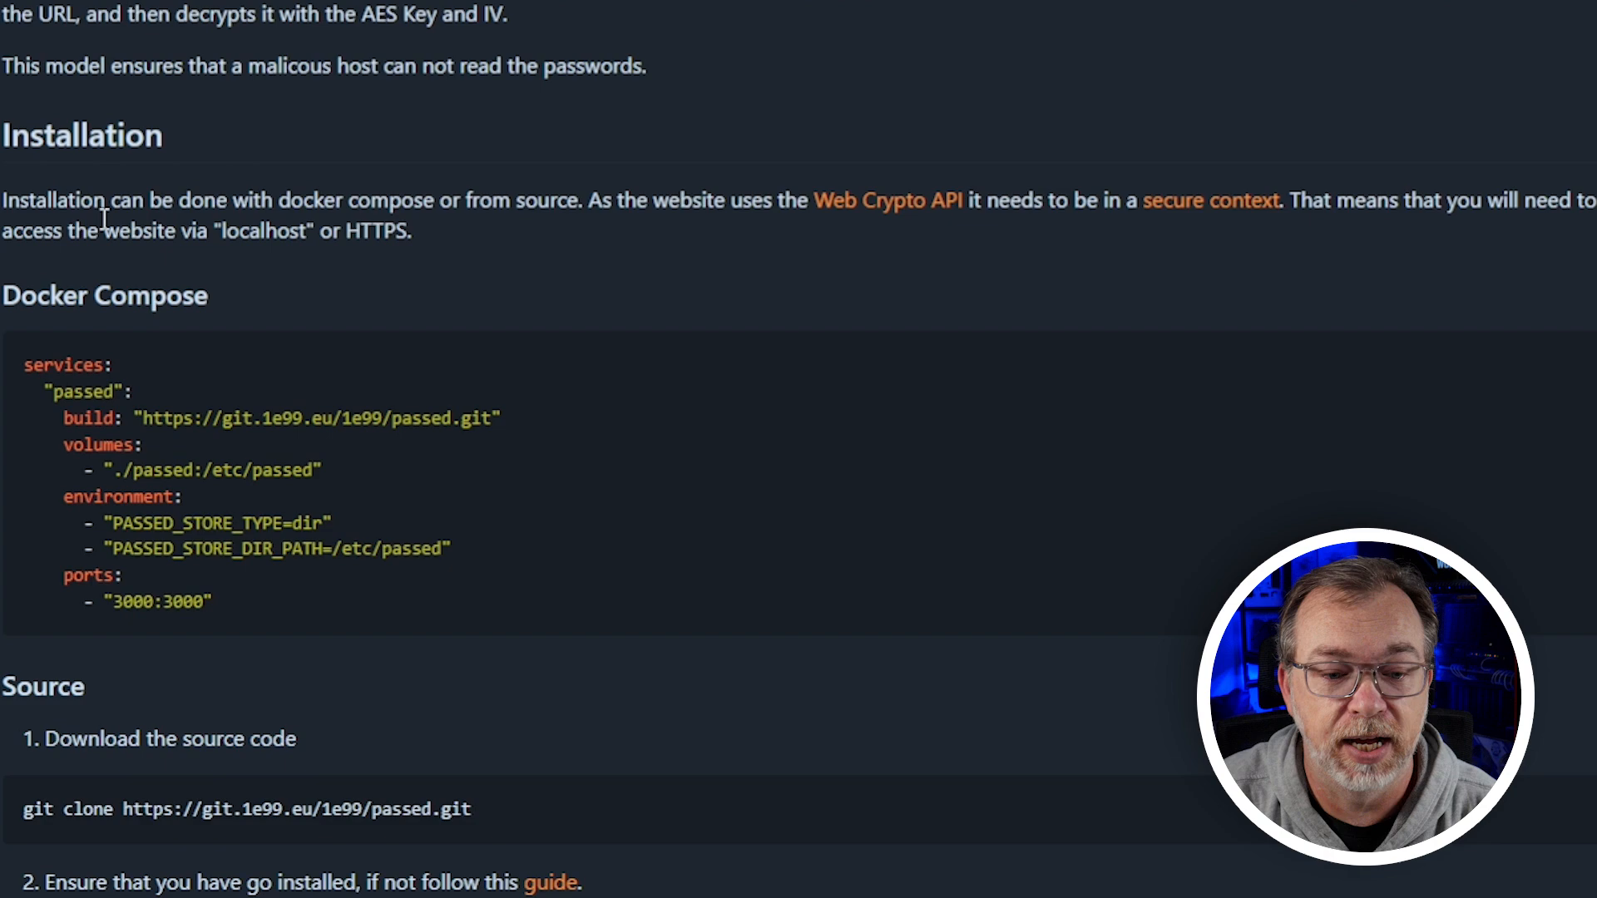
{"action": "mouse_move", "coordinate": [492, 207]}
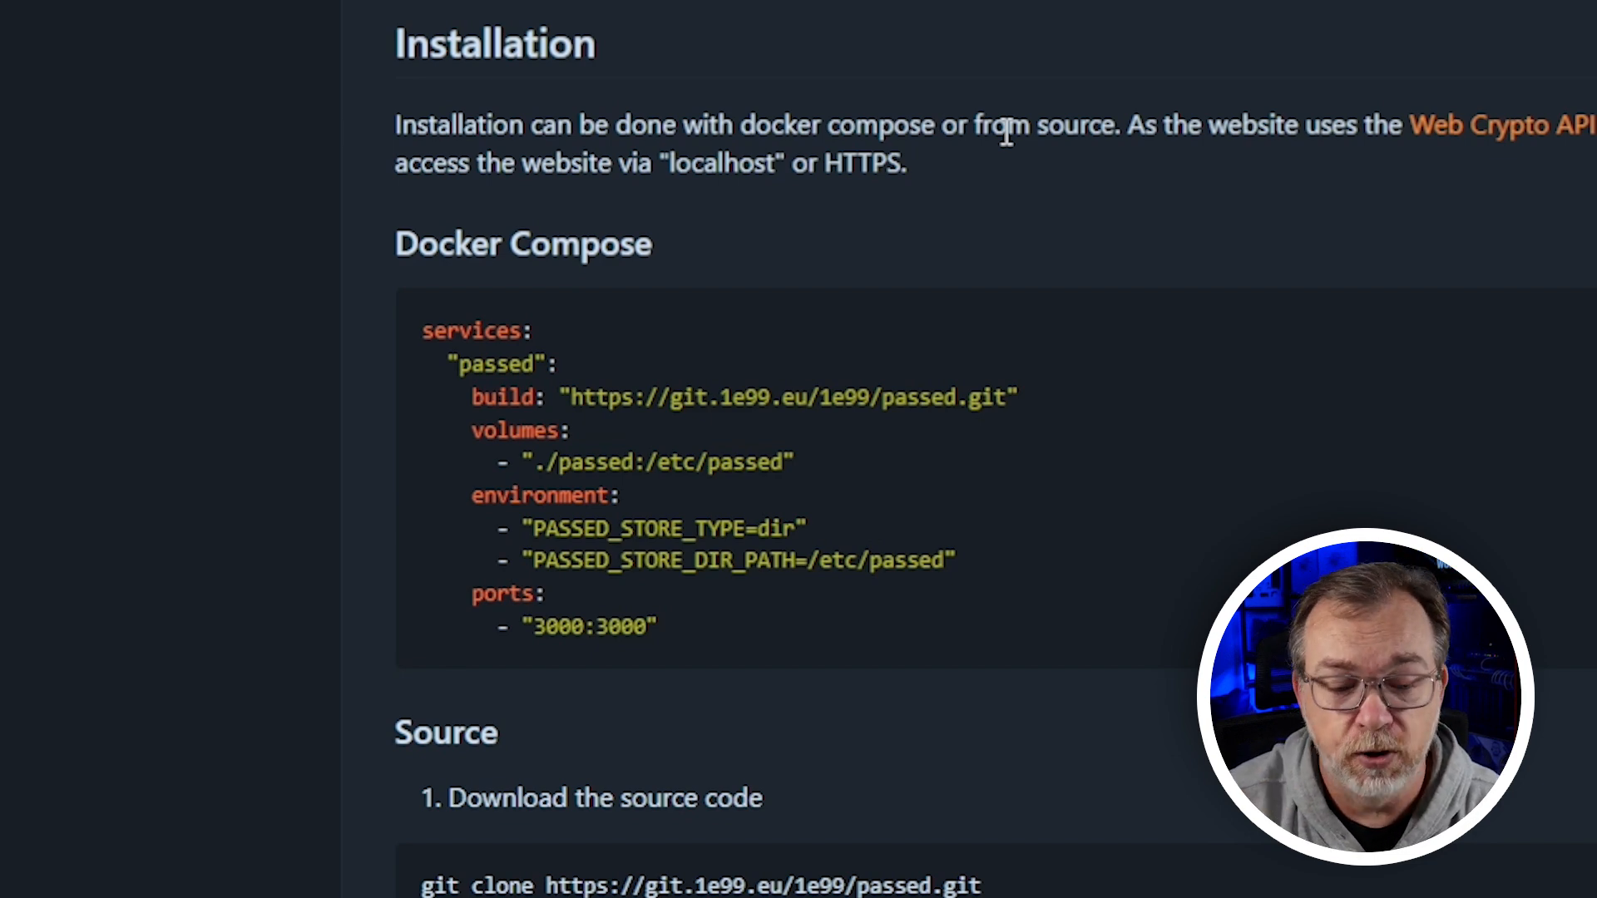
Scroll through the README's Installation section and select text in the browser address area.
{"action": "scroll", "scroll_direction": "down", "scroll_amount": 3}
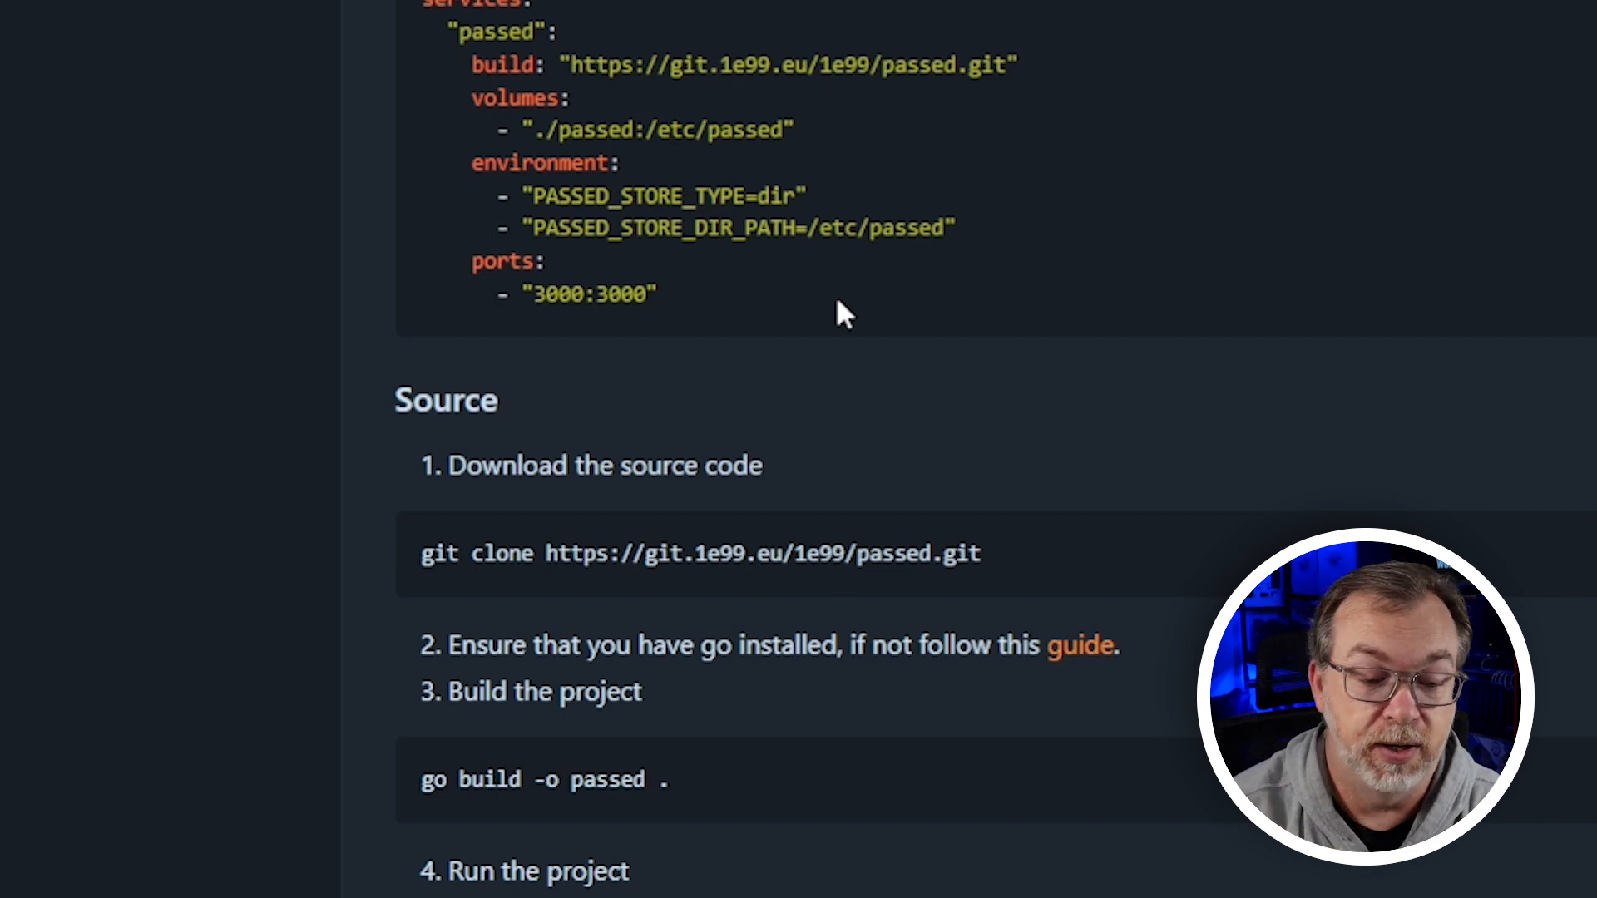
{"action": "scroll", "scroll_direction": "down", "scroll_amount": 3}
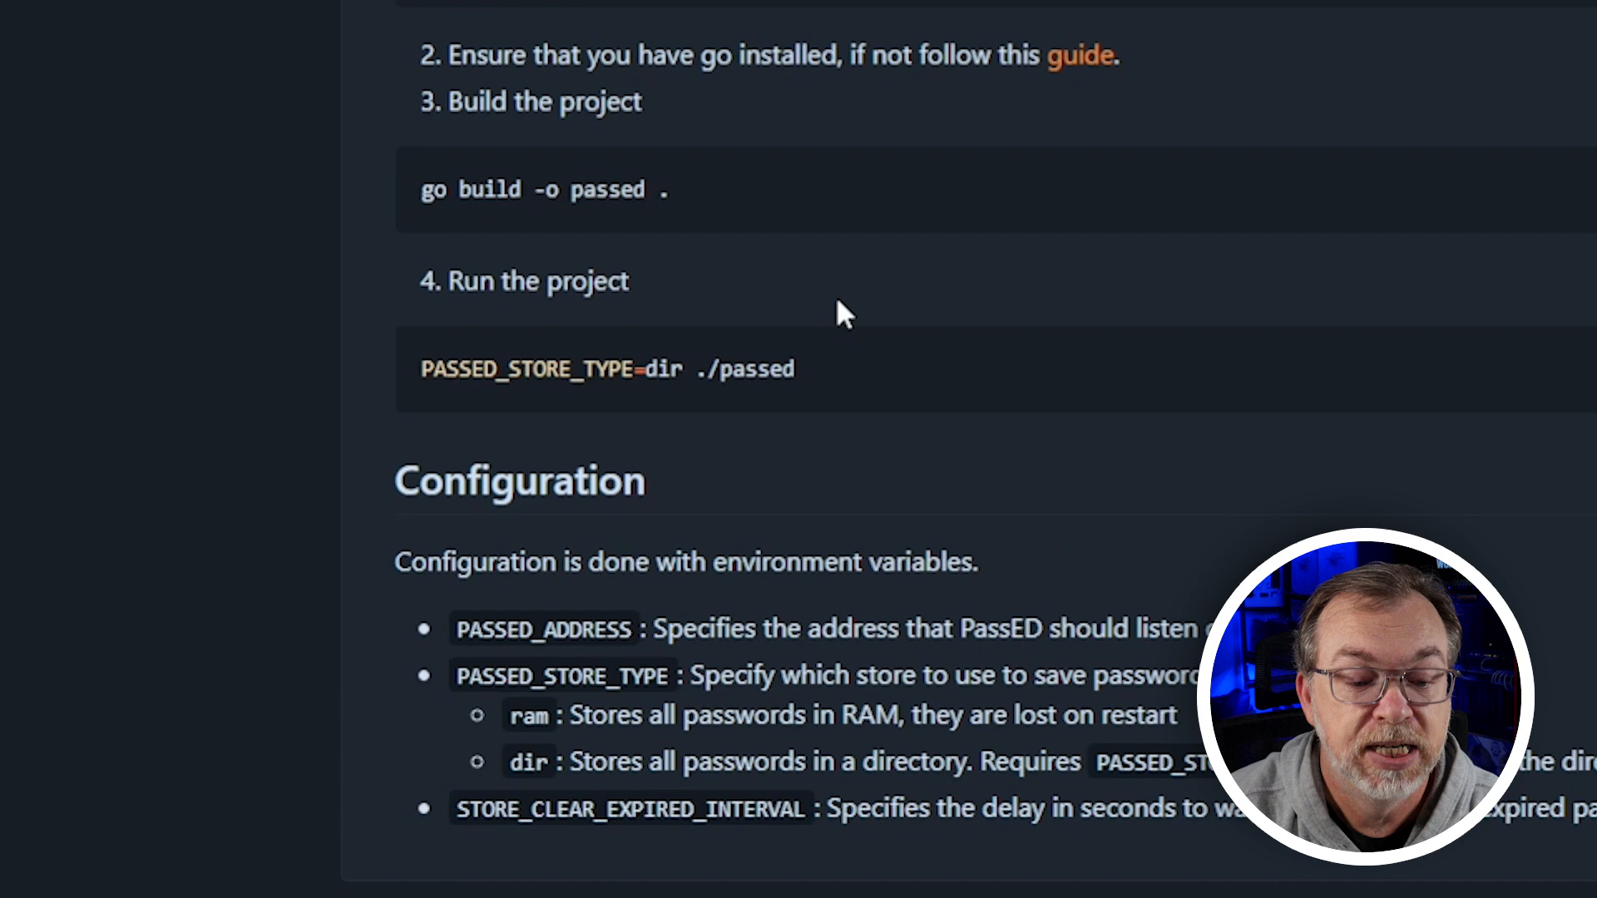
{"action": "scroll", "scroll_direction": "down", "scroll_amount": 3}
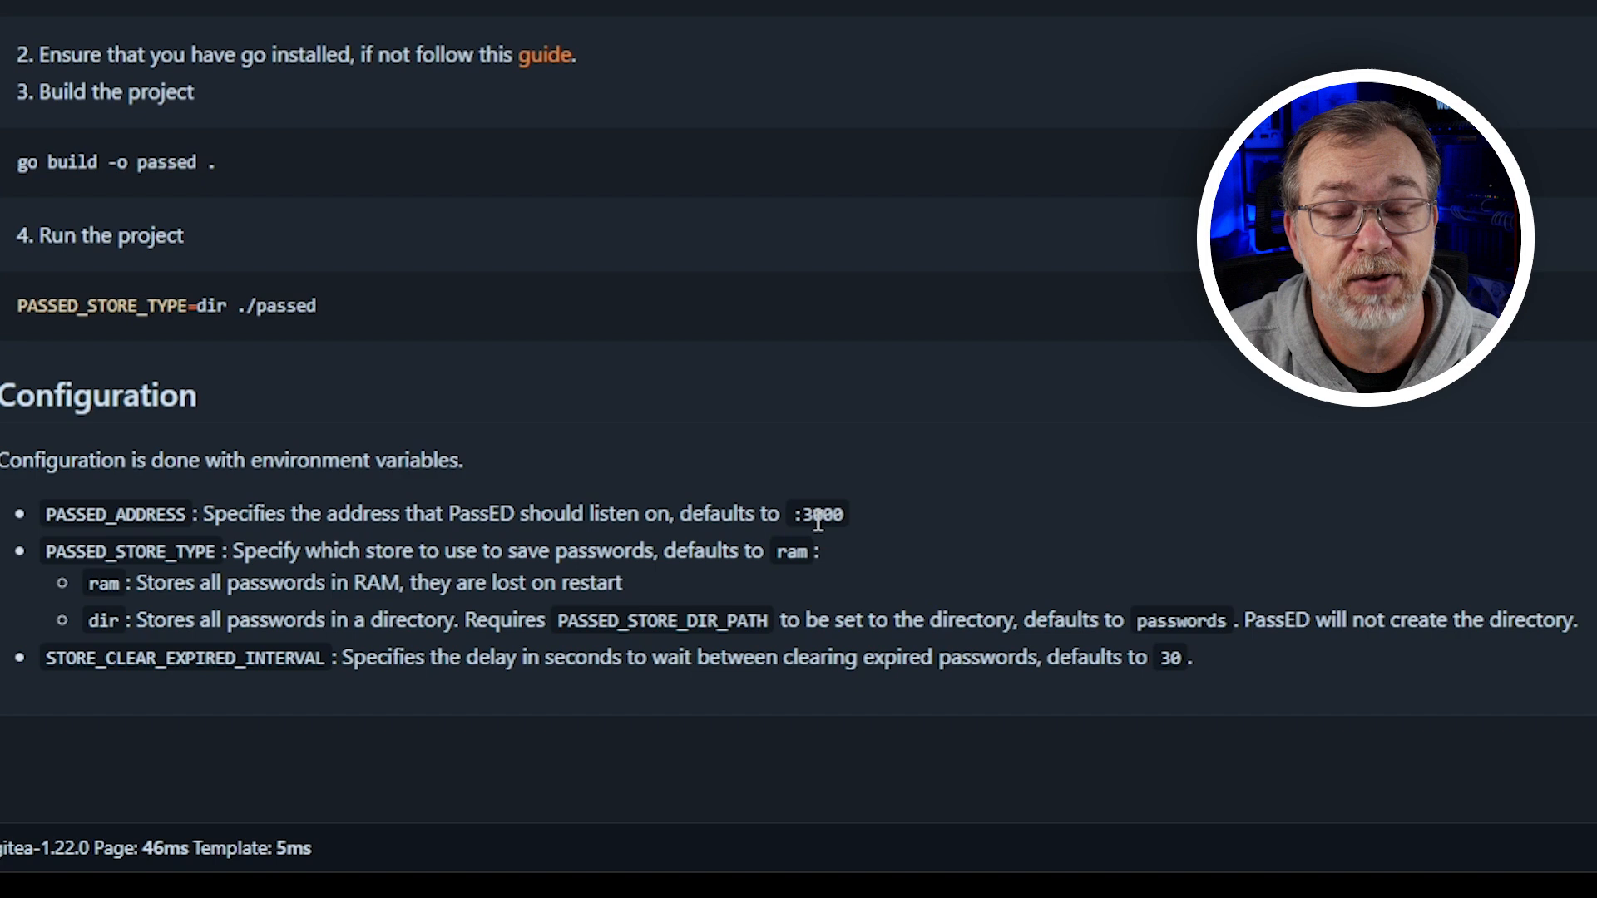
{"action": "scroll", "scroll_direction": "up", "scroll_amount": 3}
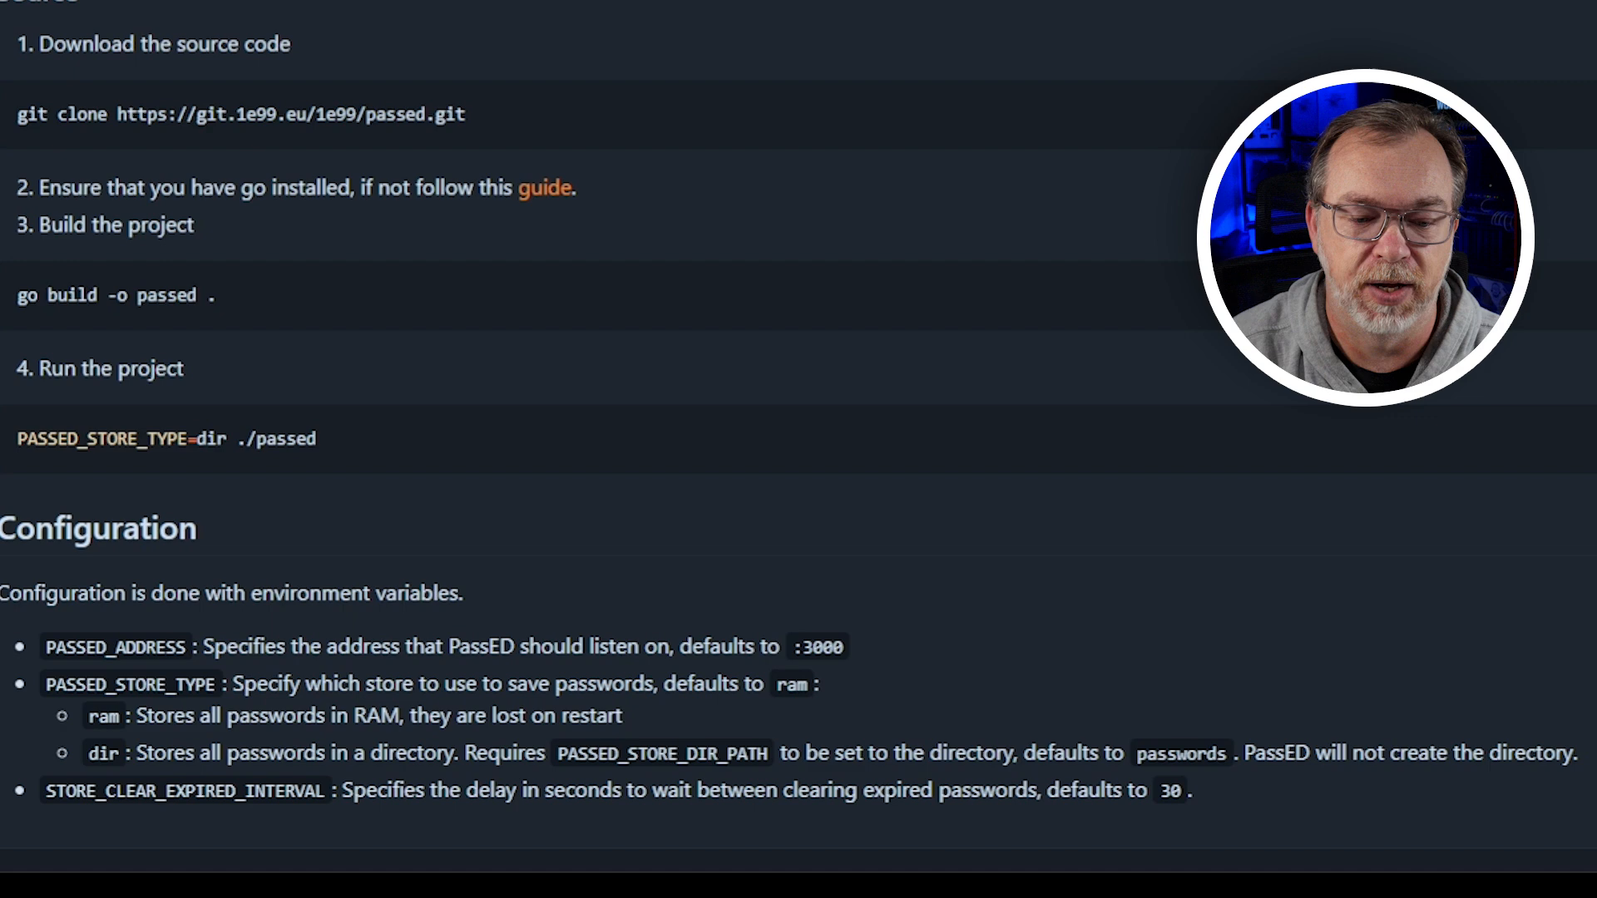
{"action": "scroll", "scroll_direction": "down", "scroll_amount": 3}
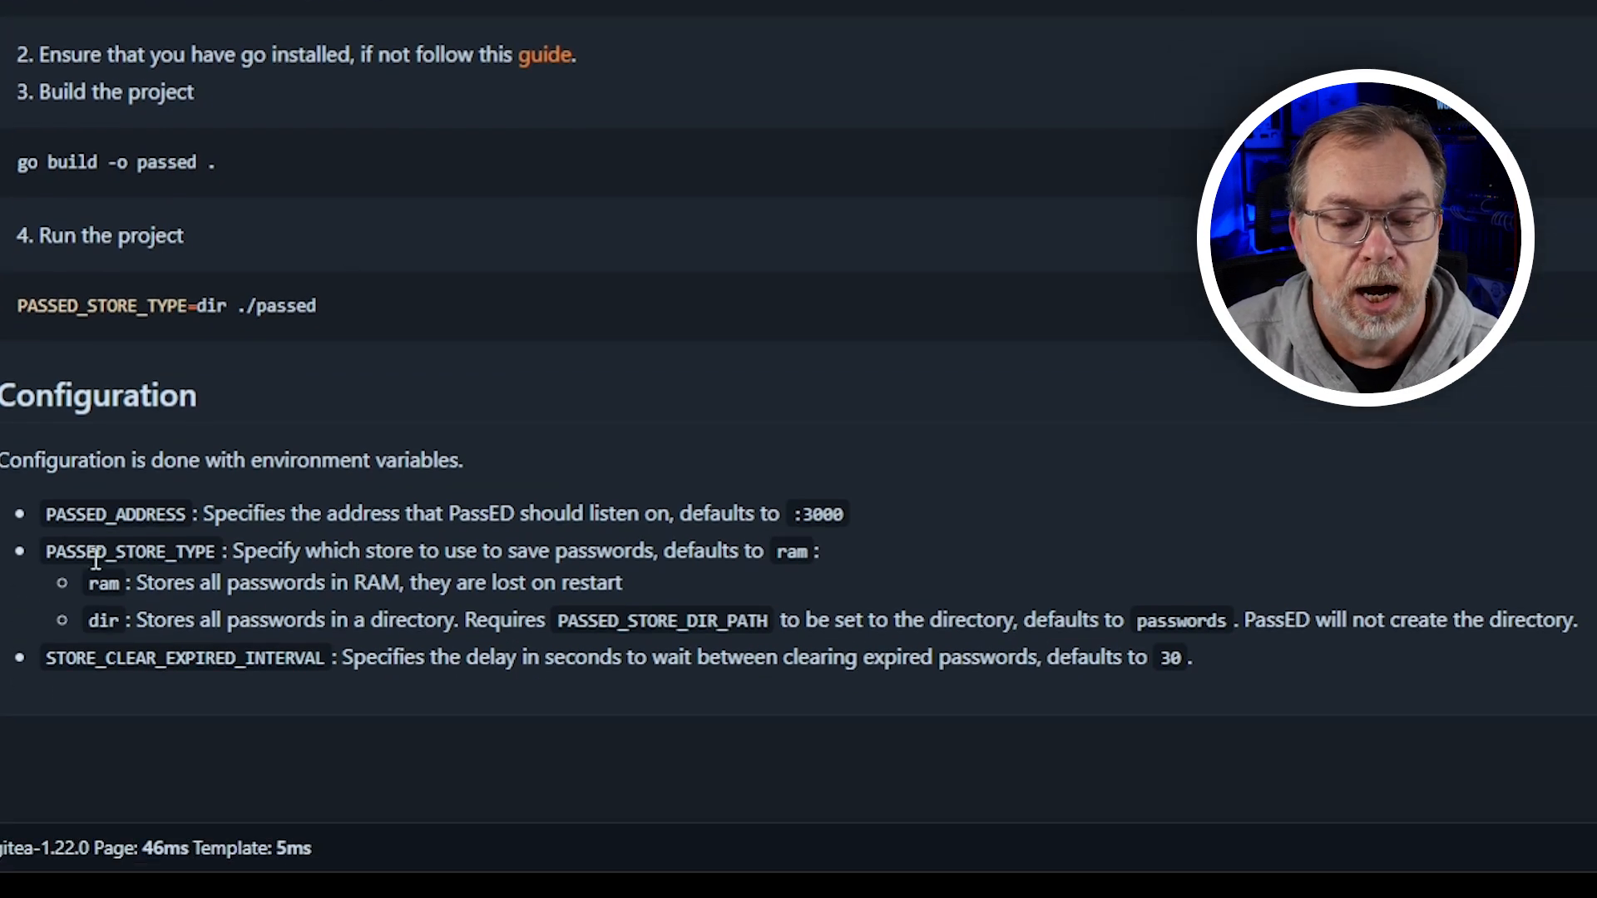
{"action": "scroll", "scroll_direction": "up", "scroll_amount": 3}
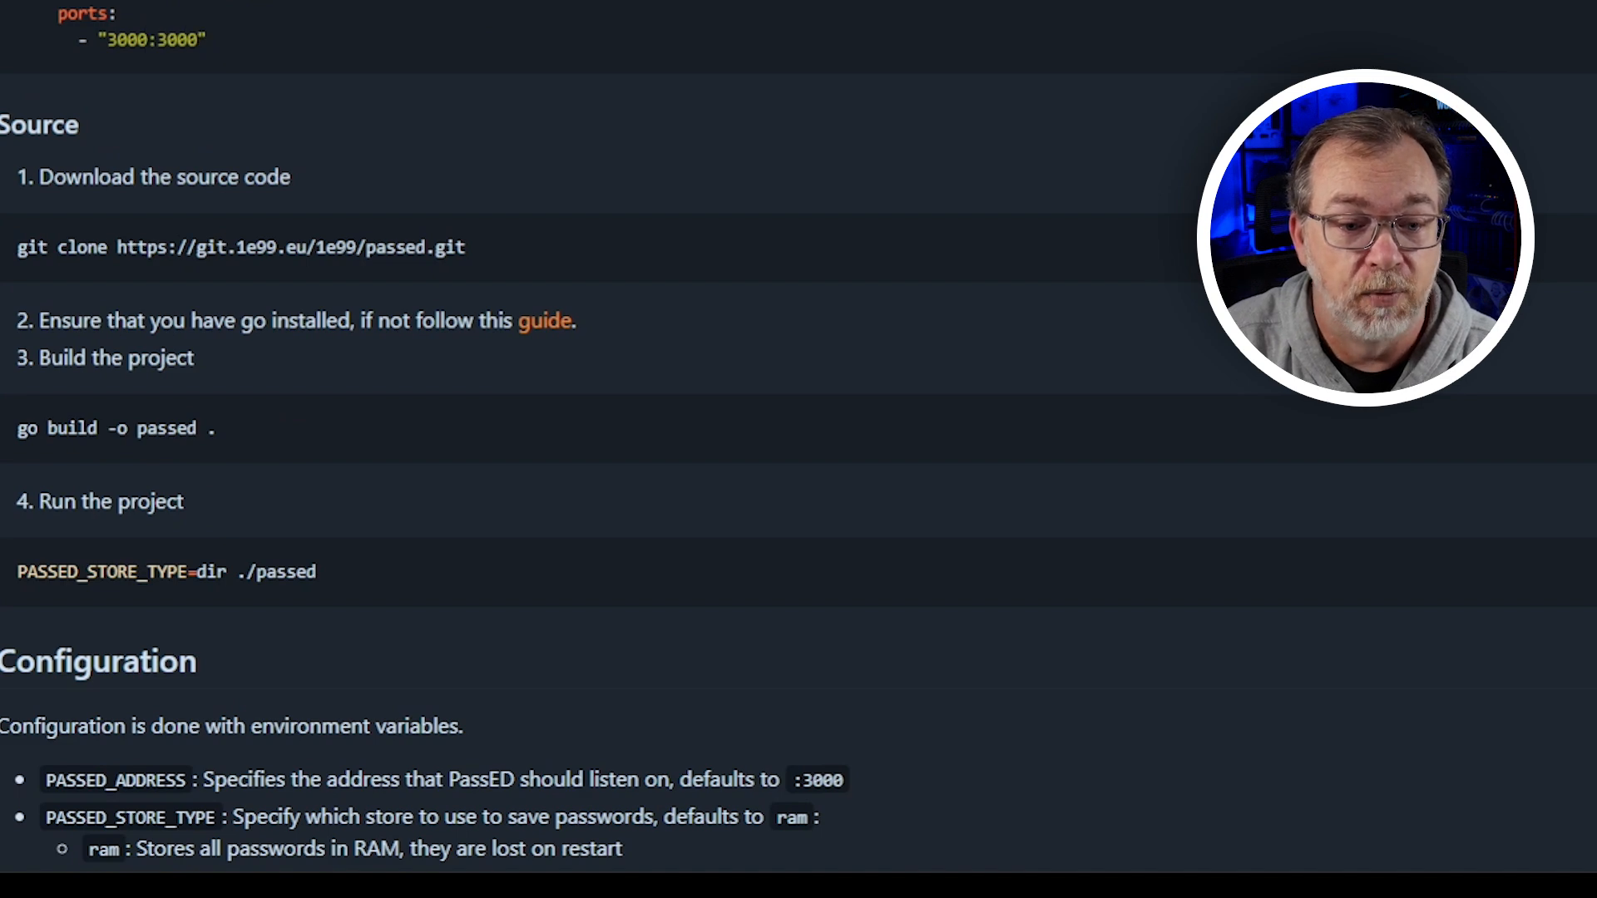
{"action": "scroll", "scroll_direction": "down", "scroll_amount": 3}
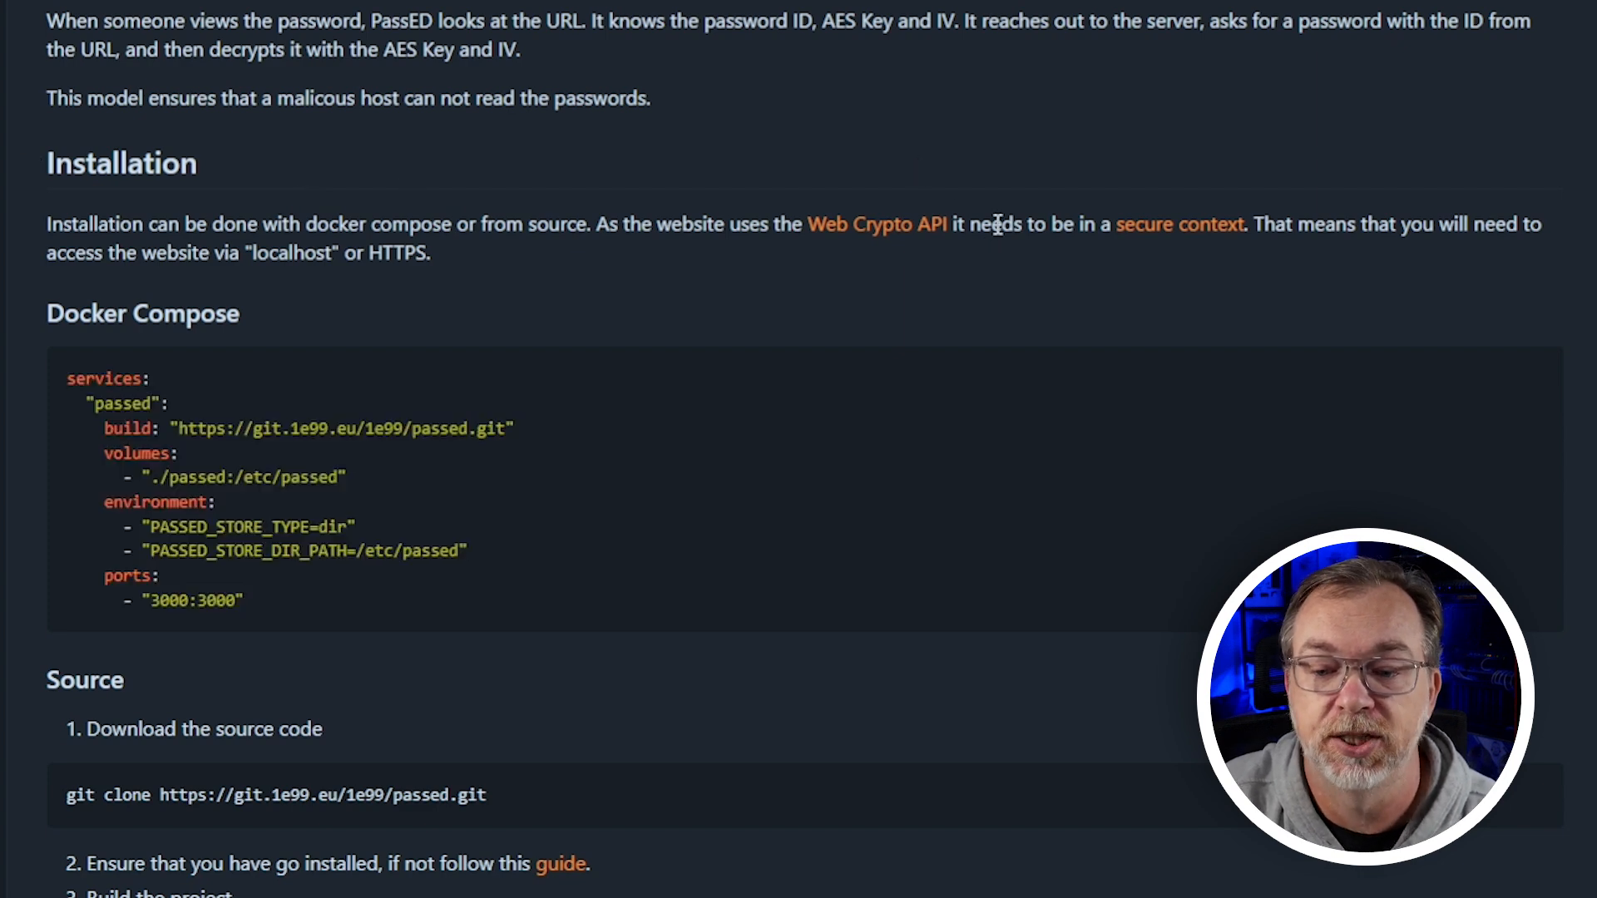
{"action": "left_click_drag", "start_coordinate": [983, 225], "coordinate": [1324, 224]}
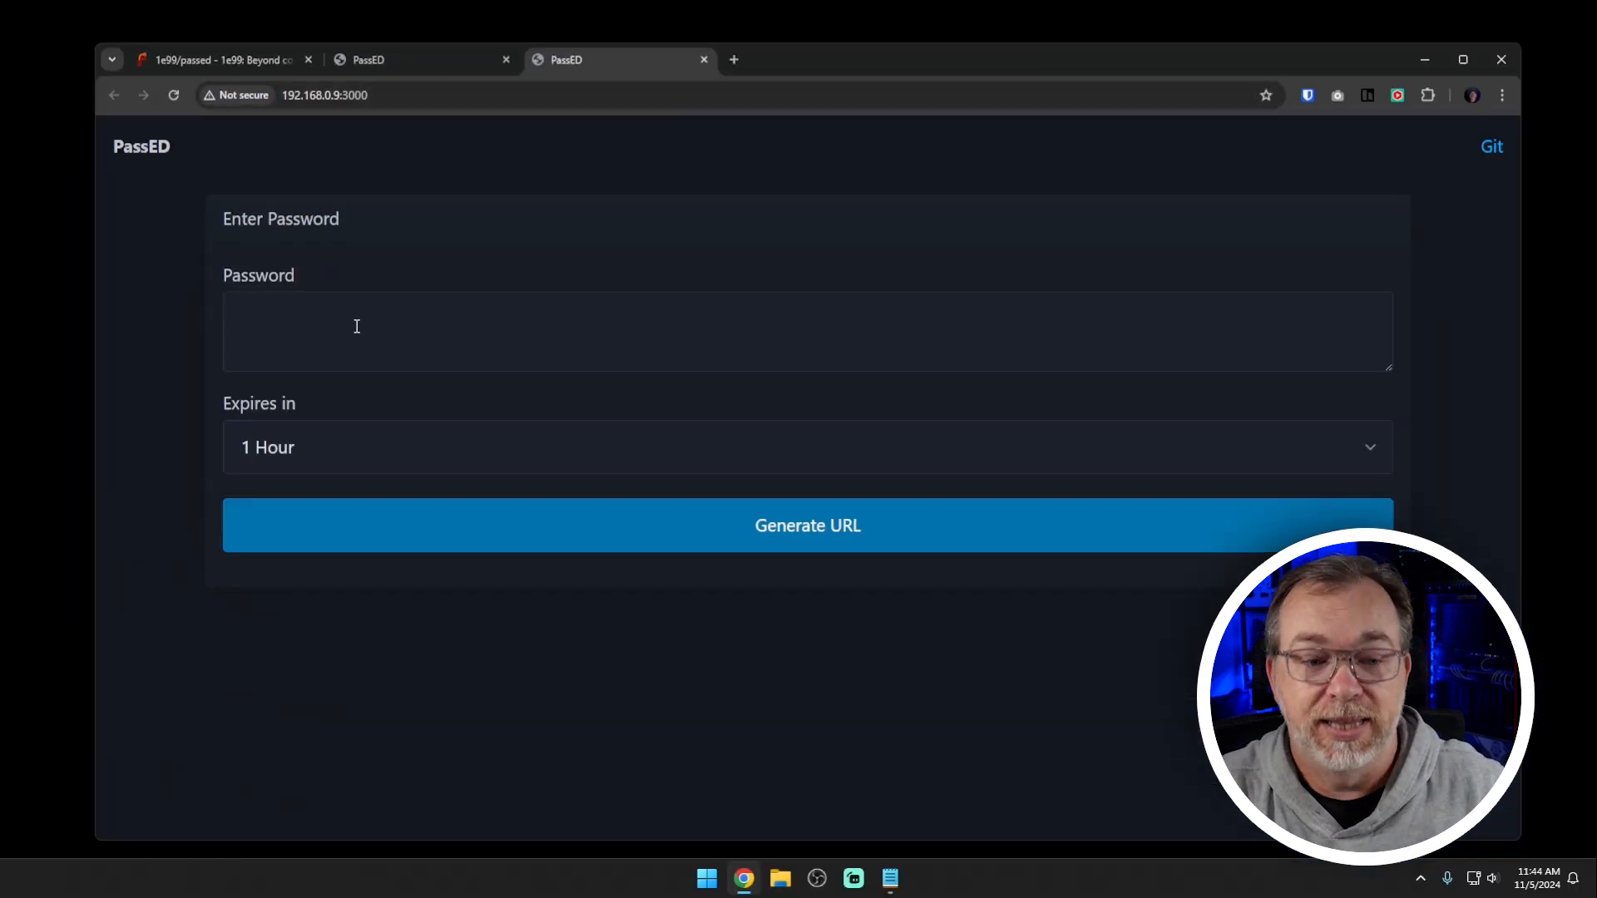
Switch from the local 192.168.0.9:3000 instance to the hosted passed.dbtech.dev tab.
{"action": "type", "text": "passo"}
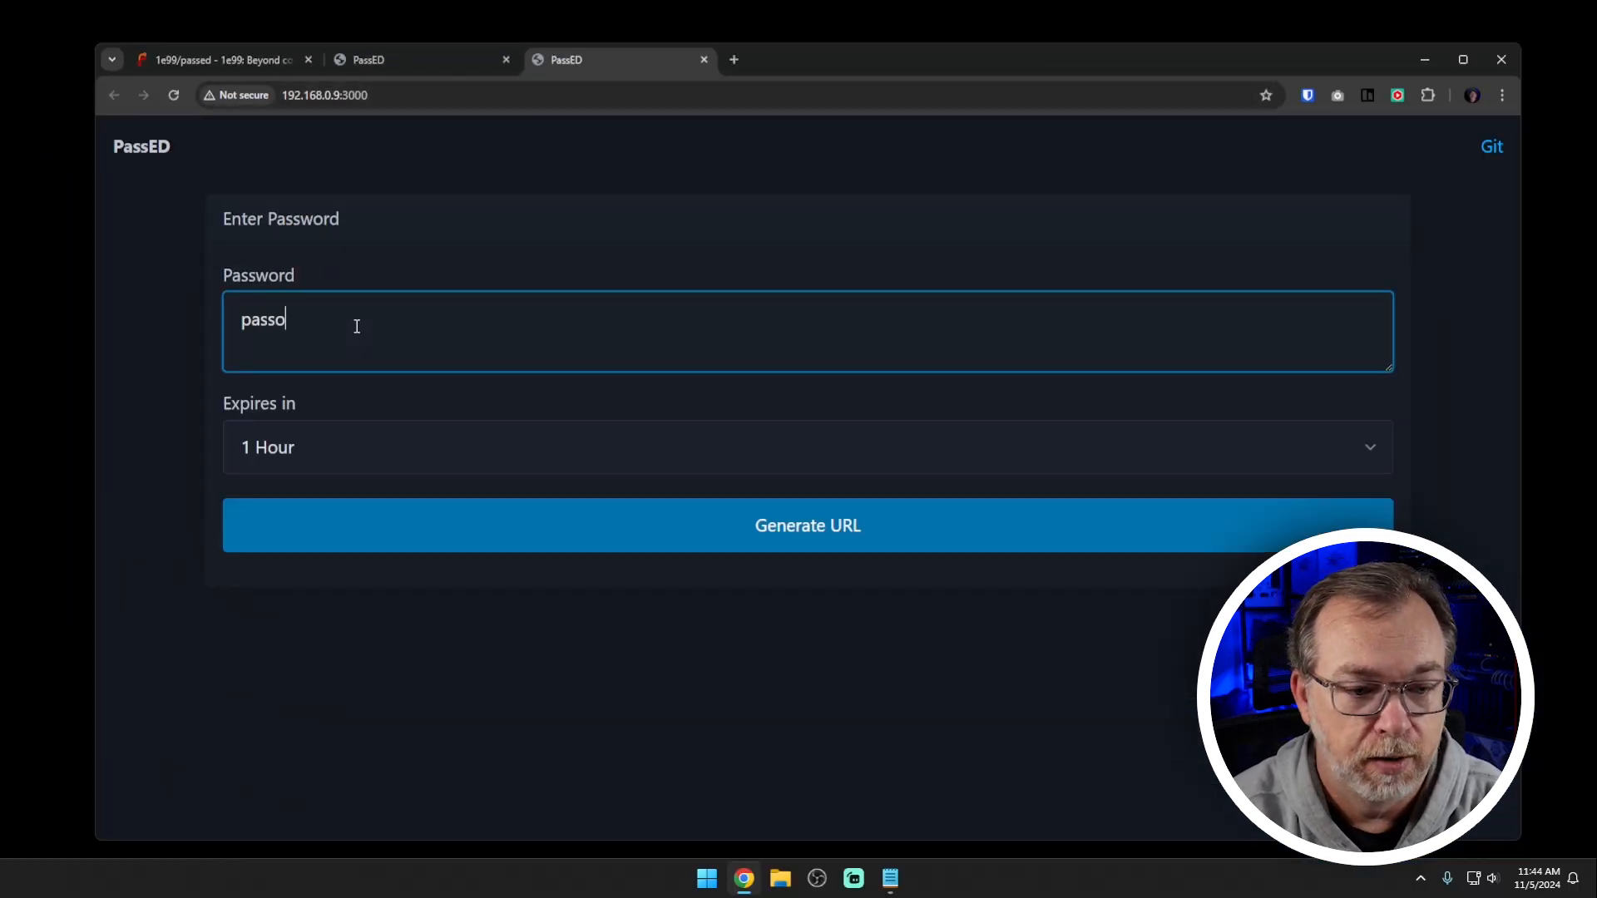
{"action": "left_click", "coordinate": [807, 448]}
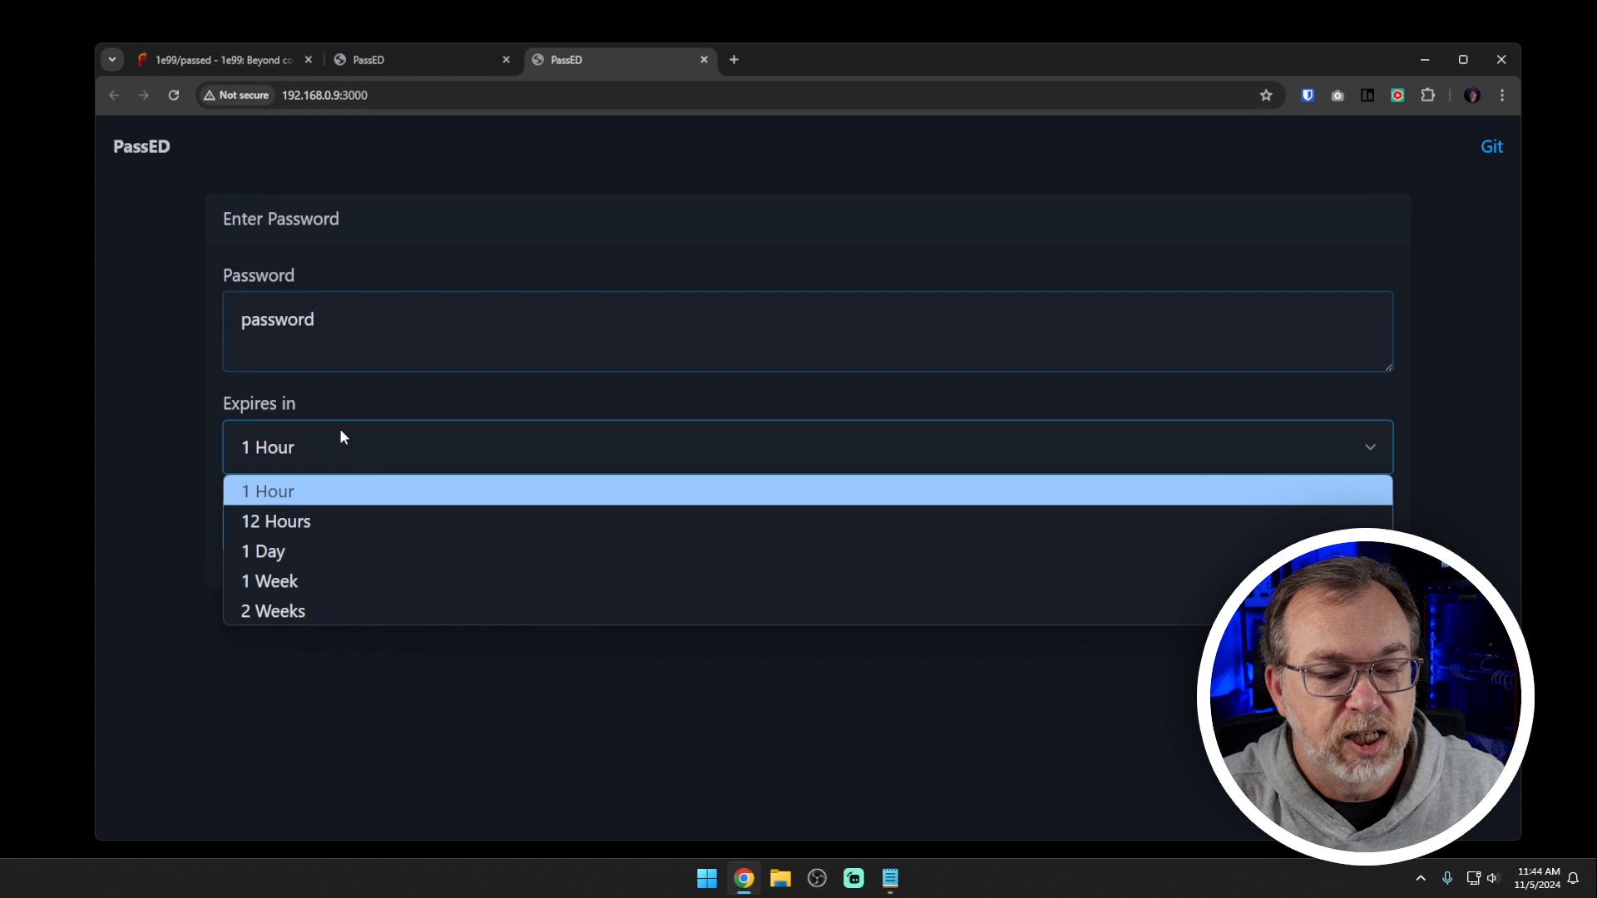
{"action": "mouse_move", "coordinate": [269, 581]}
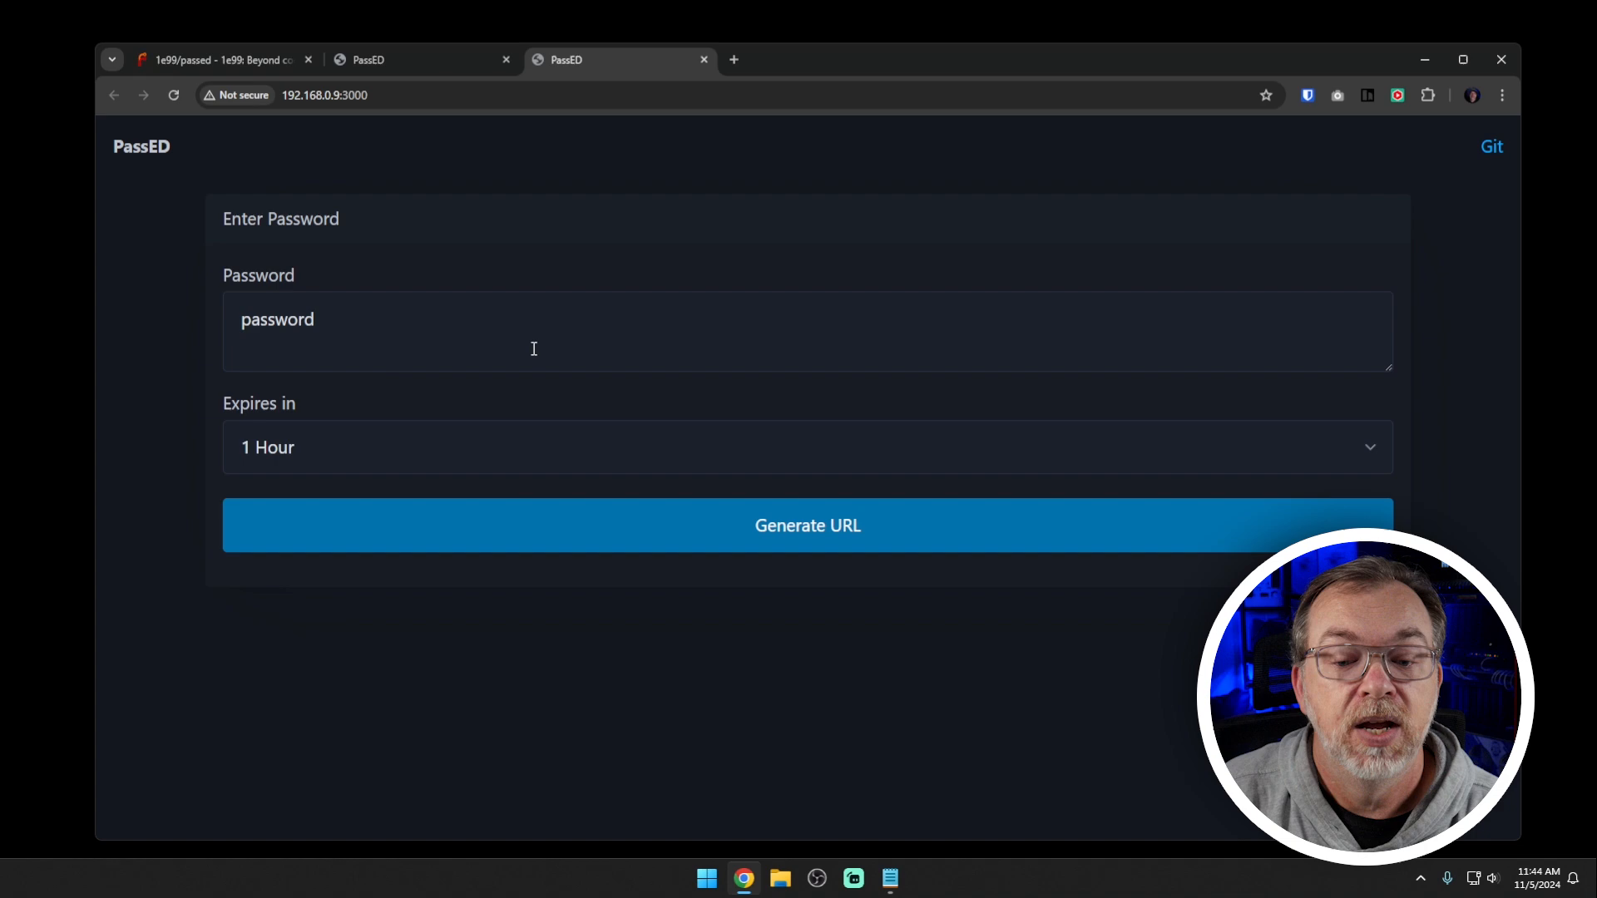
{"action": "mouse_move", "coordinate": [489, 389]}
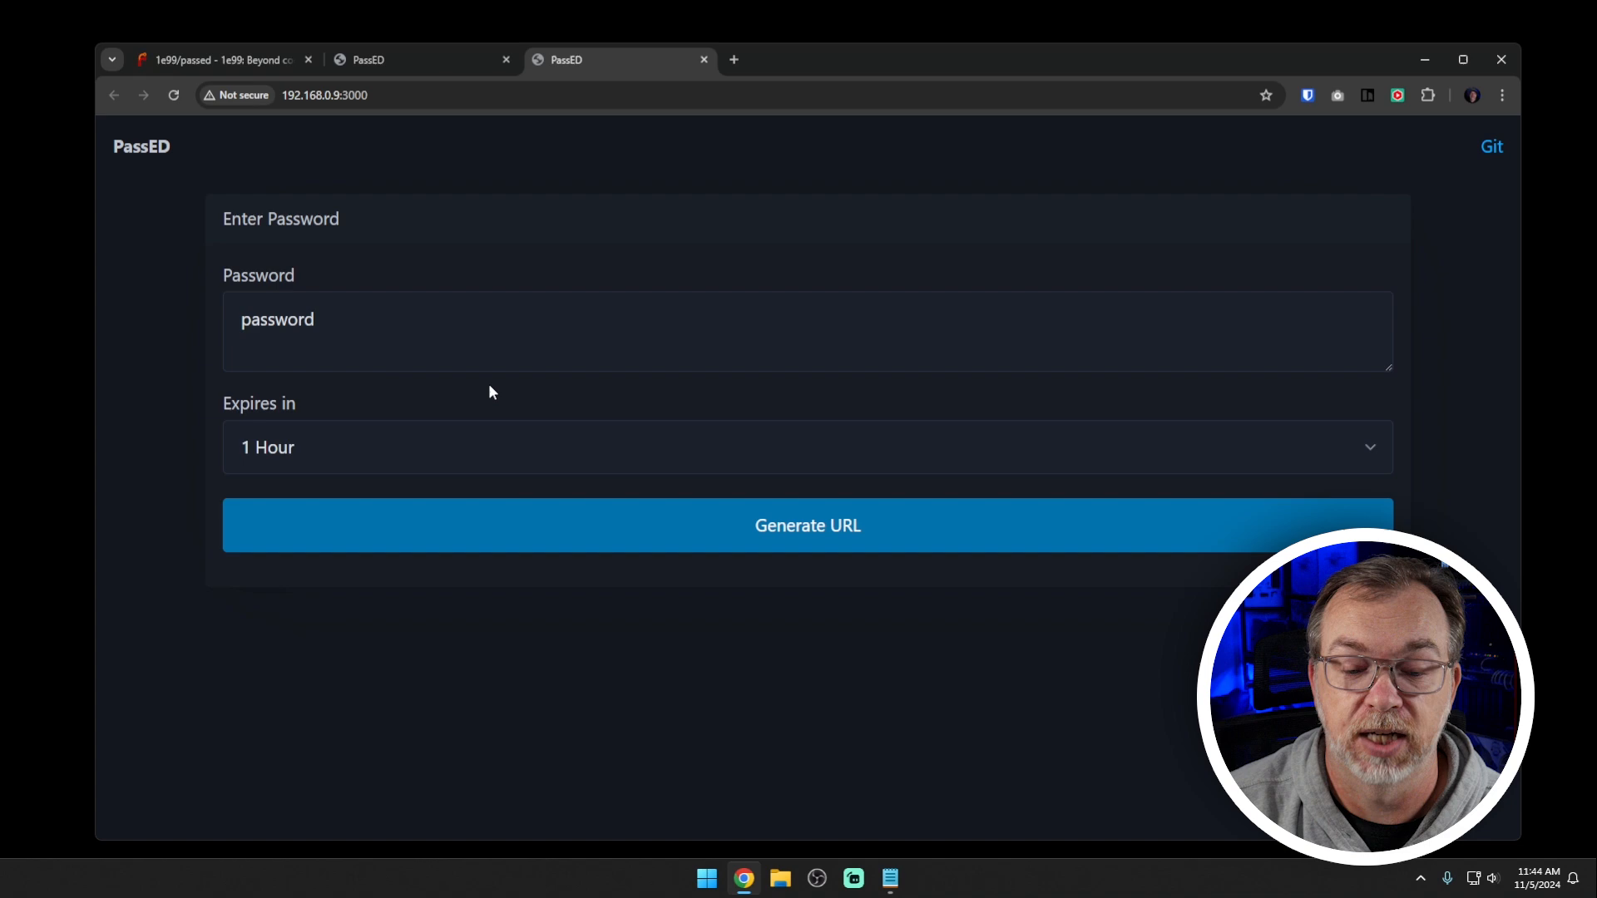
{"action": "mouse_move", "coordinate": [341, 128]}
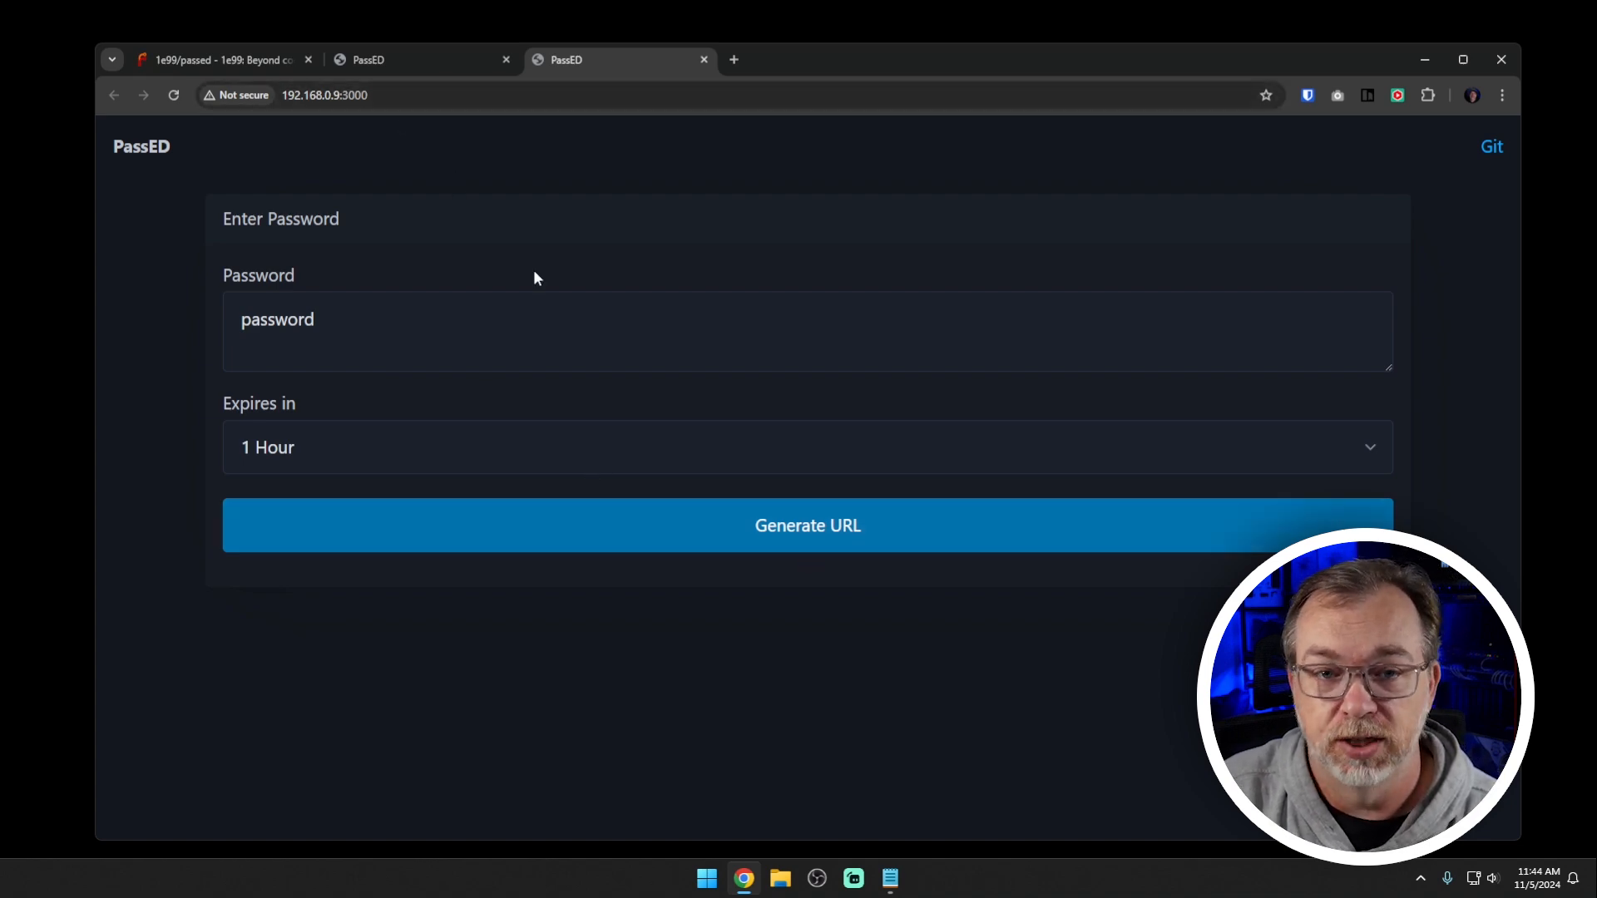
{"action": "mouse_move", "coordinate": [776, 479]}
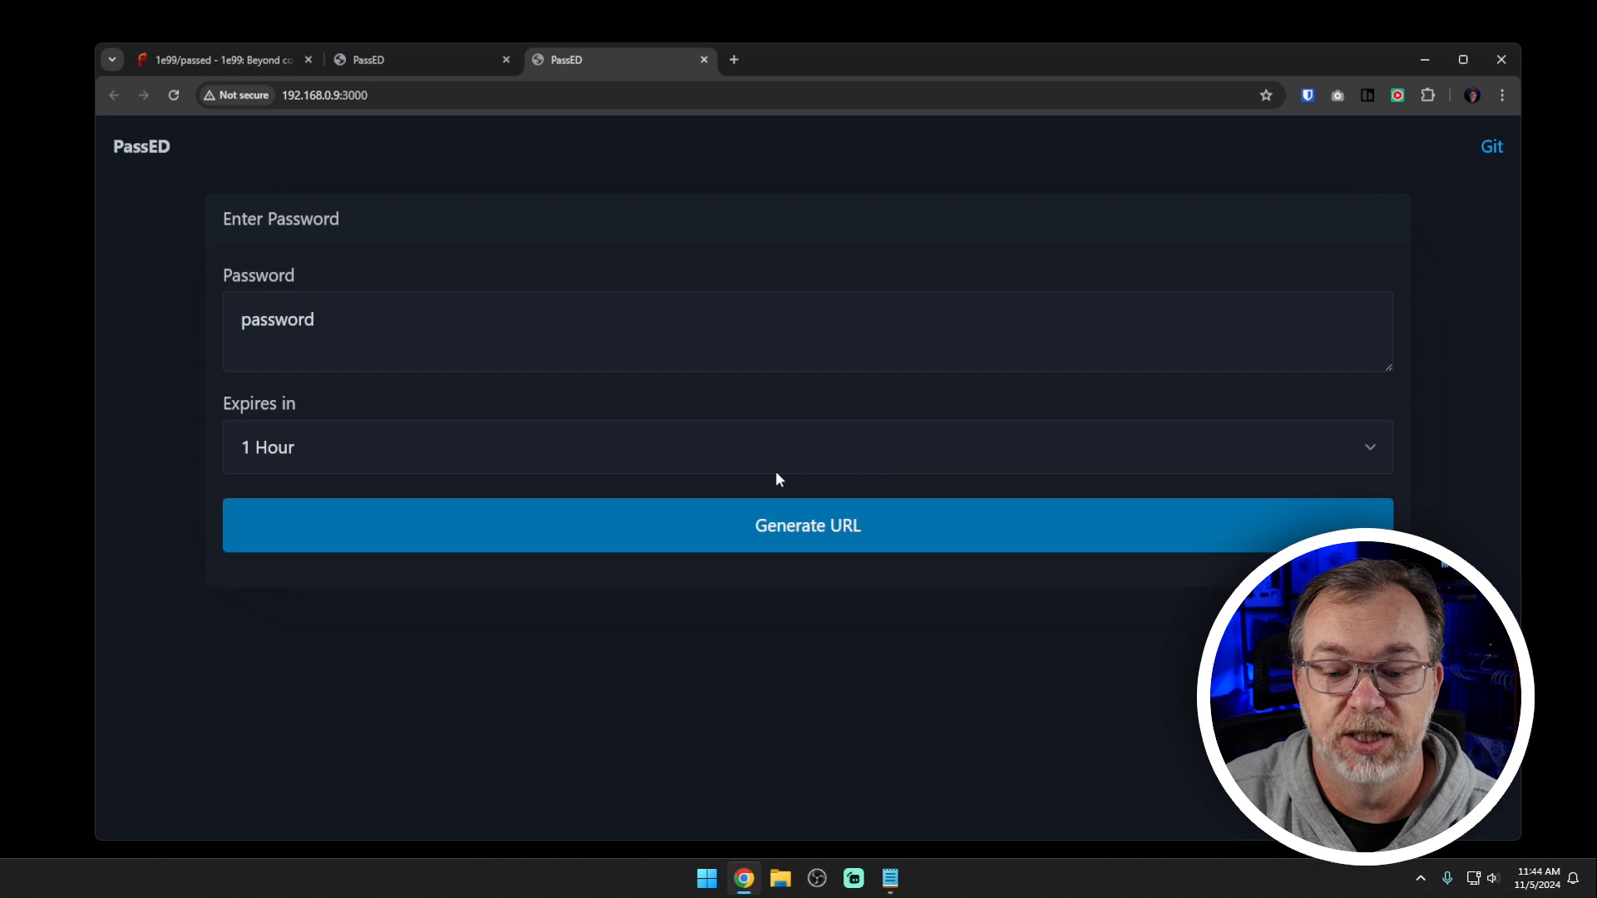
{"action": "left_click", "coordinate": [808, 524]}
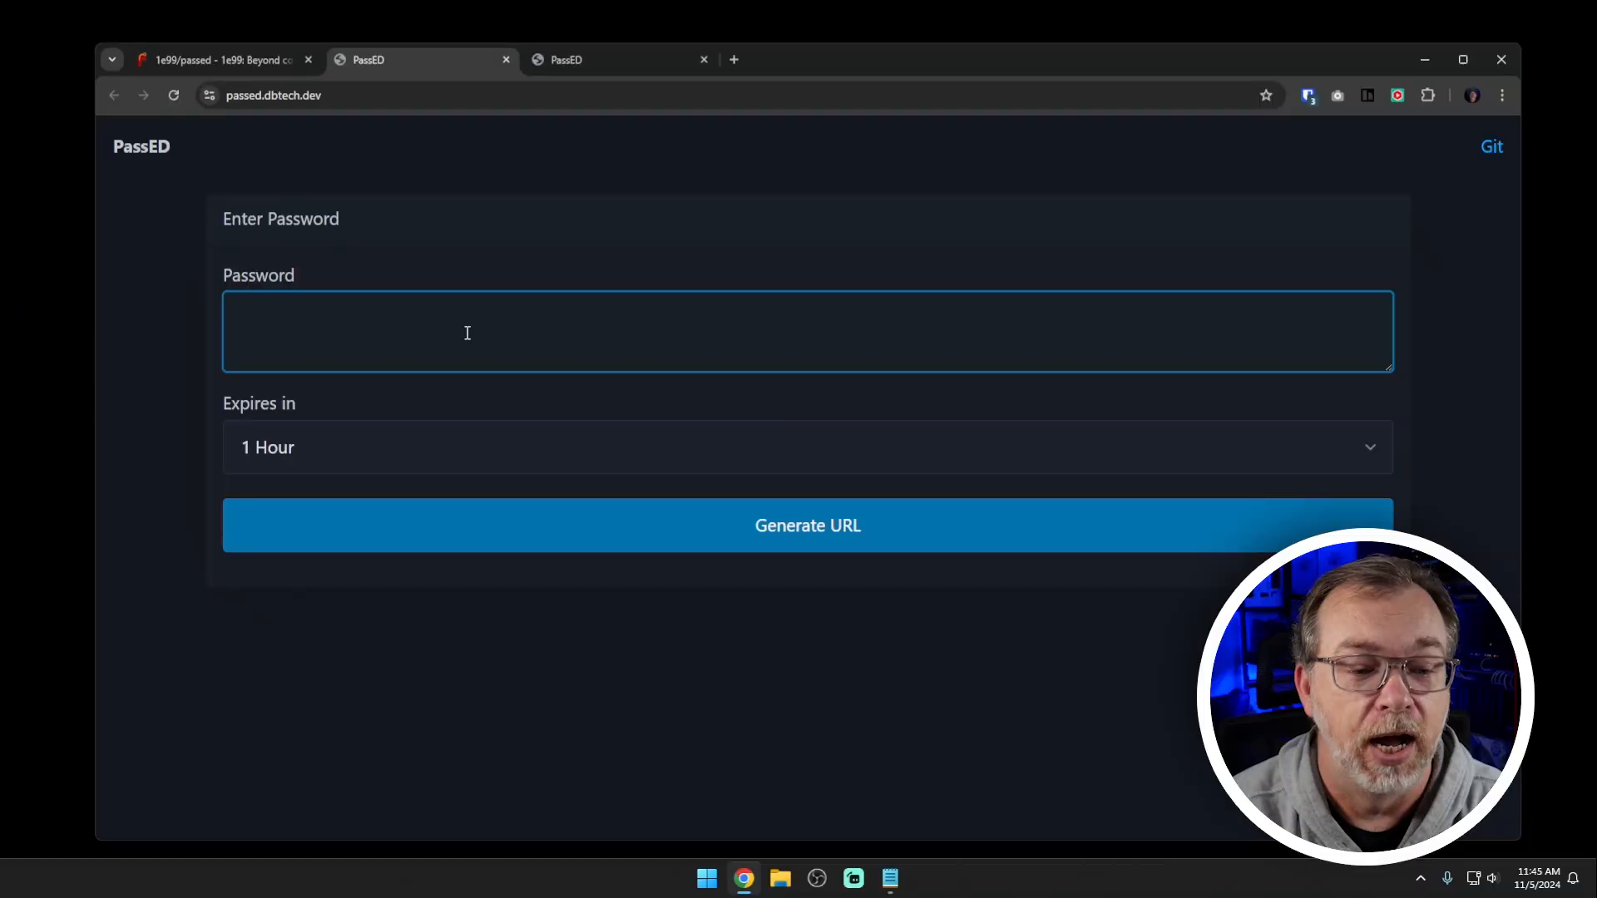
{"action": "type", "text": "password"}
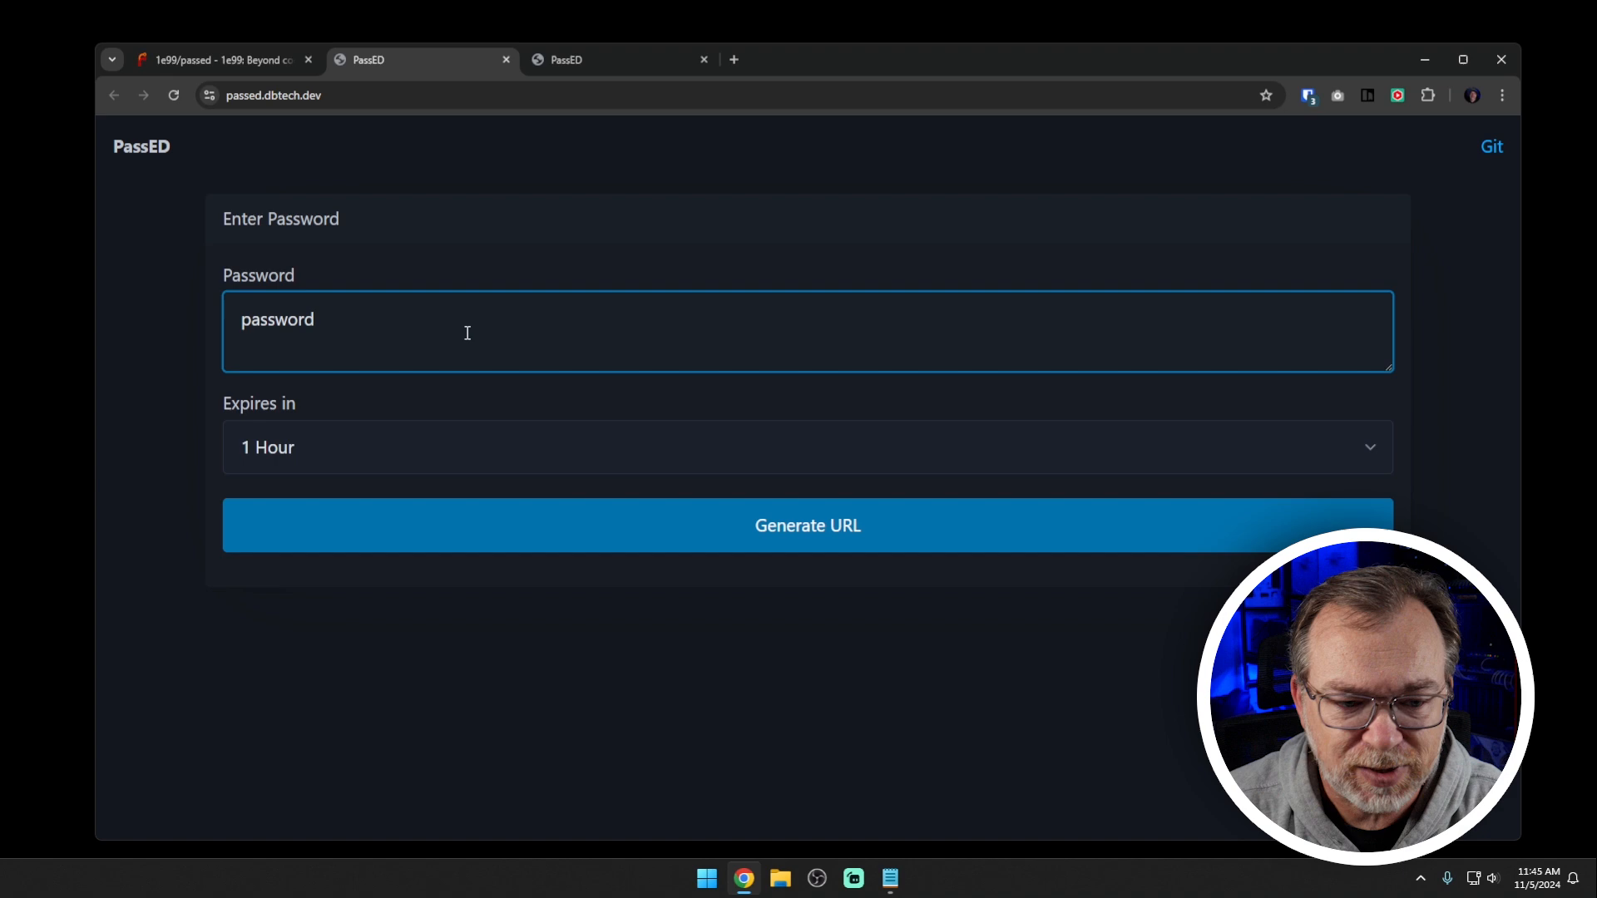
{"action": "left_click", "coordinate": [807, 525]}
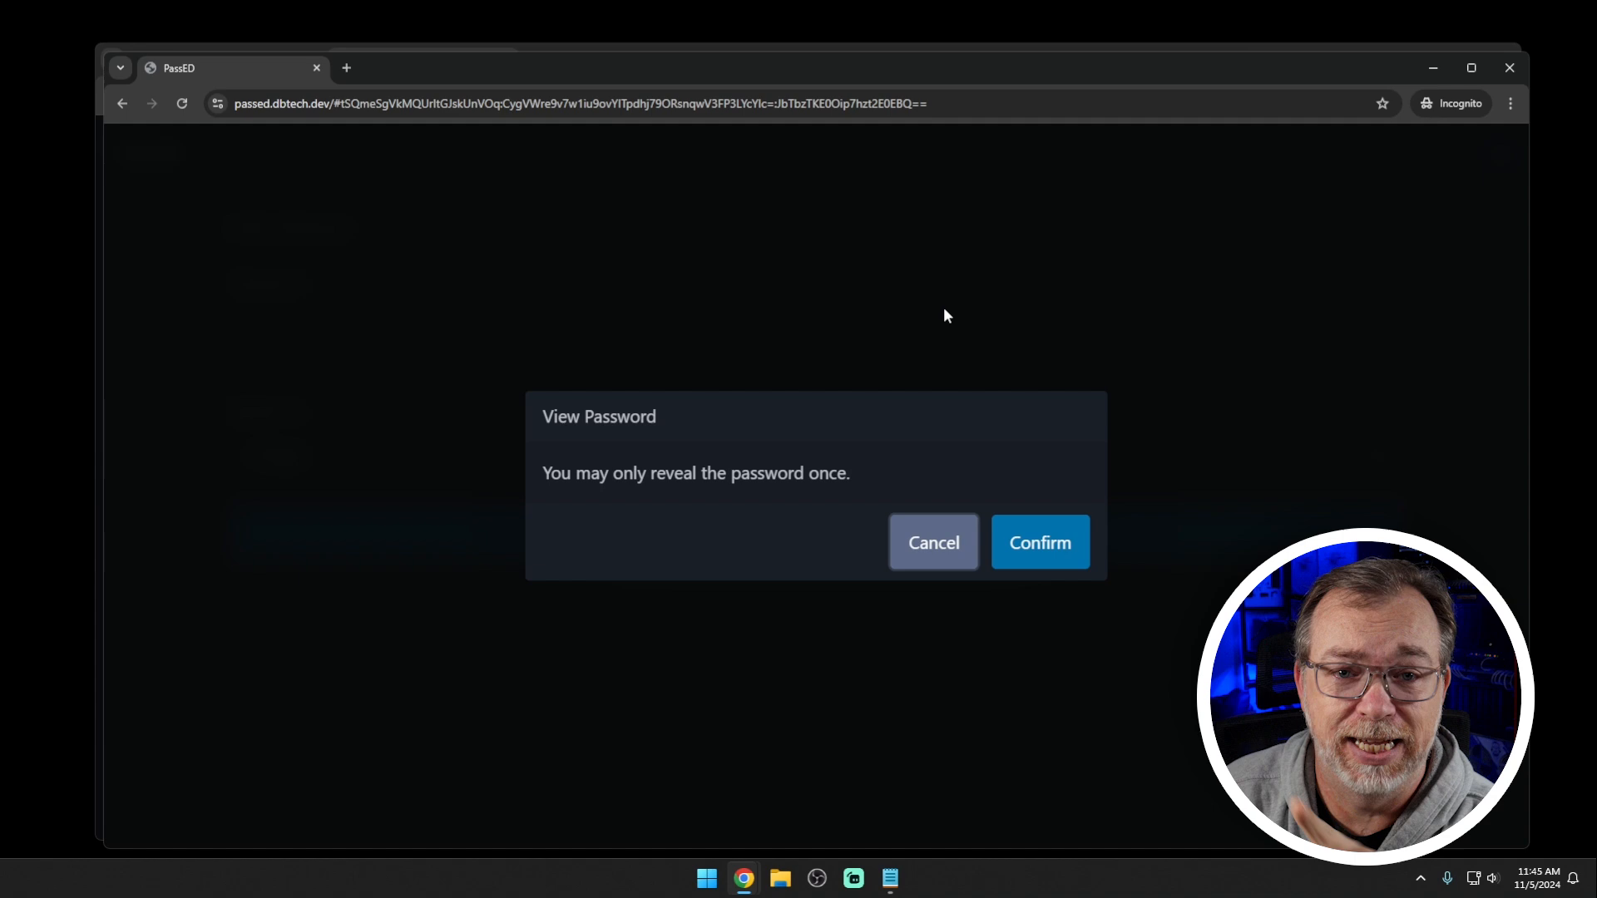
{"action": "mouse_move", "coordinate": [778, 427]}
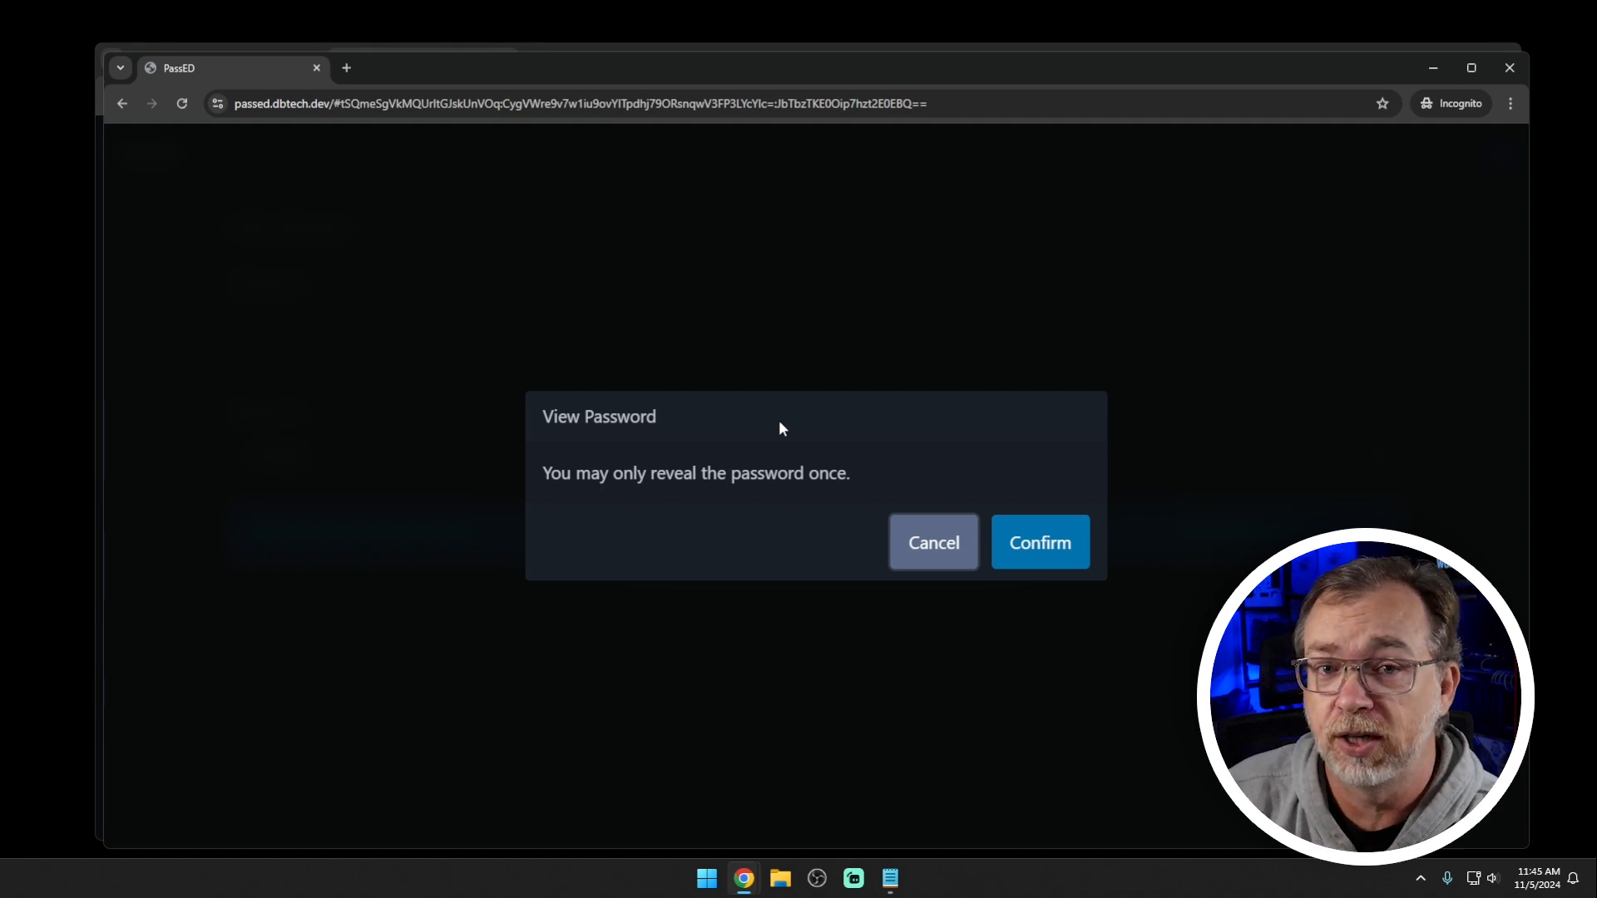
{"action": "mouse_move", "coordinate": [815, 559]}
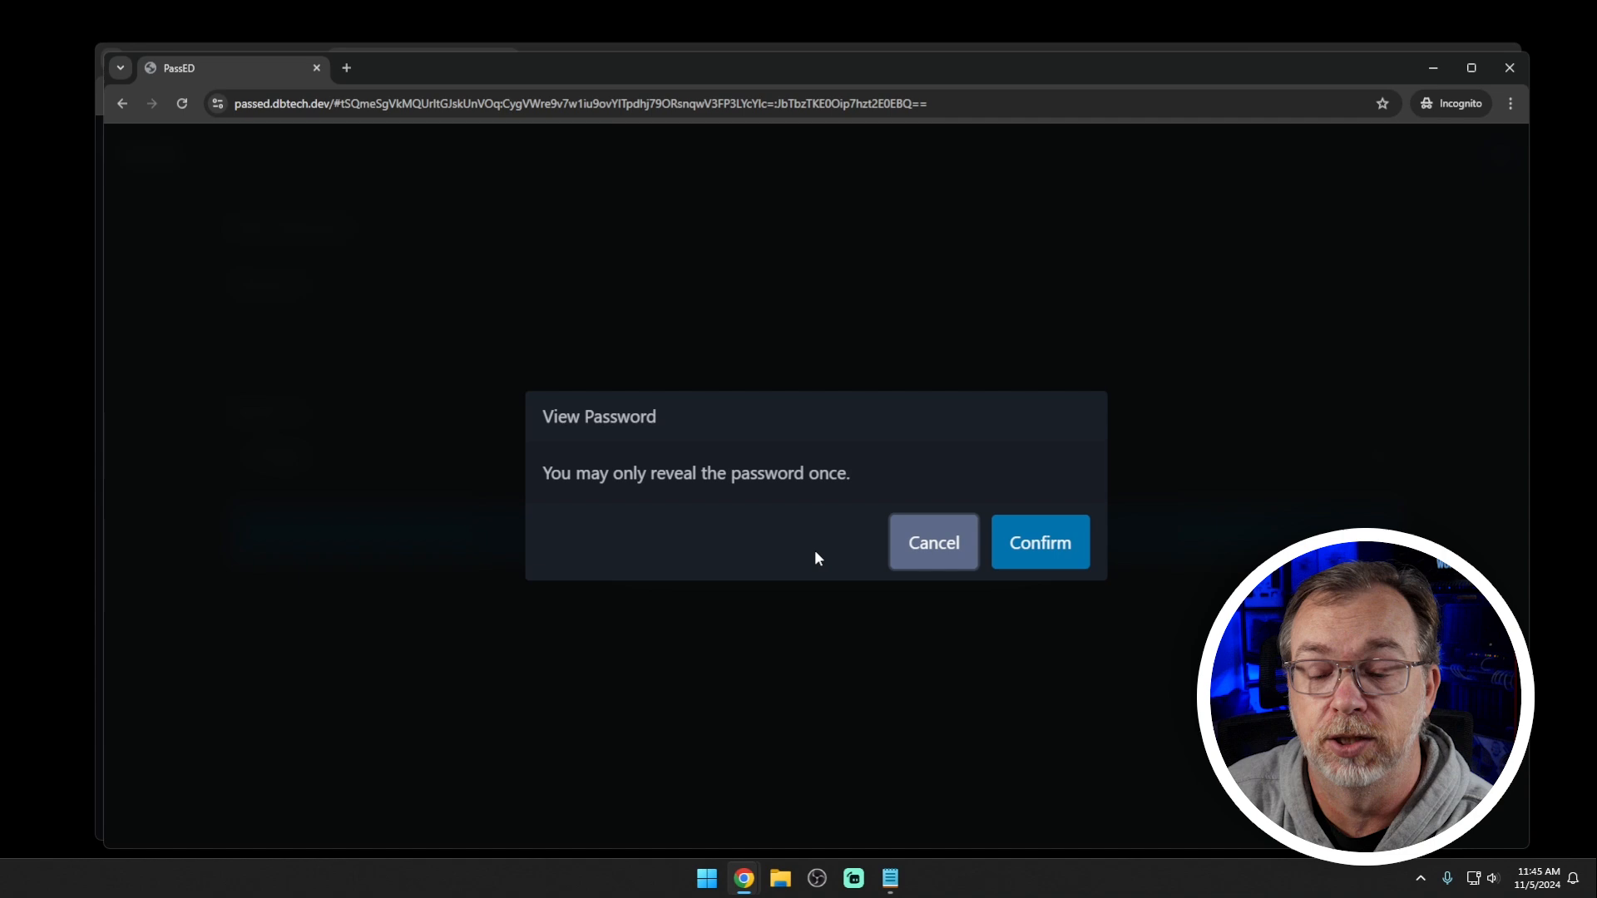
Confirm viewing the shared password in the incognito window, select it, and close the viewer.
{"action": "left_click", "coordinate": [1038, 542]}
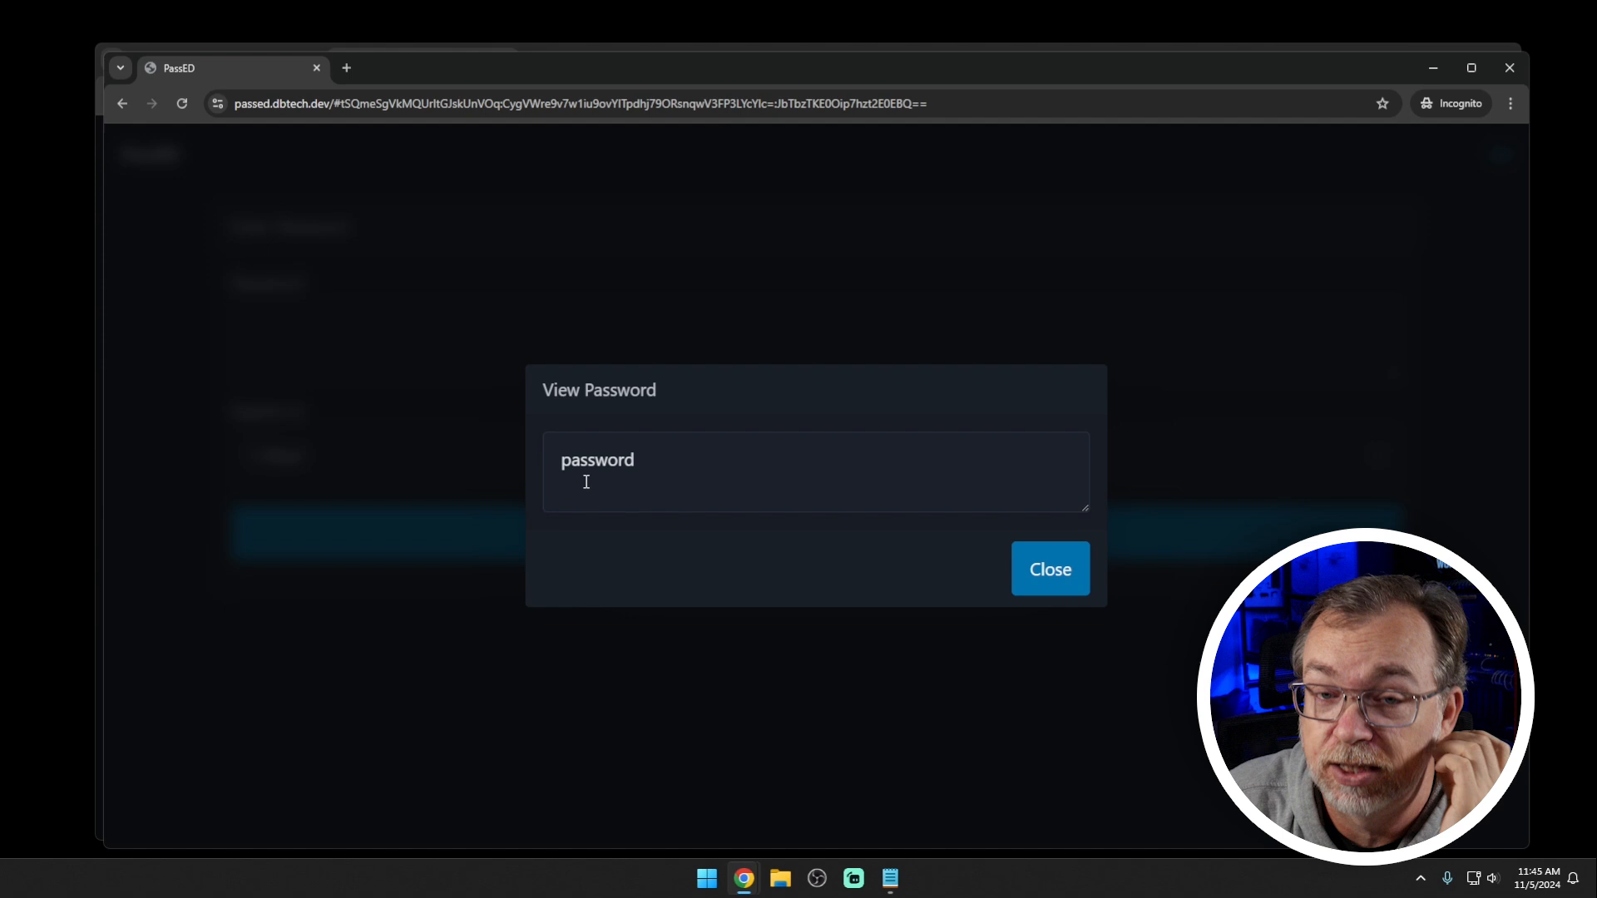
{"action": "mouse_move", "coordinate": [970, 597]}
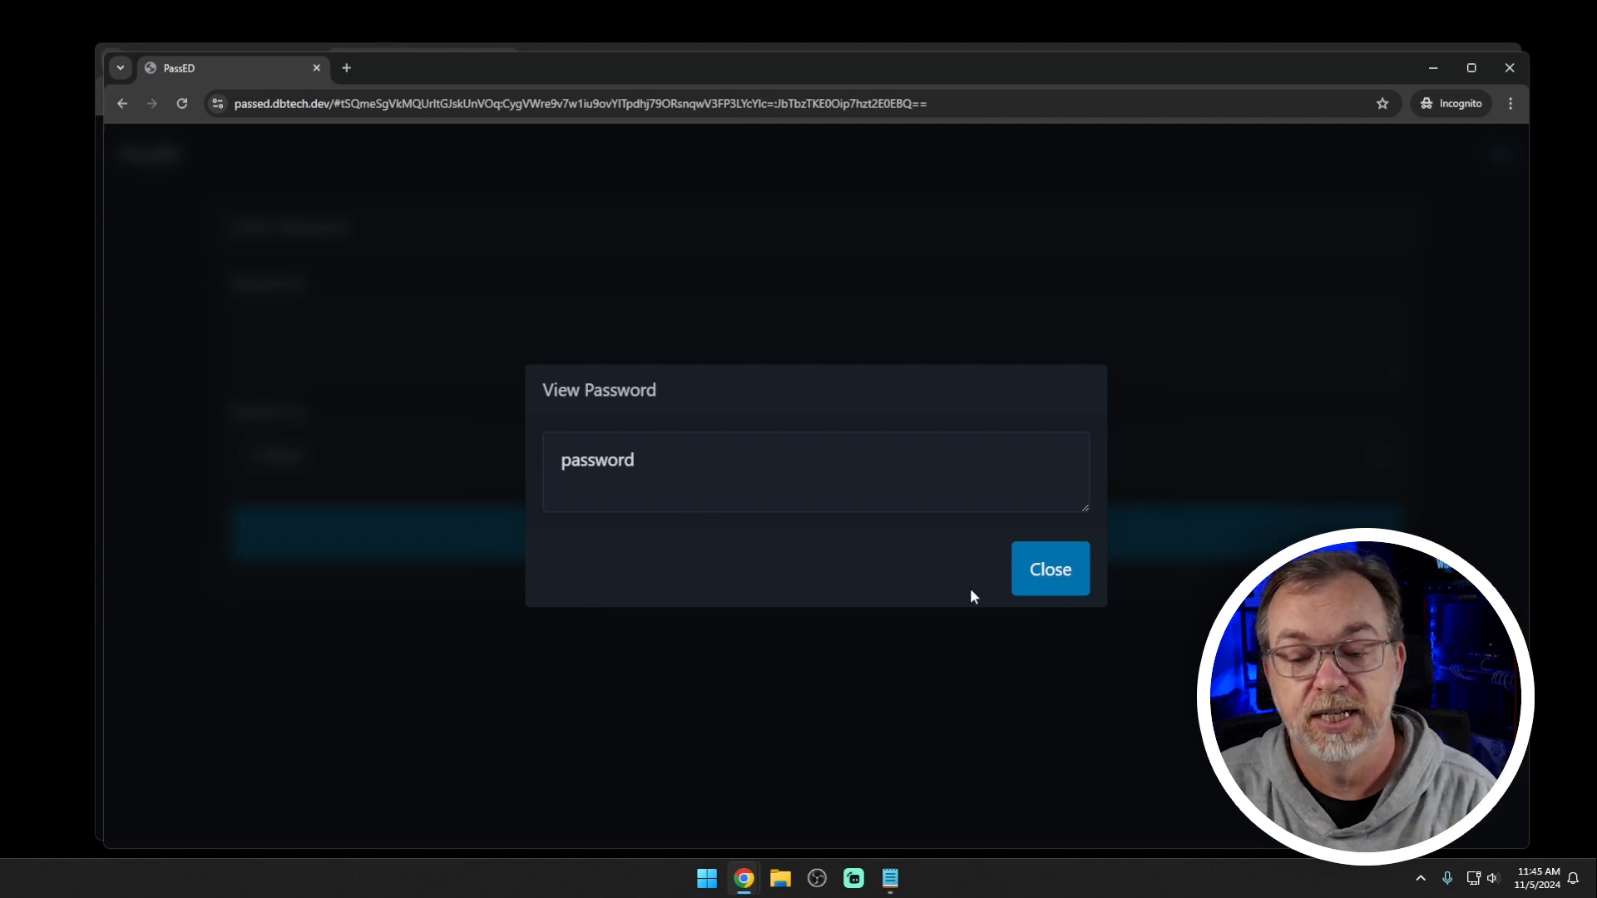
{"action": "double_click", "coordinate": [597, 460]}
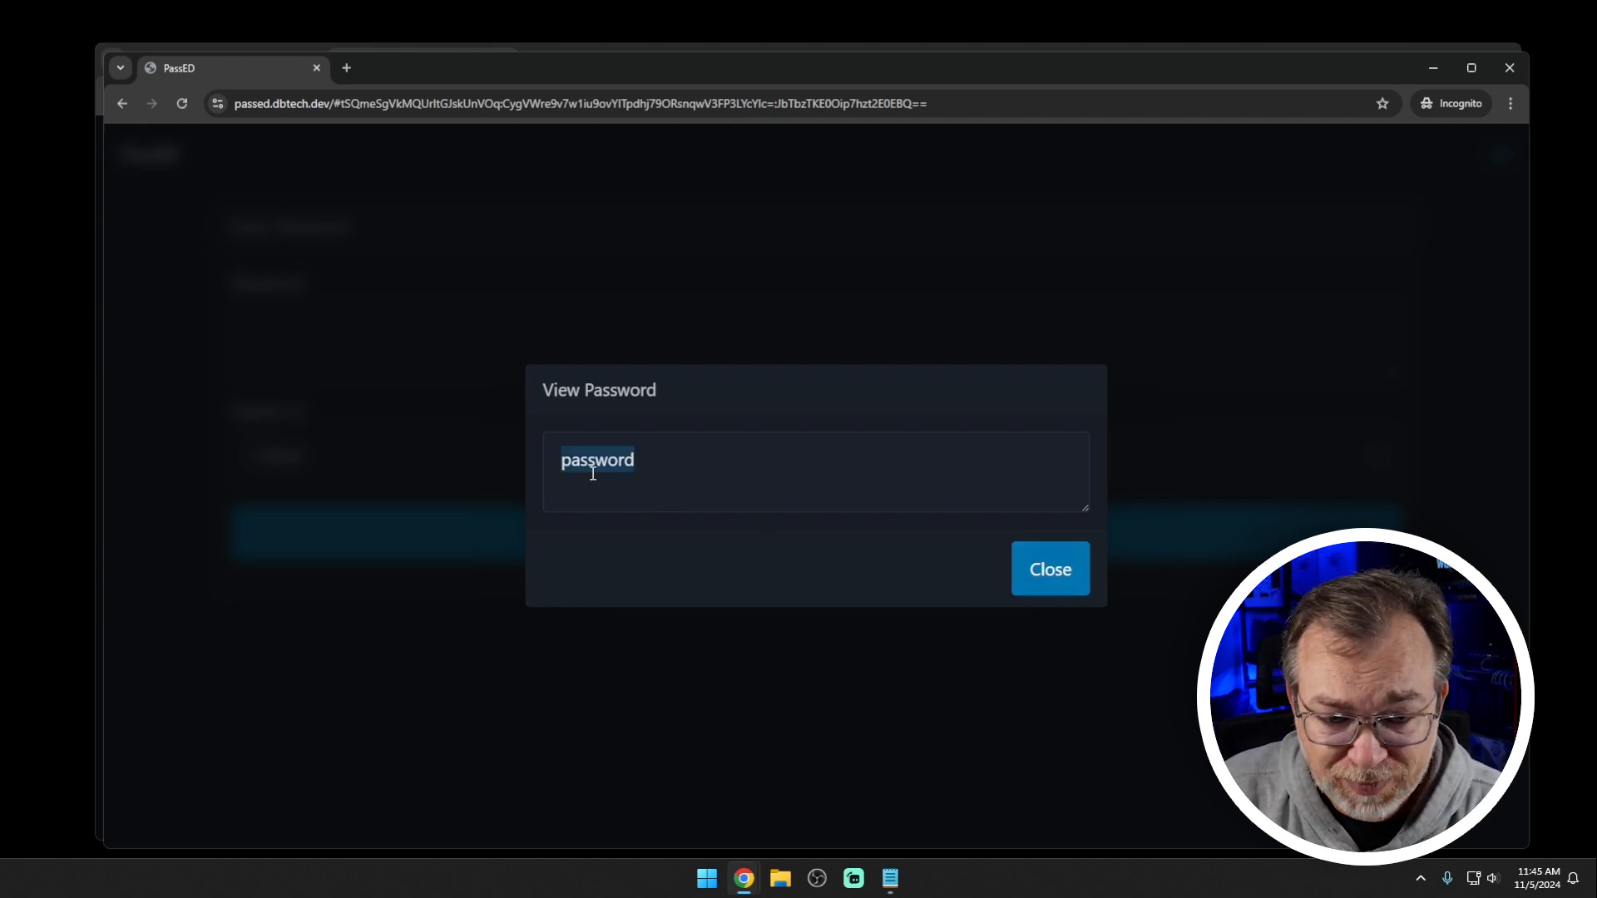
{"action": "left_click", "coordinate": [1050, 569]}
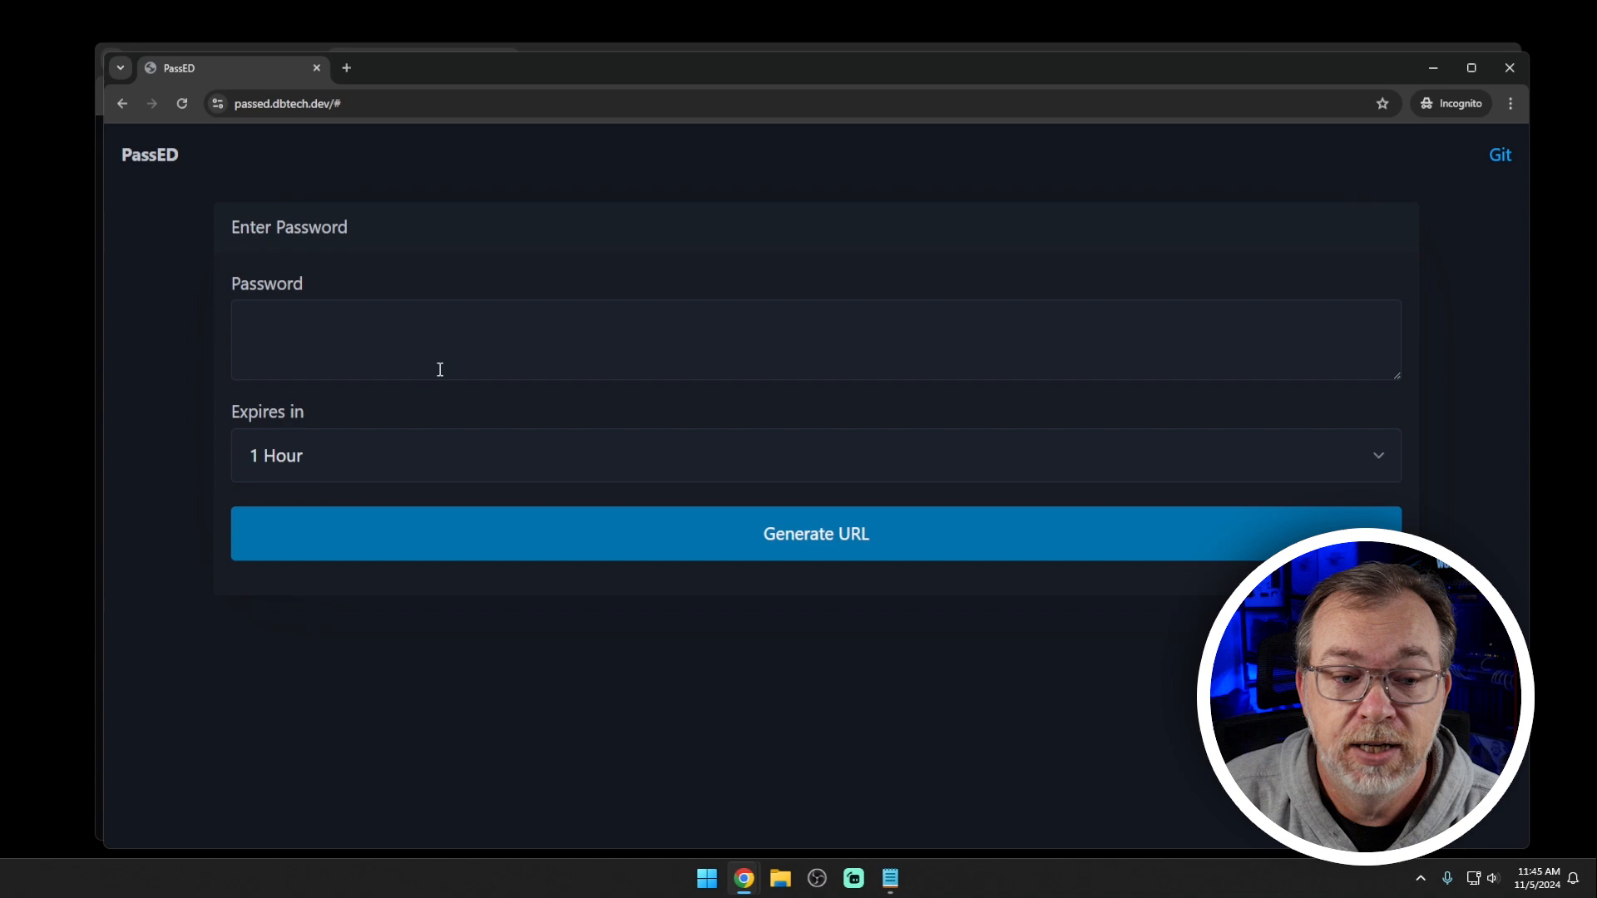
Reload the used one-time link and dismiss the 'Password does not exist' notice.
{"action": "left_click", "coordinate": [815, 534]}
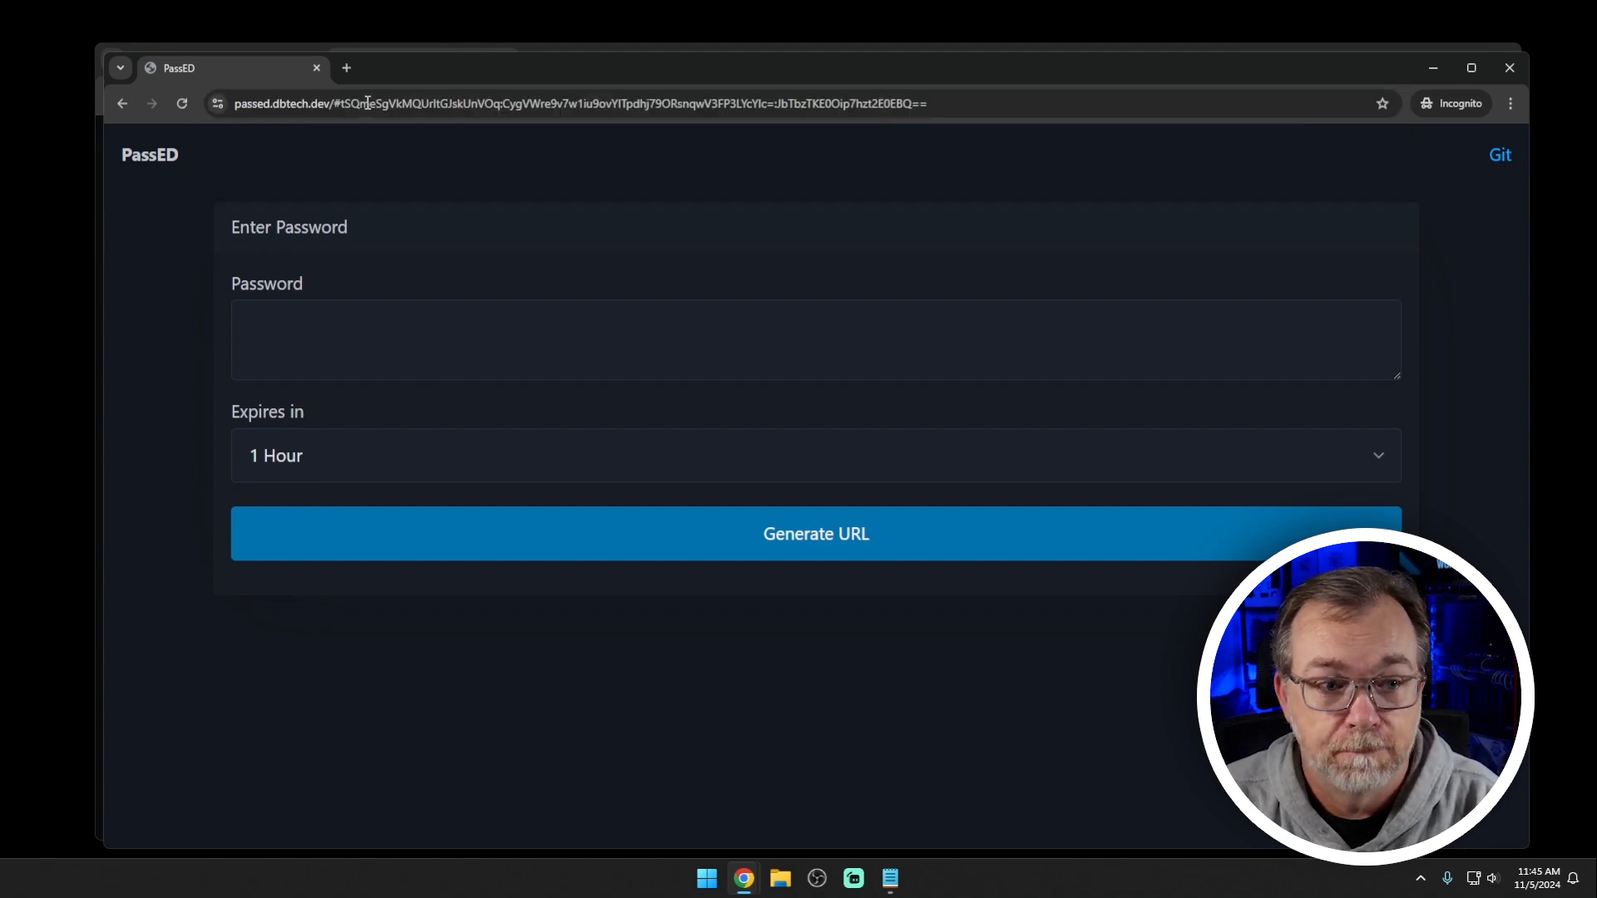
{"action": "left_click", "coordinate": [815, 534]}
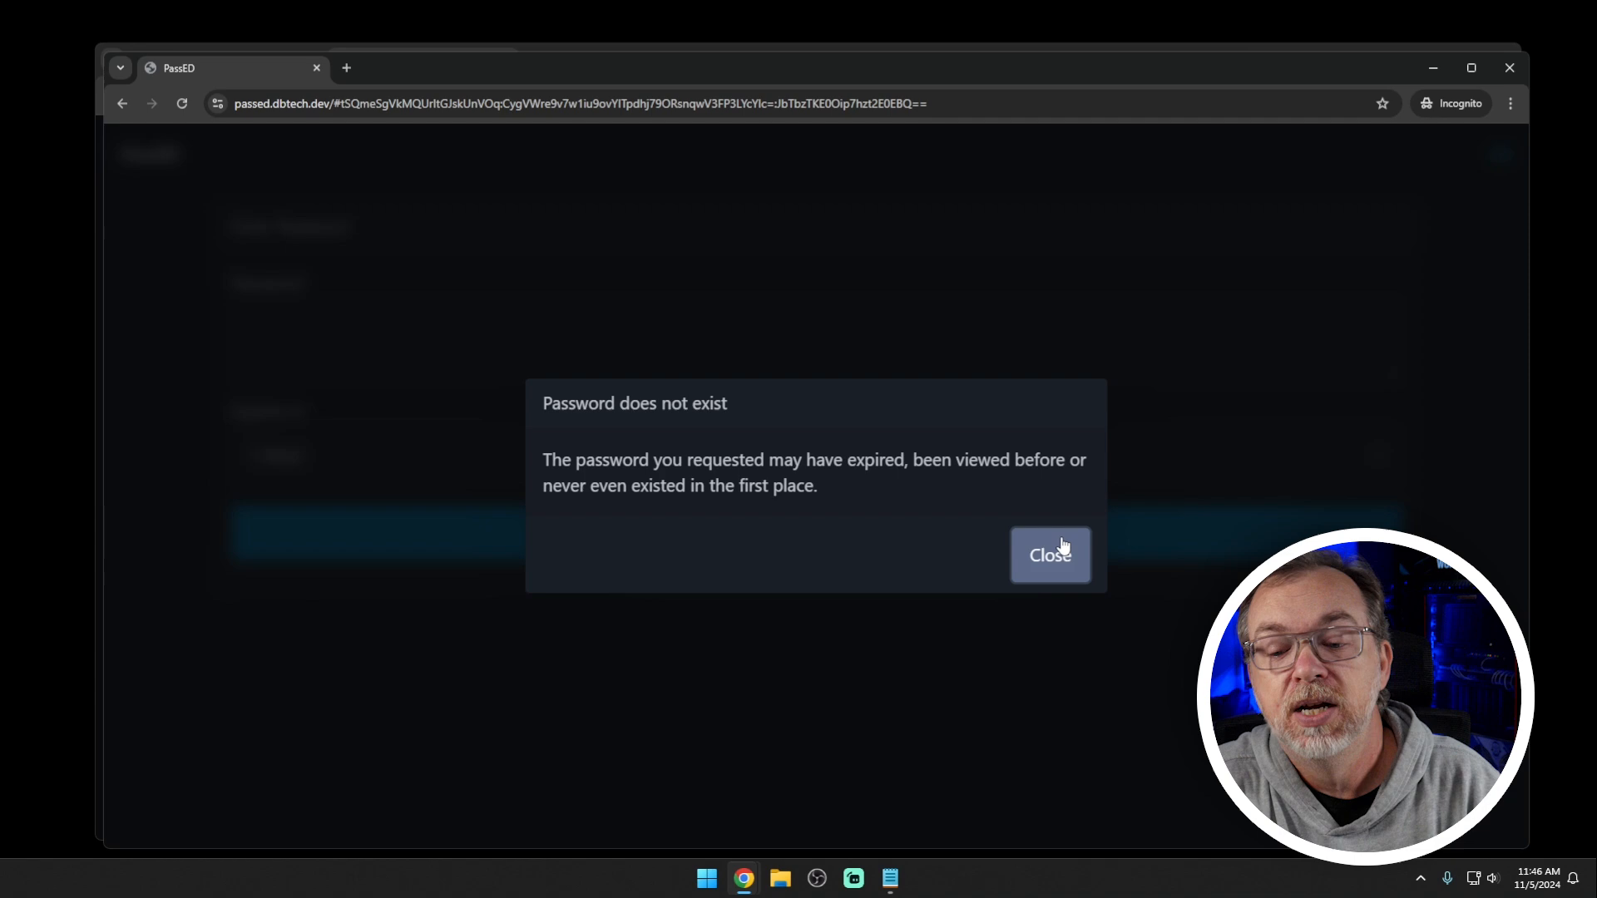
{"action": "left_click", "coordinate": [1050, 556]}
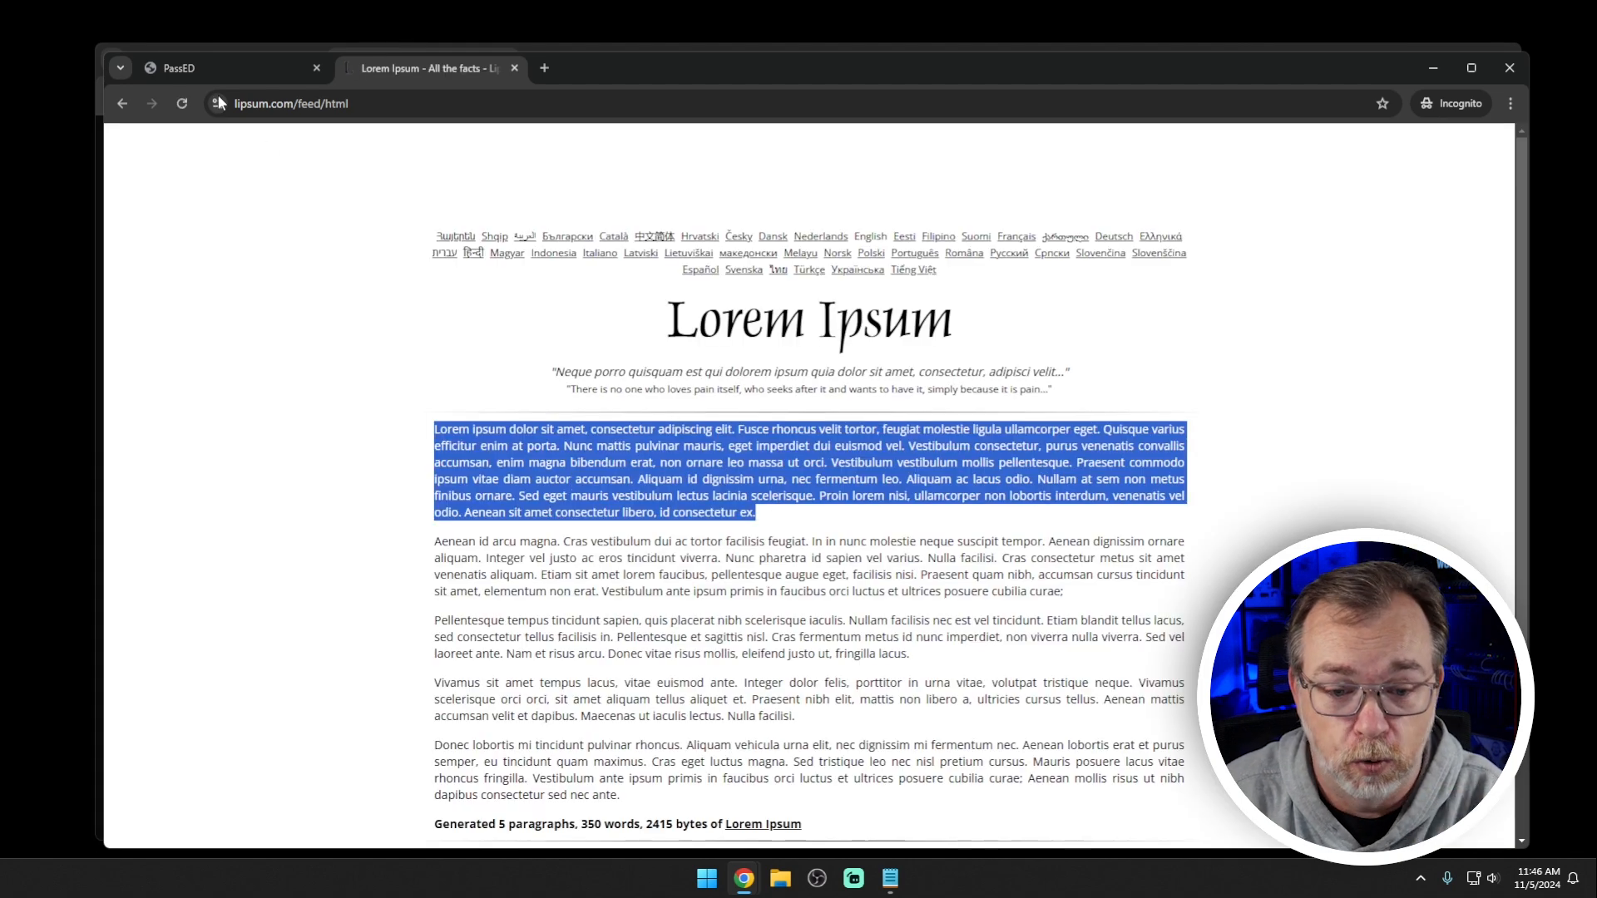
Return to PassED with the Lorem Ipsum paragraph, generate its one-time URL and copy it.
{"action": "left_click", "coordinate": [178, 66]}
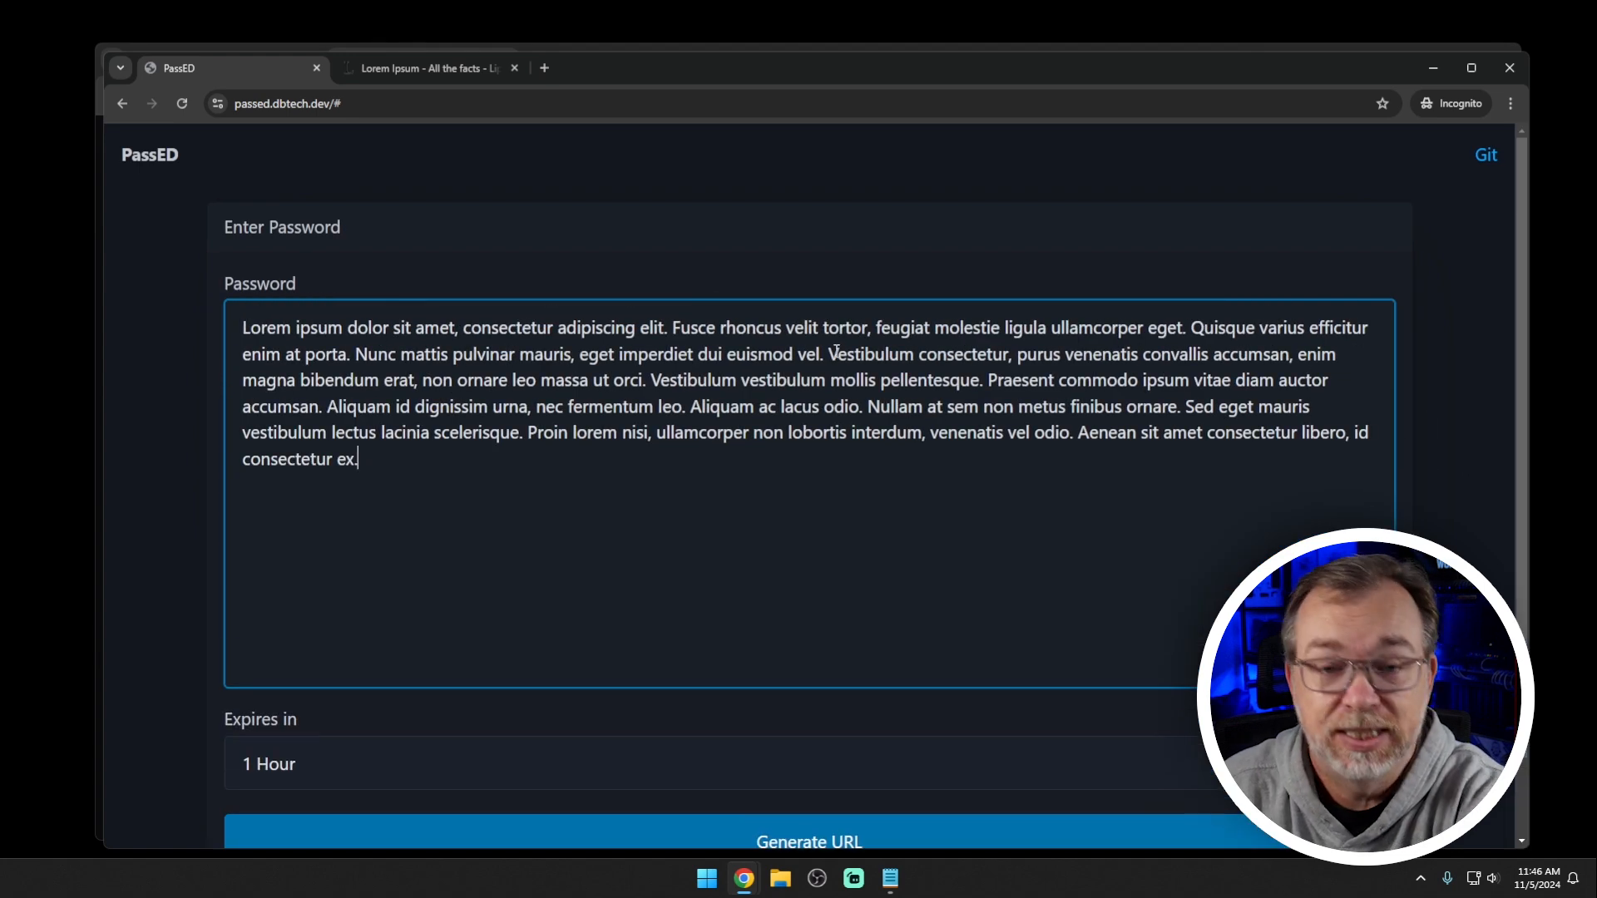
{"action": "mouse_move", "coordinate": [746, 521]}
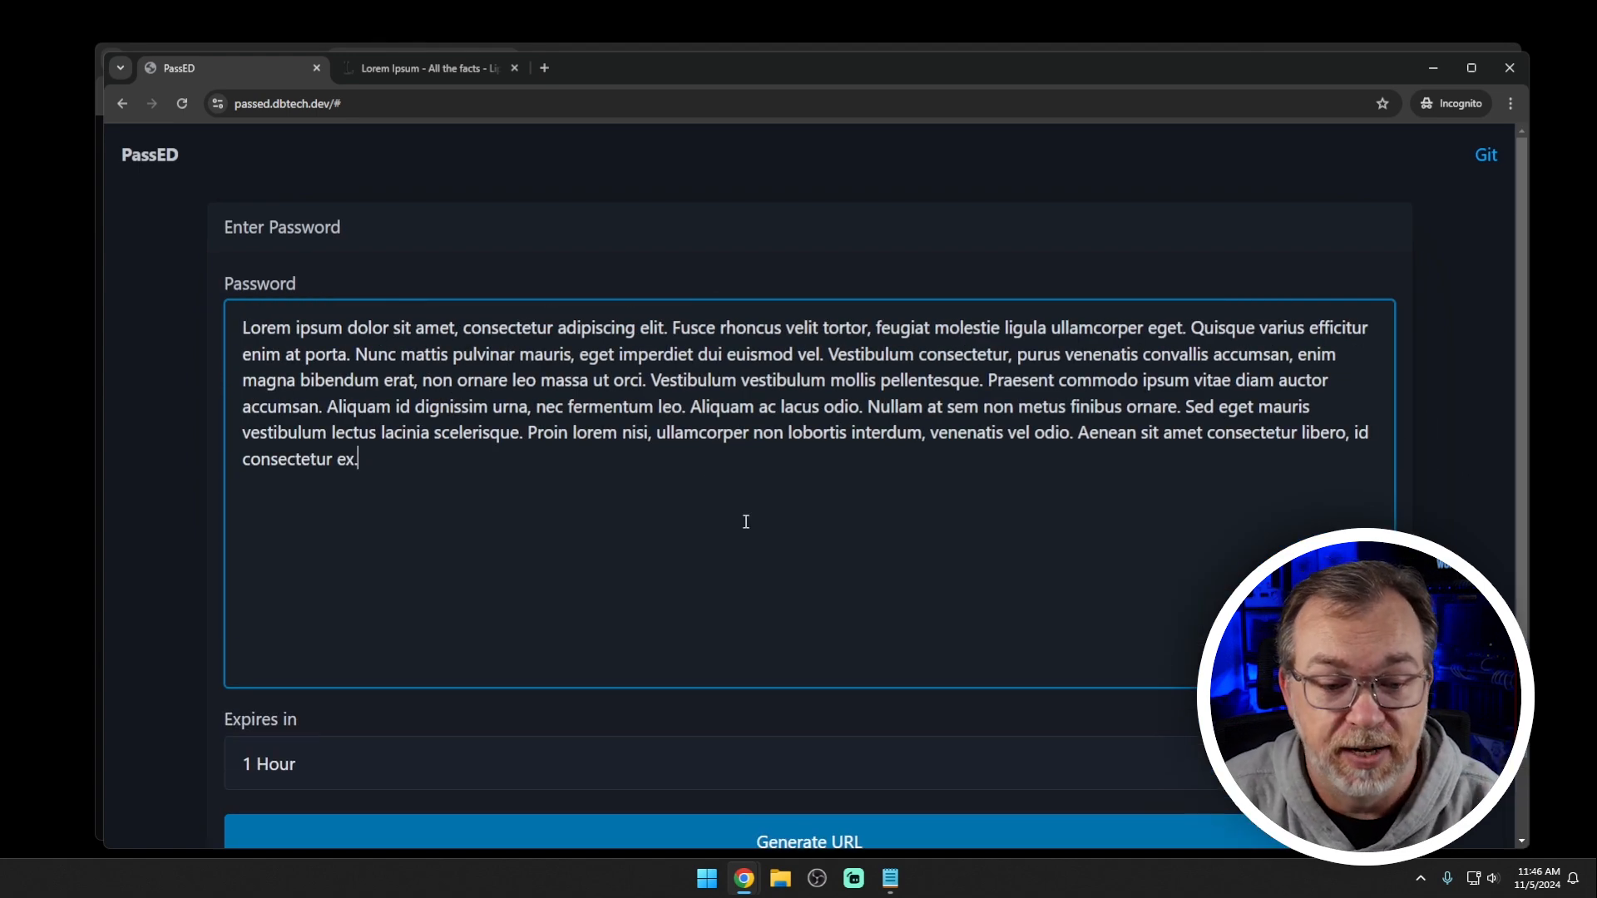
{"action": "left_click", "coordinate": [809, 842]}
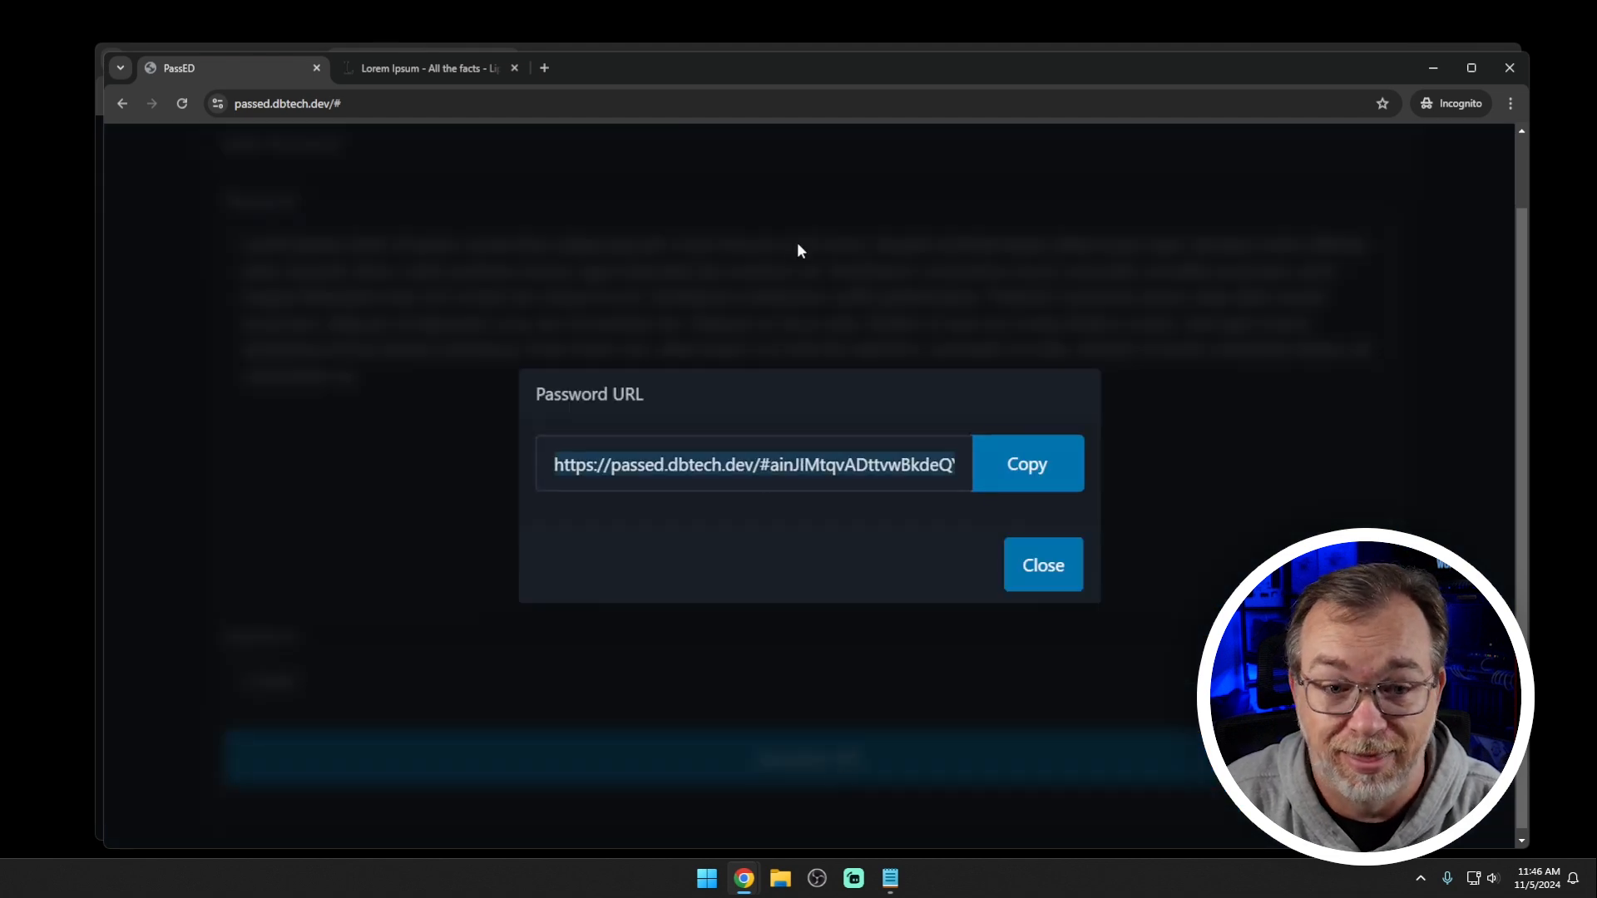
{"action": "left_click", "coordinate": [705, 878]}
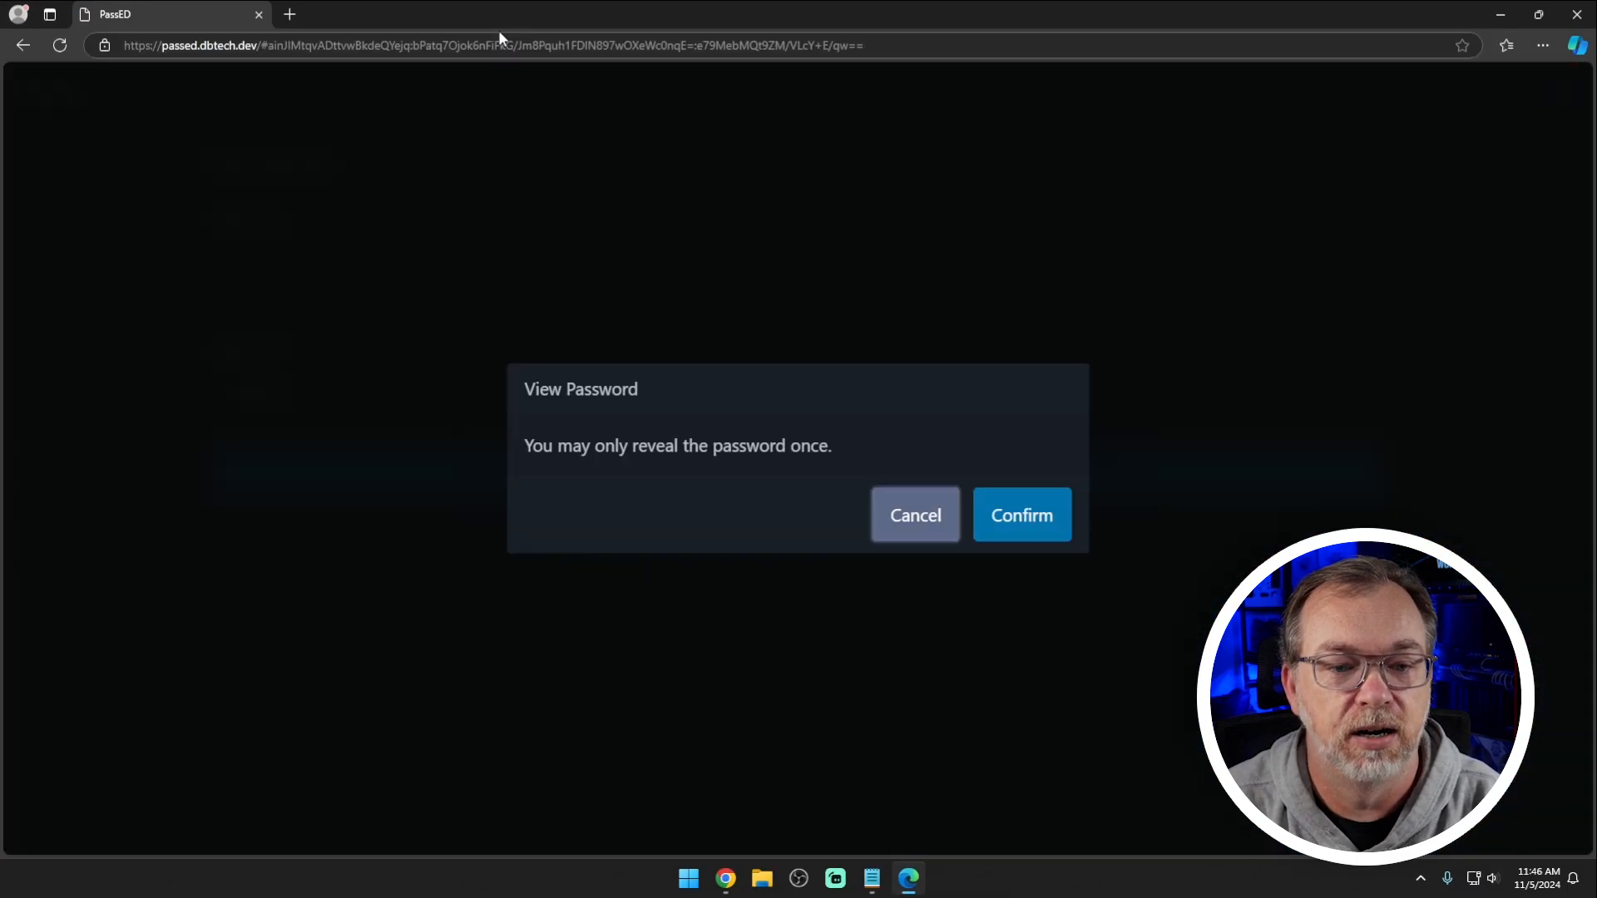
{"action": "mouse_move", "coordinate": [1022, 514]}
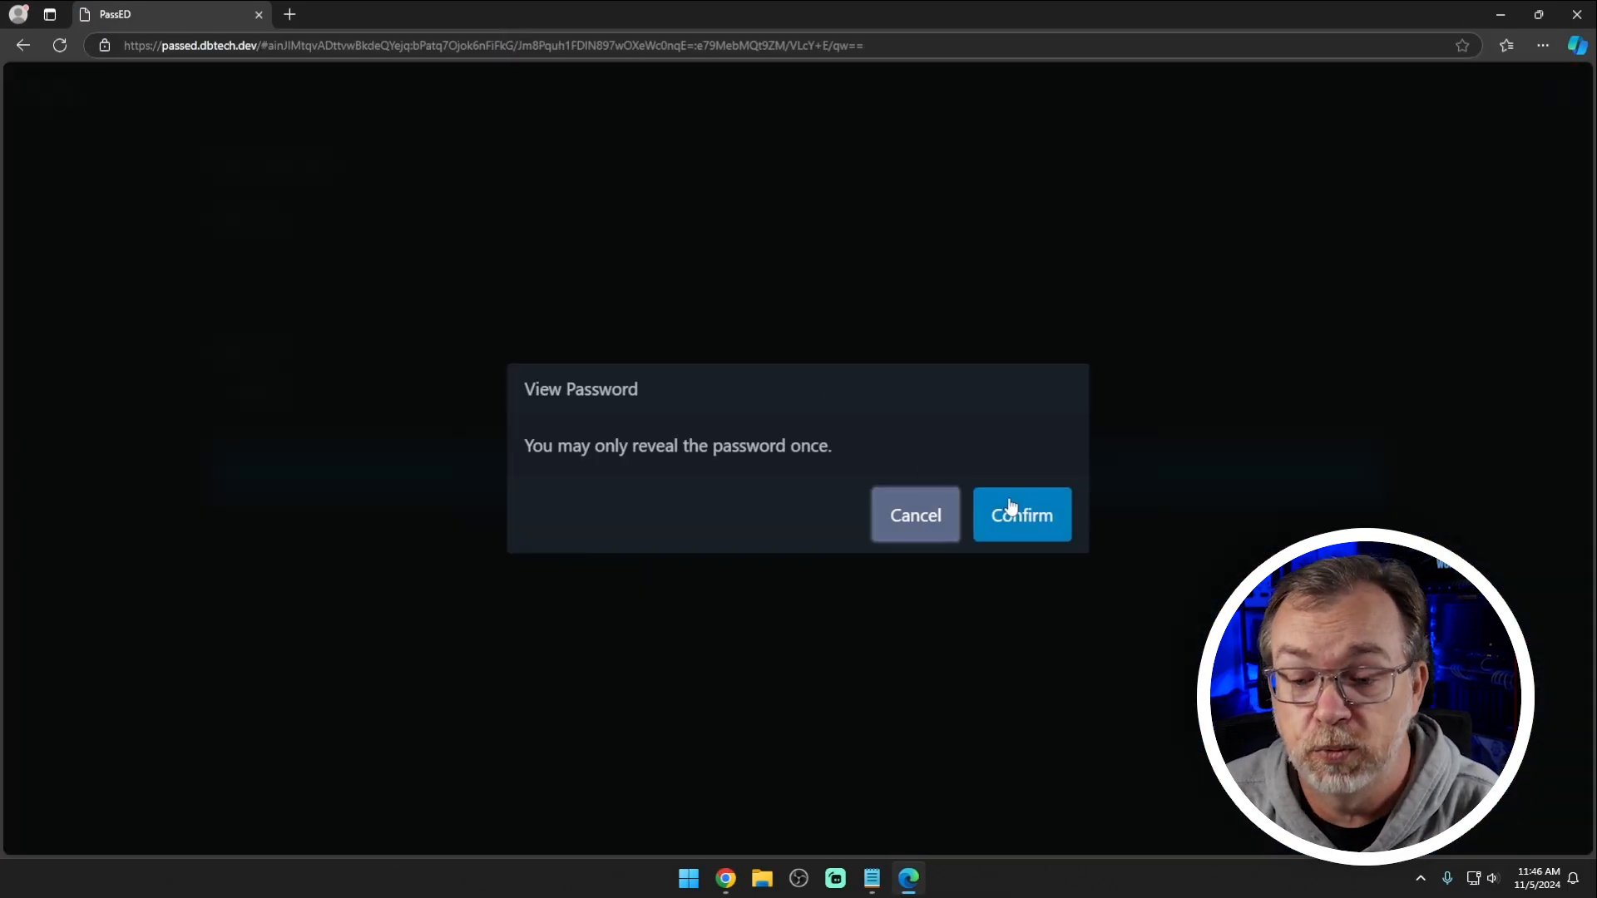
Confirm revealing the paragraph in Edge, enlarge the text area to read it, and close the viewer.
{"action": "left_click", "coordinate": [1022, 514]}
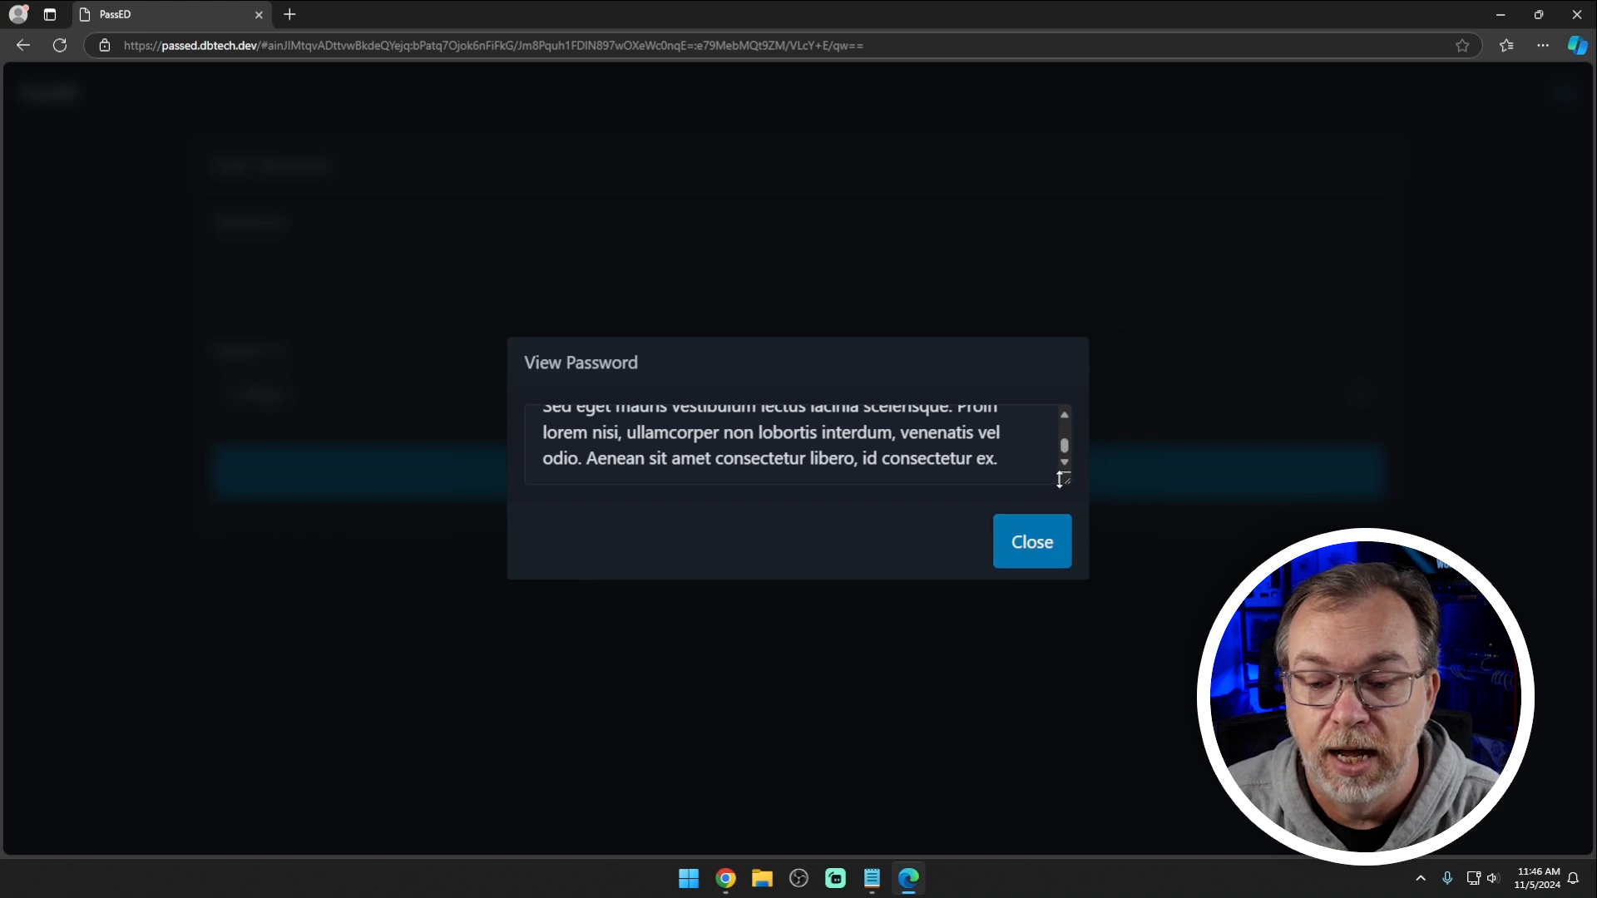
{"action": "left_click_drag", "start_coordinate": [1065, 479], "coordinate": [1068, 650]}
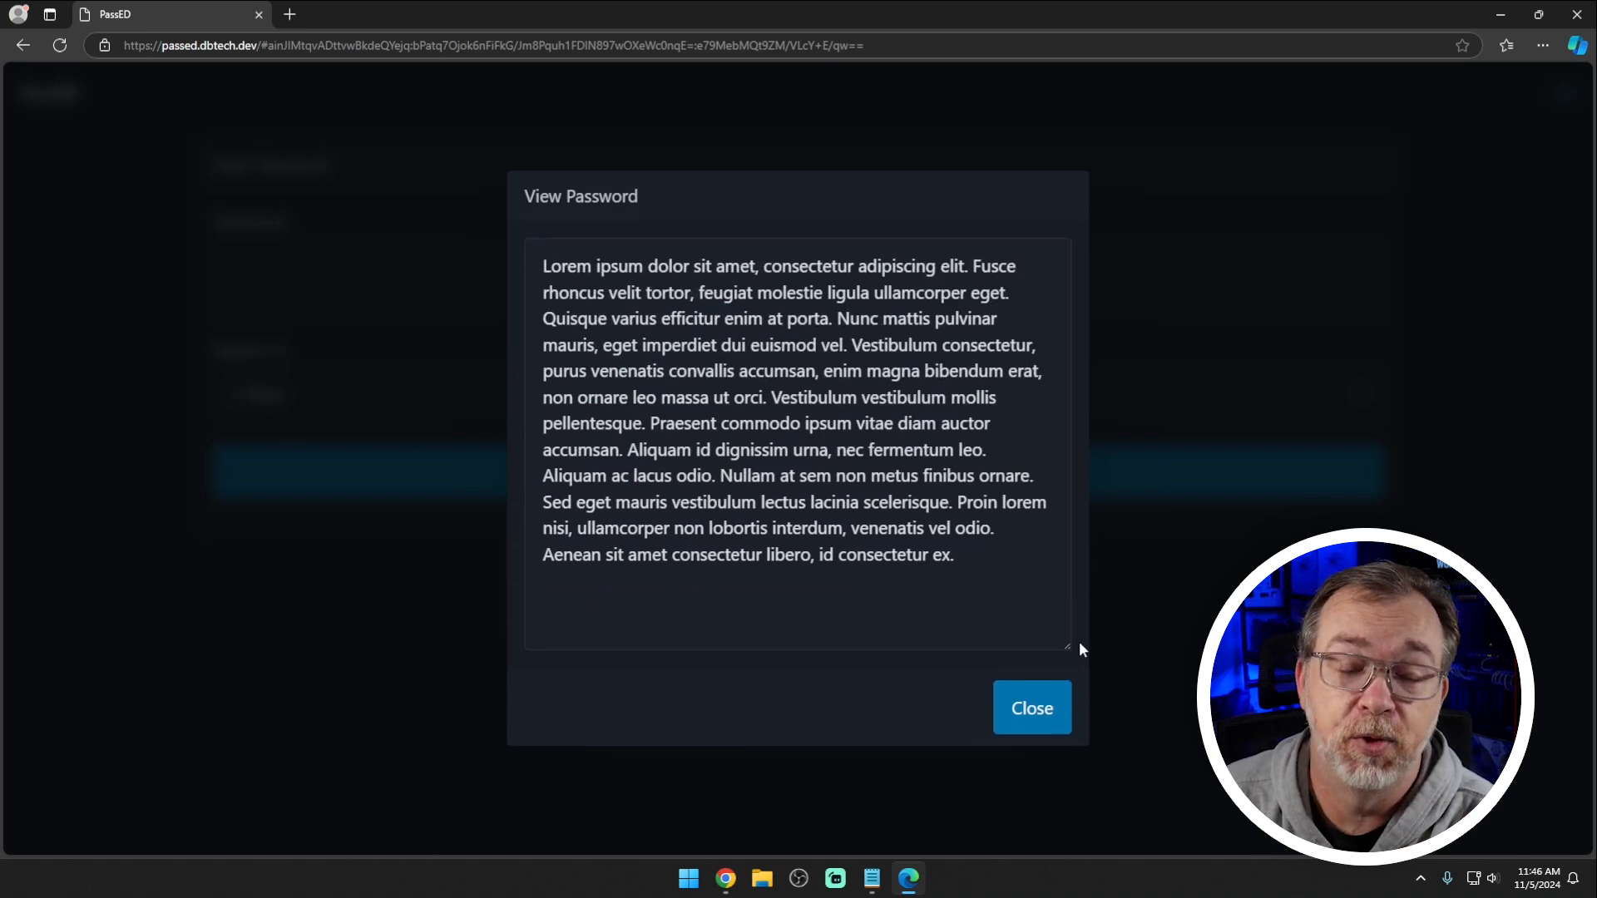
{"action": "left_click", "coordinate": [1032, 709]}
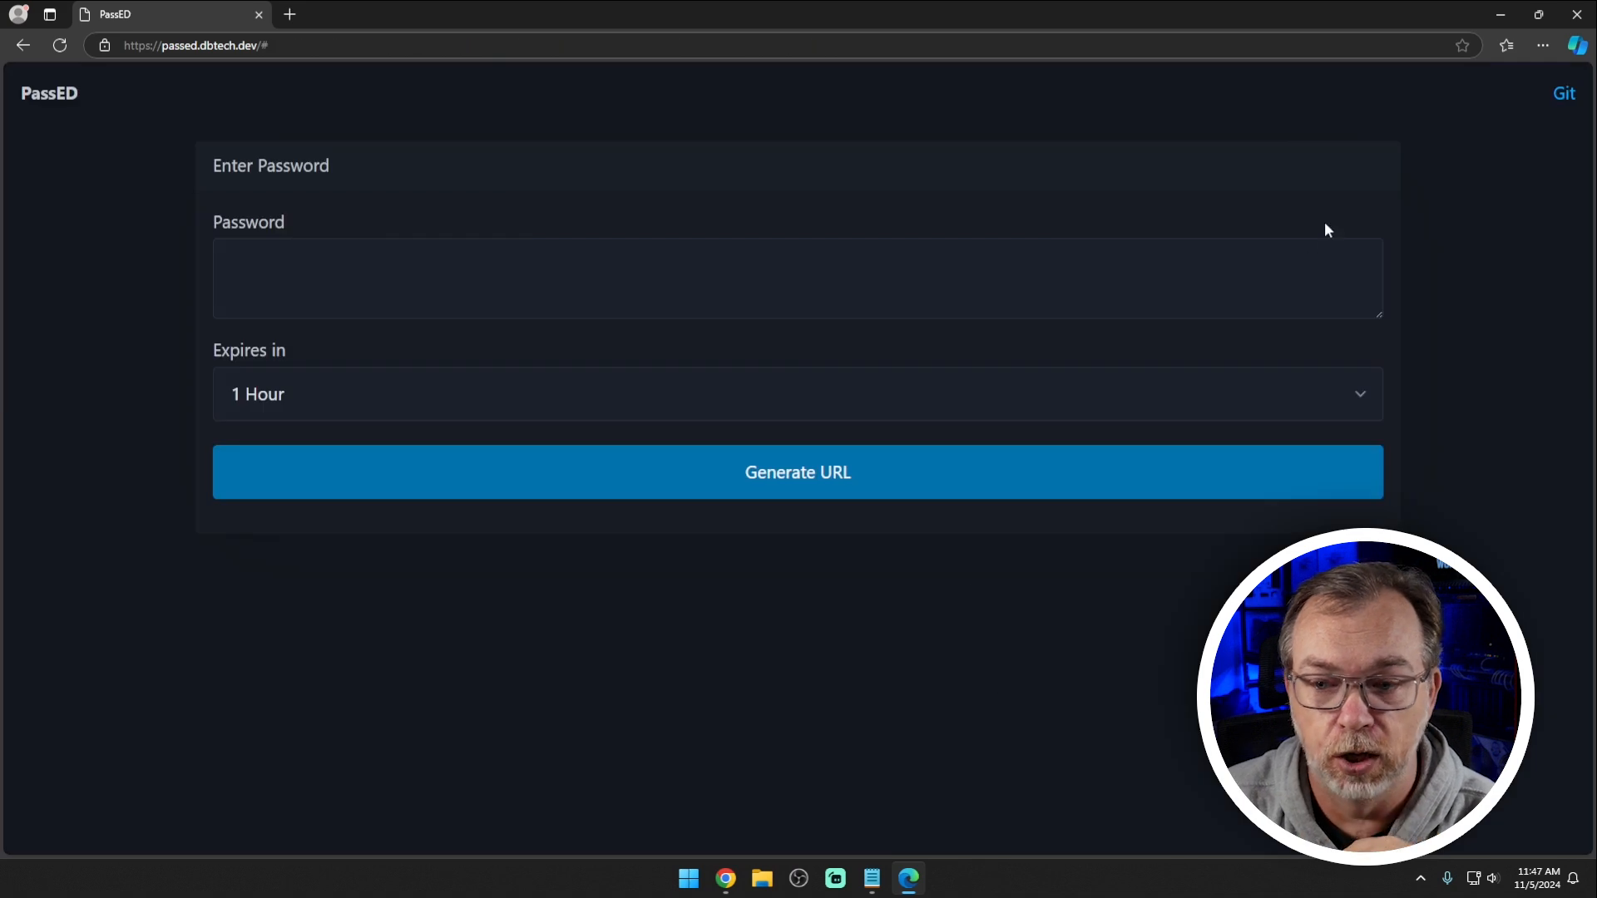
{"action": "mouse_move", "coordinate": [965, 146]}
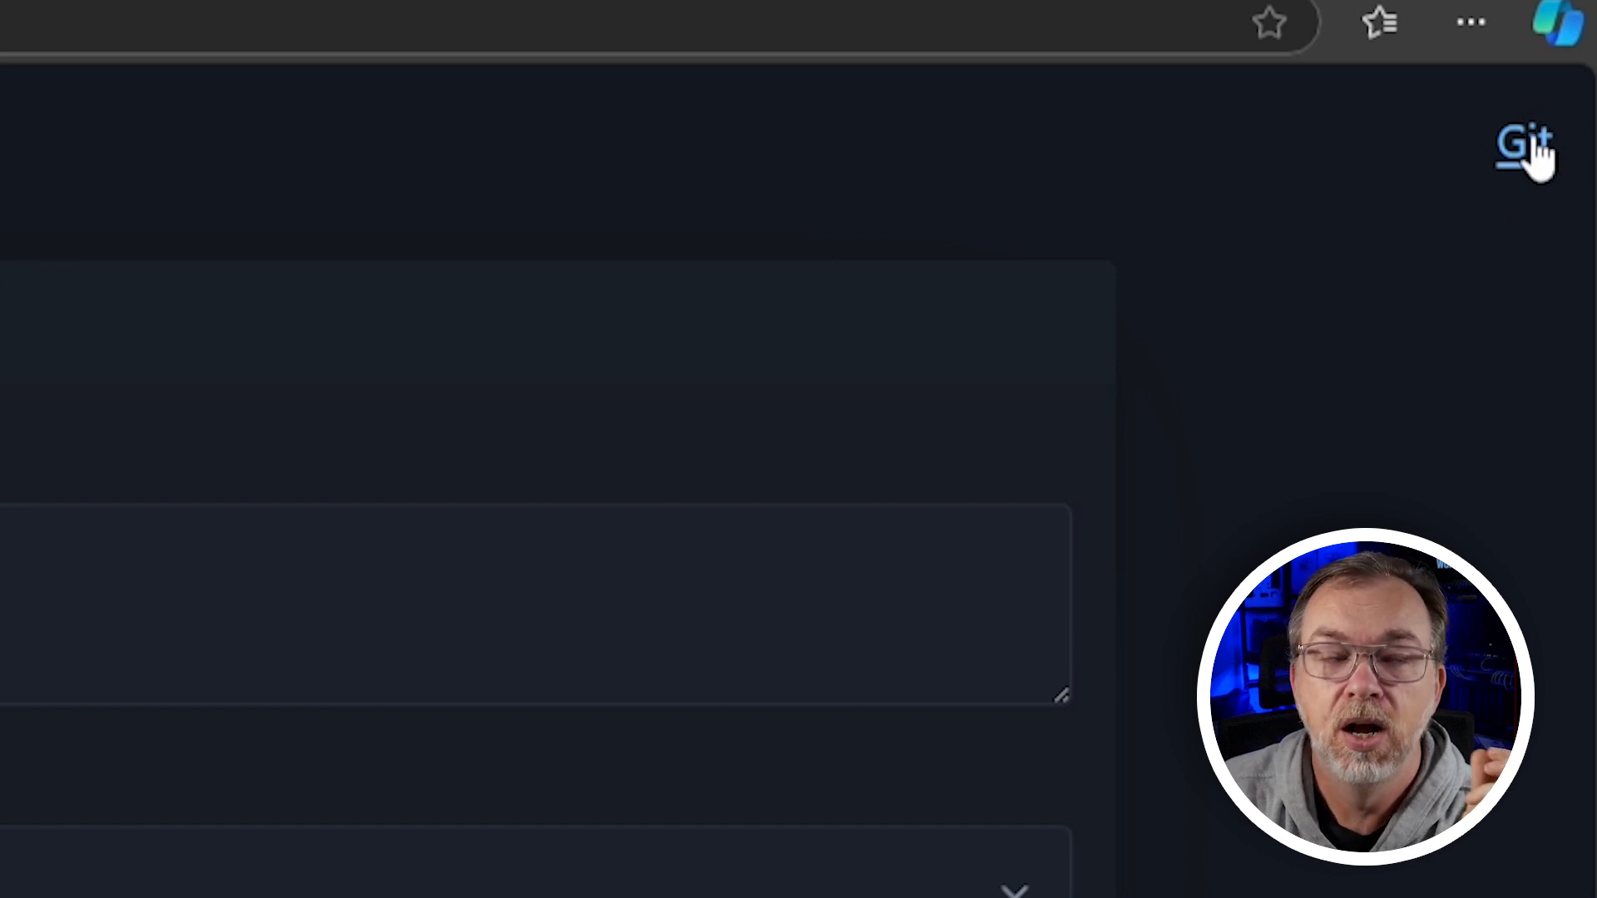
{"action": "mouse_move", "coordinate": [1421, 267]}
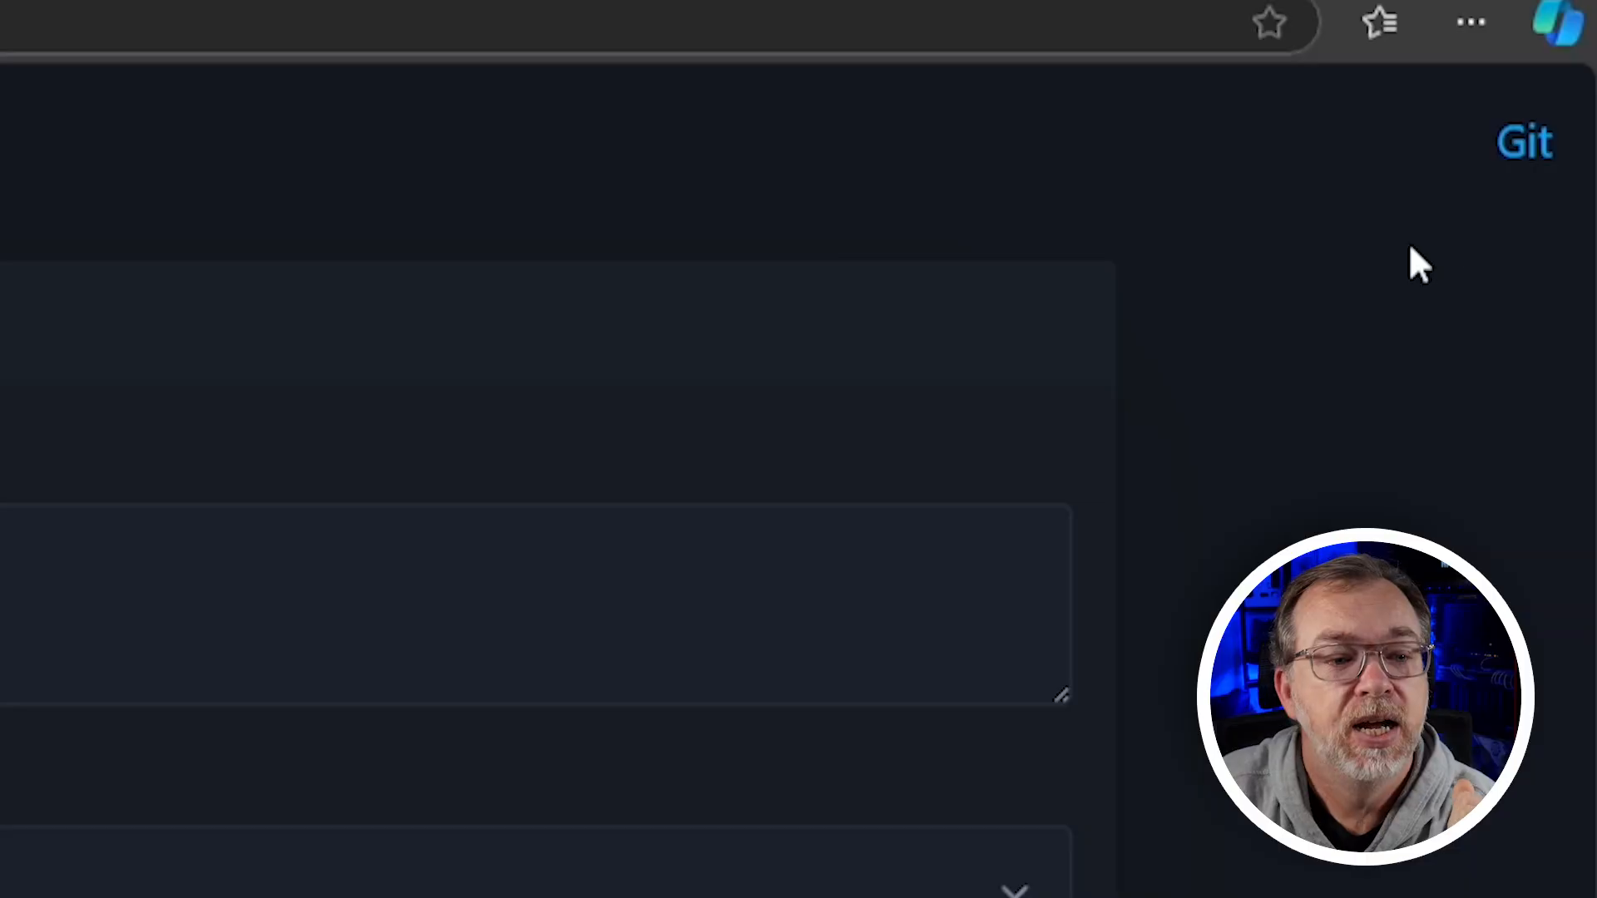
{"action": "mouse_move", "coordinate": [1171, 104]}
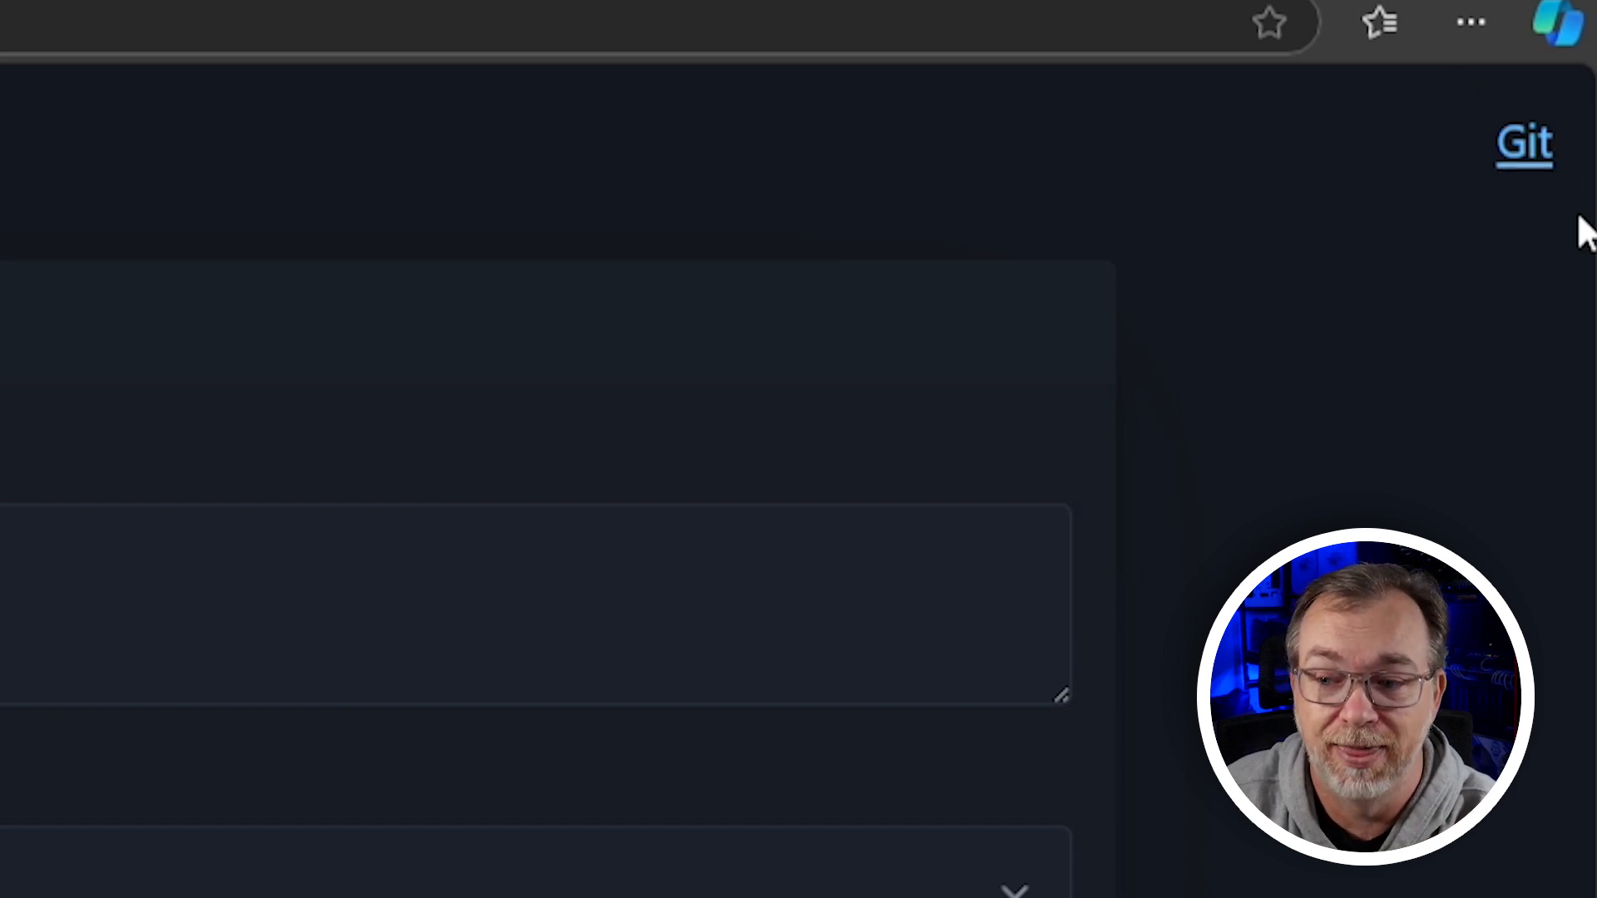
{"action": "mouse_move", "coordinate": [1396, 311]}
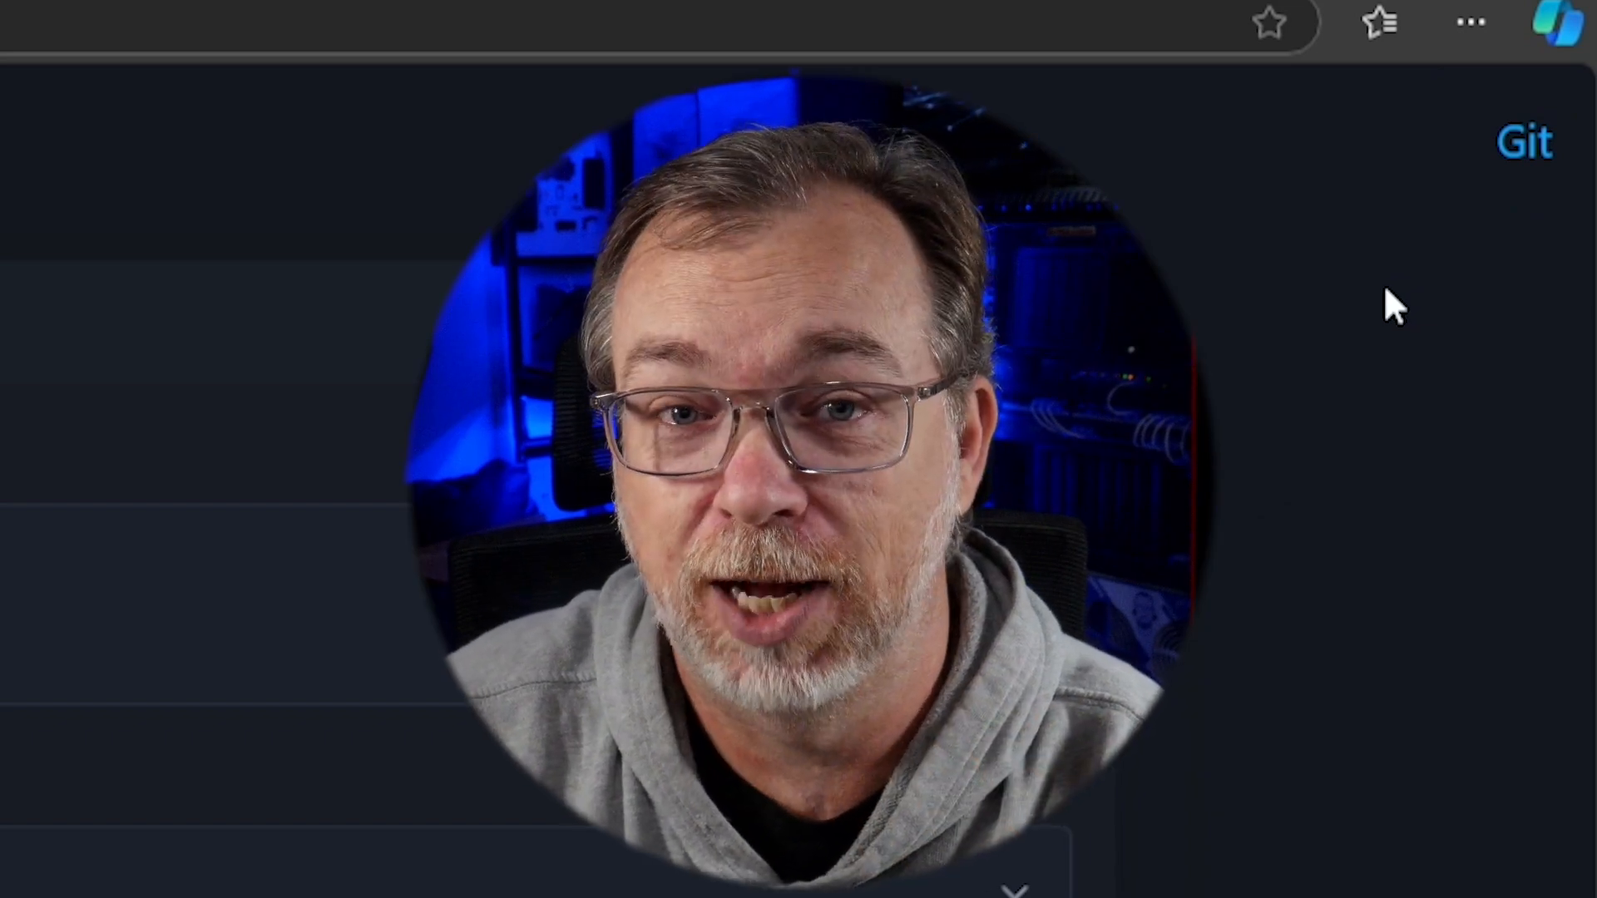
{"action": "mouse_move", "coordinate": [1364, 297]}
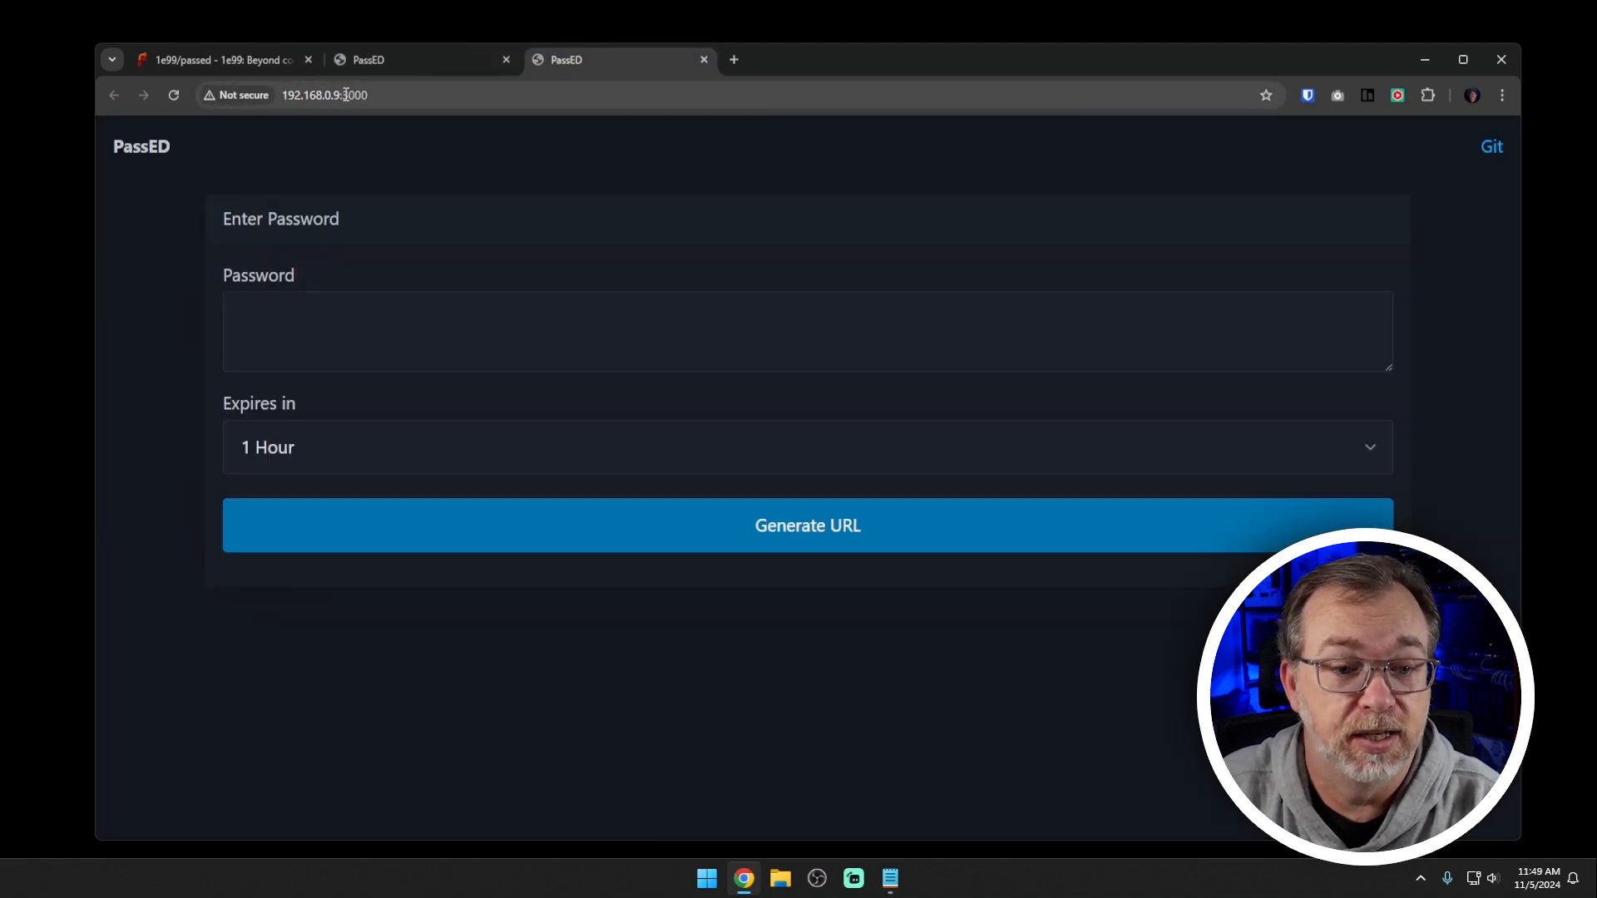
{"action": "left_click", "coordinate": [346, 95]}
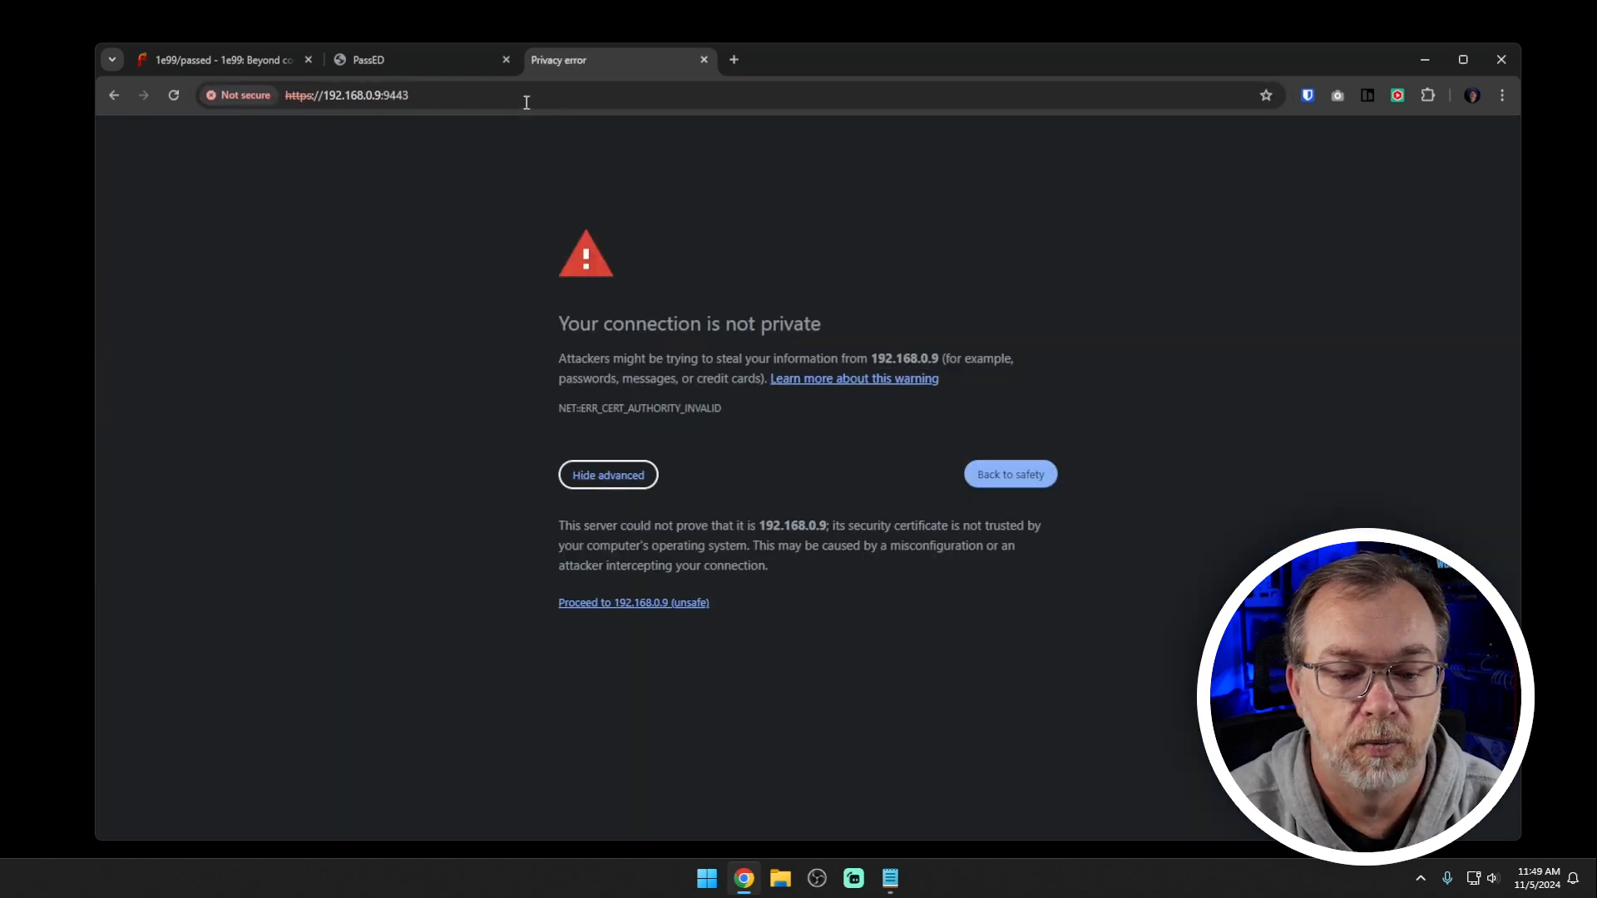
{"action": "left_click", "coordinate": [633, 602]}
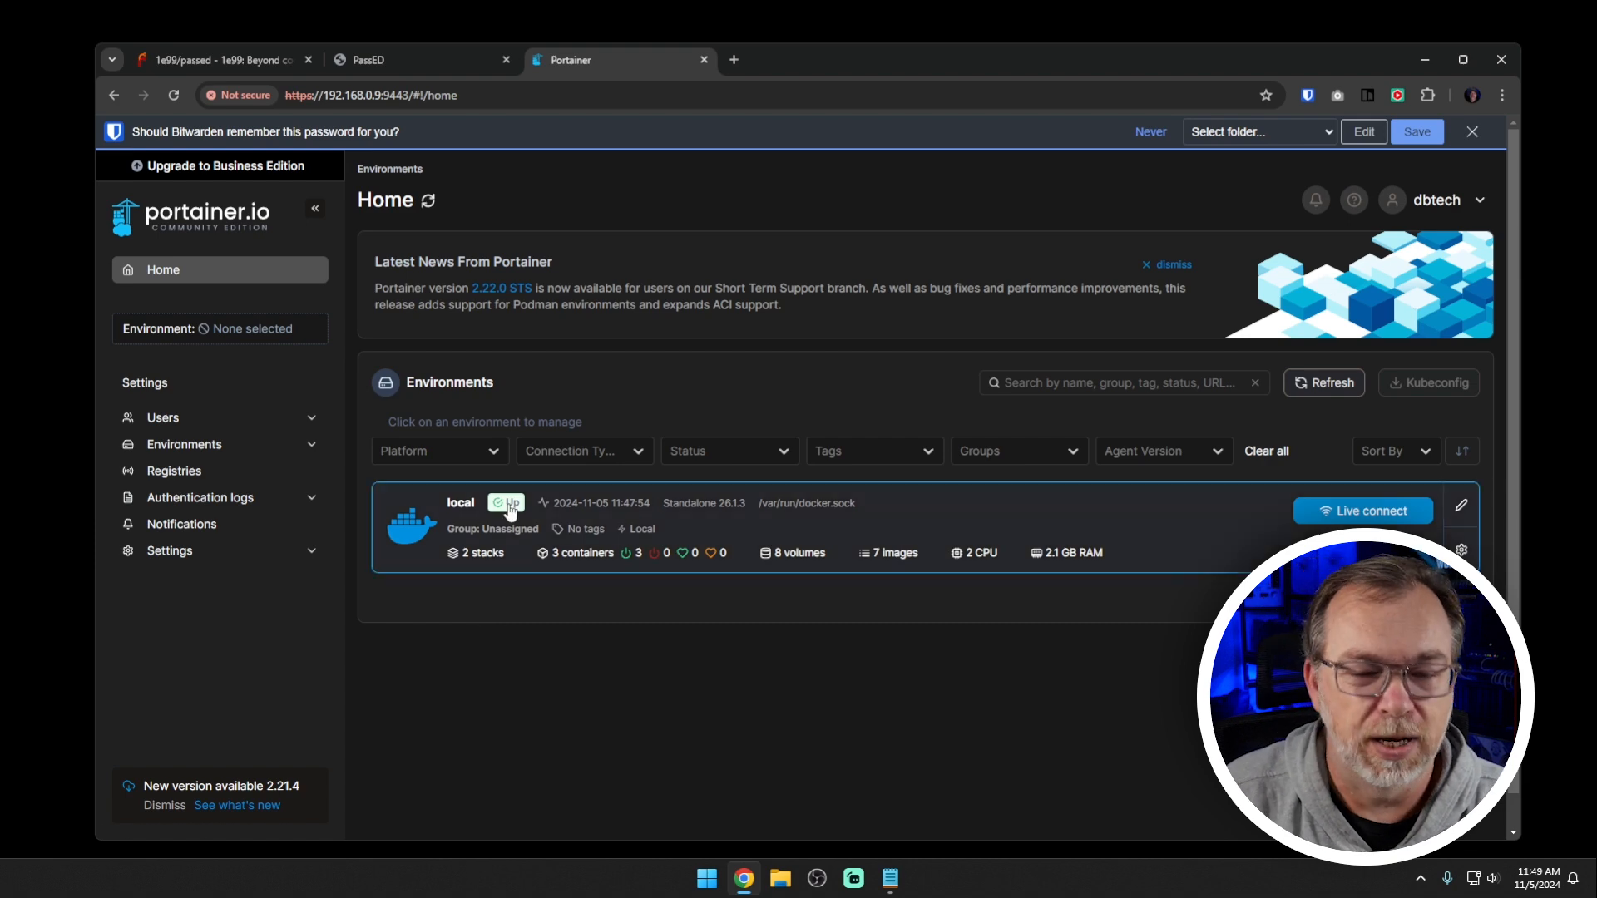
Show the local Docker environment's containers: cloudflared-tunnel, passed-passed-1 and portainer.
{"action": "left_click", "coordinate": [459, 503]}
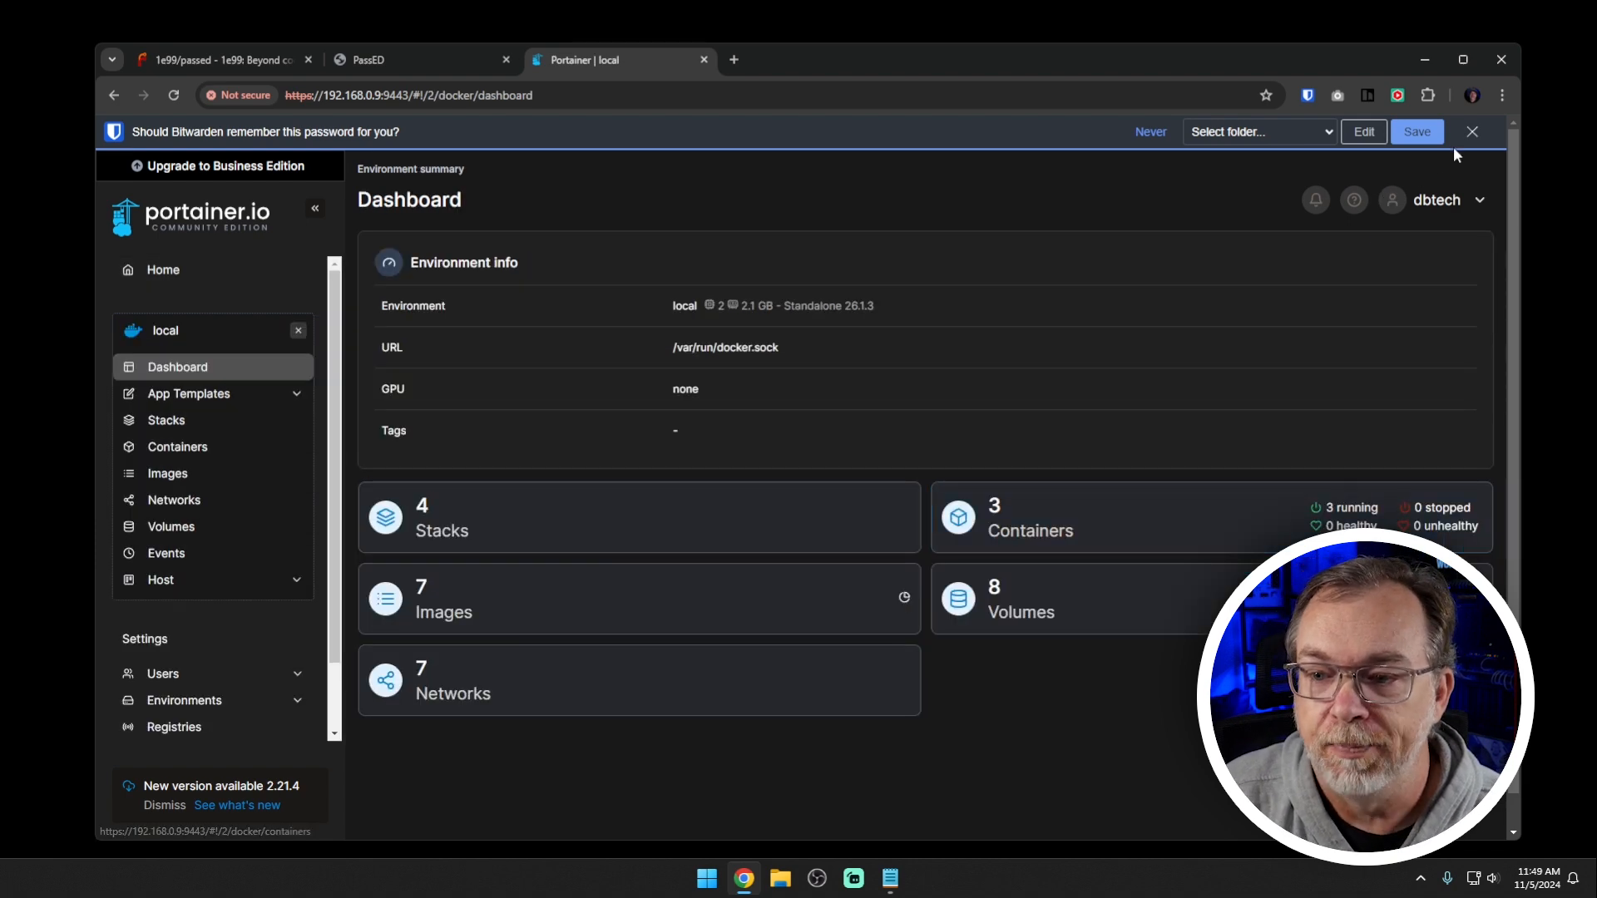
{"action": "left_click", "coordinate": [178, 445]}
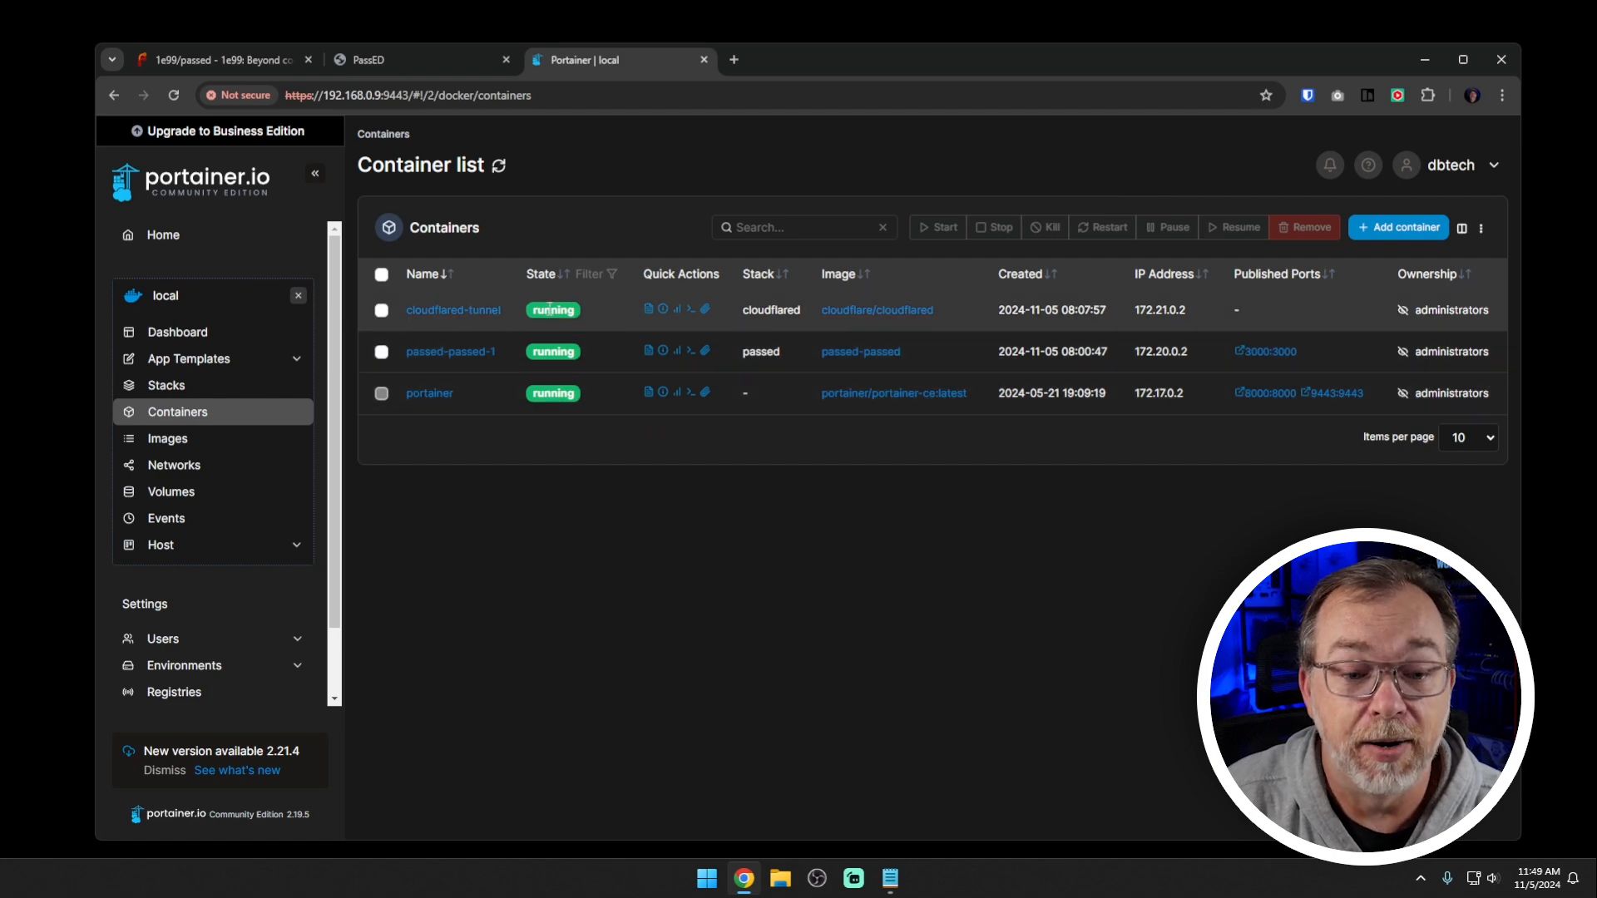
{"action": "mouse_move", "coordinate": [502, 303]}
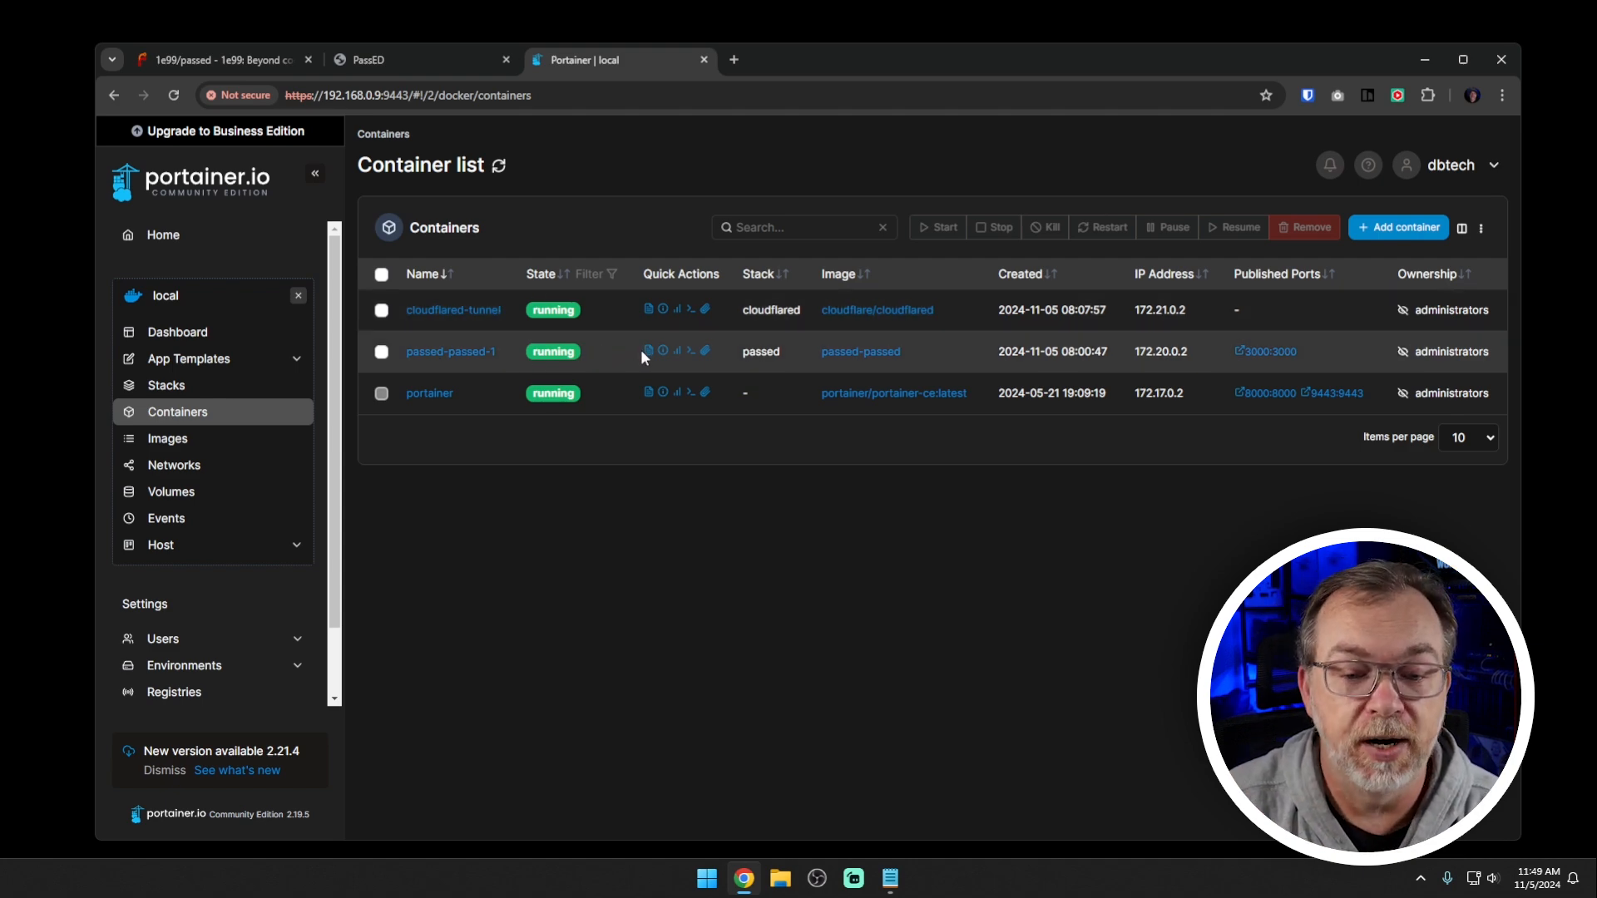
View the passed-passed-1 container logs with page requests and expired-password cleanup entries.
{"action": "left_click", "coordinate": [690, 351]}
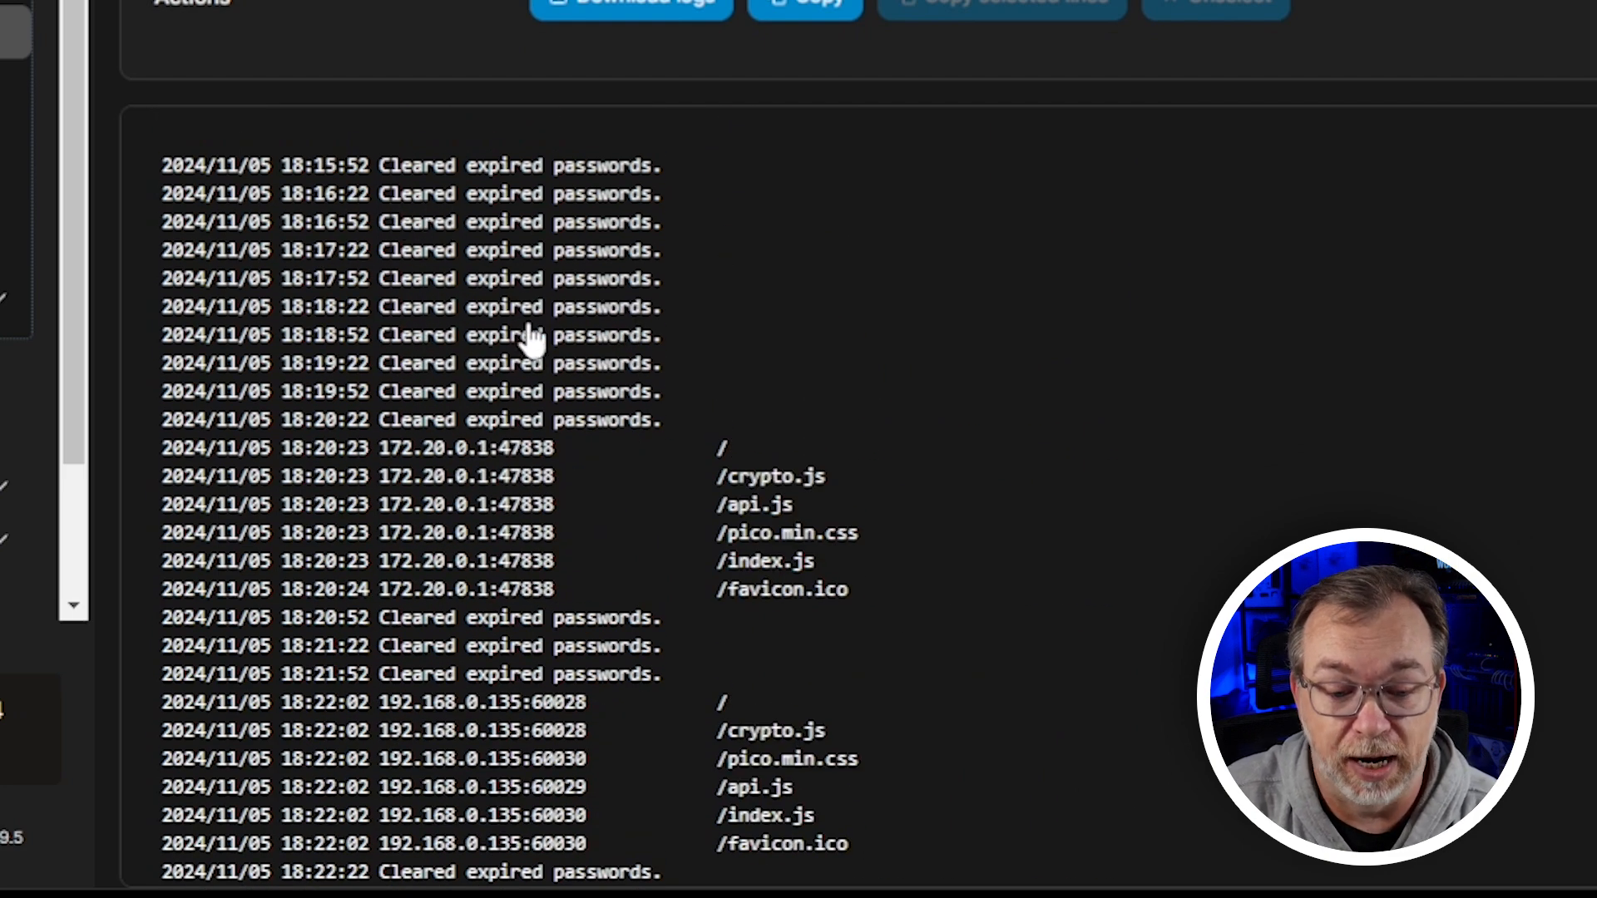
{"action": "scroll", "scroll_direction": "down", "scroll_amount": 3}
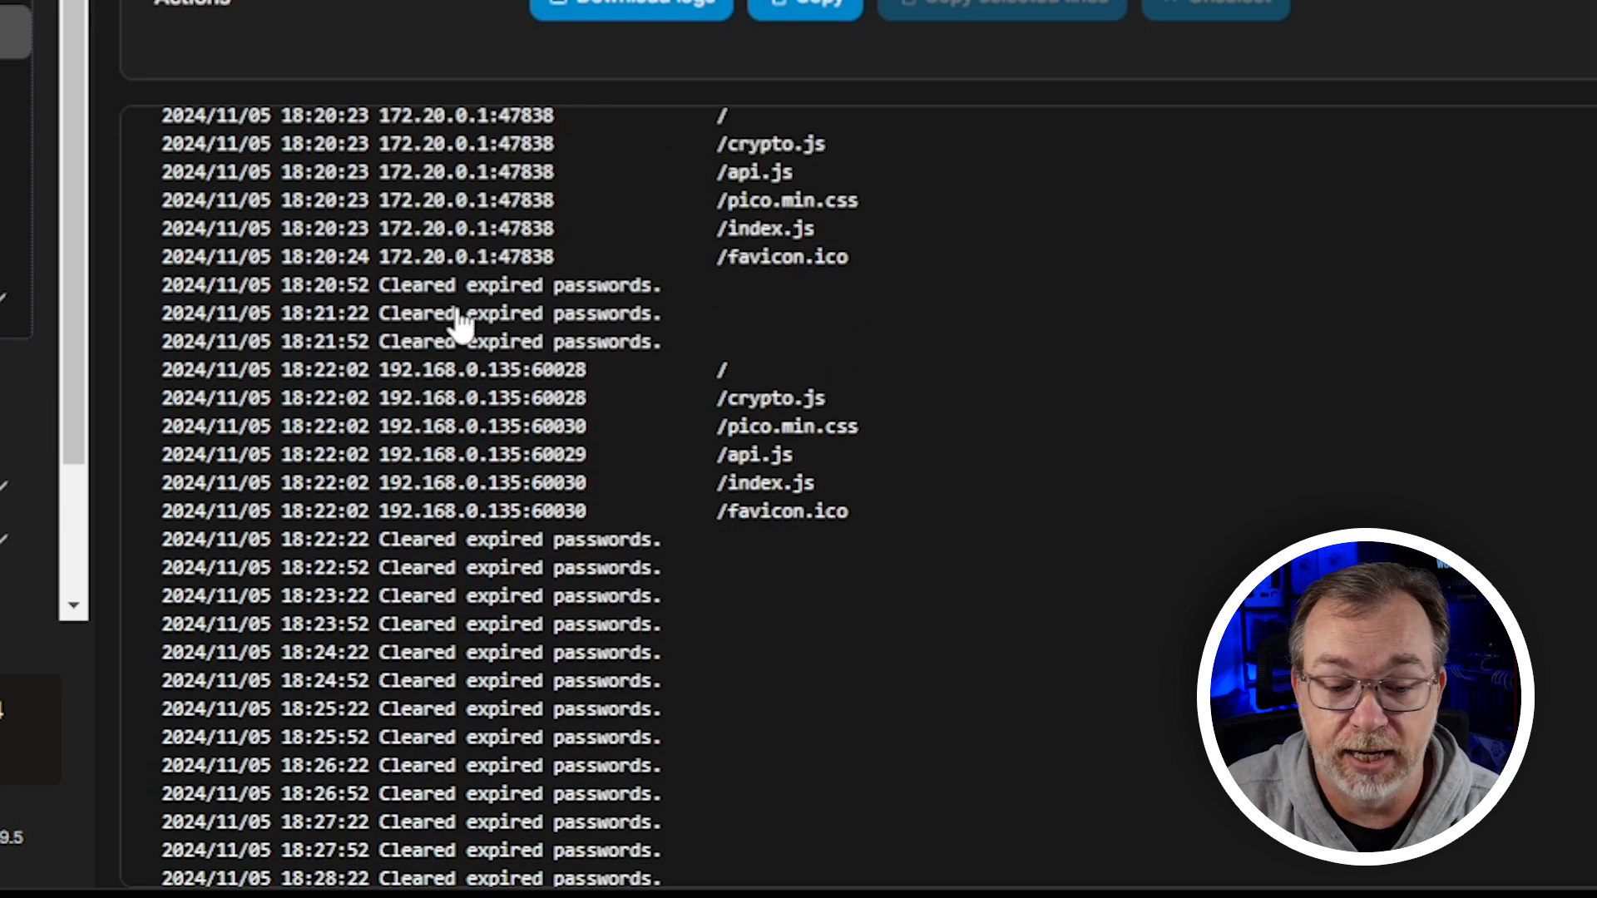
{"action": "scroll", "scroll_direction": "down", "scroll_amount": 3}
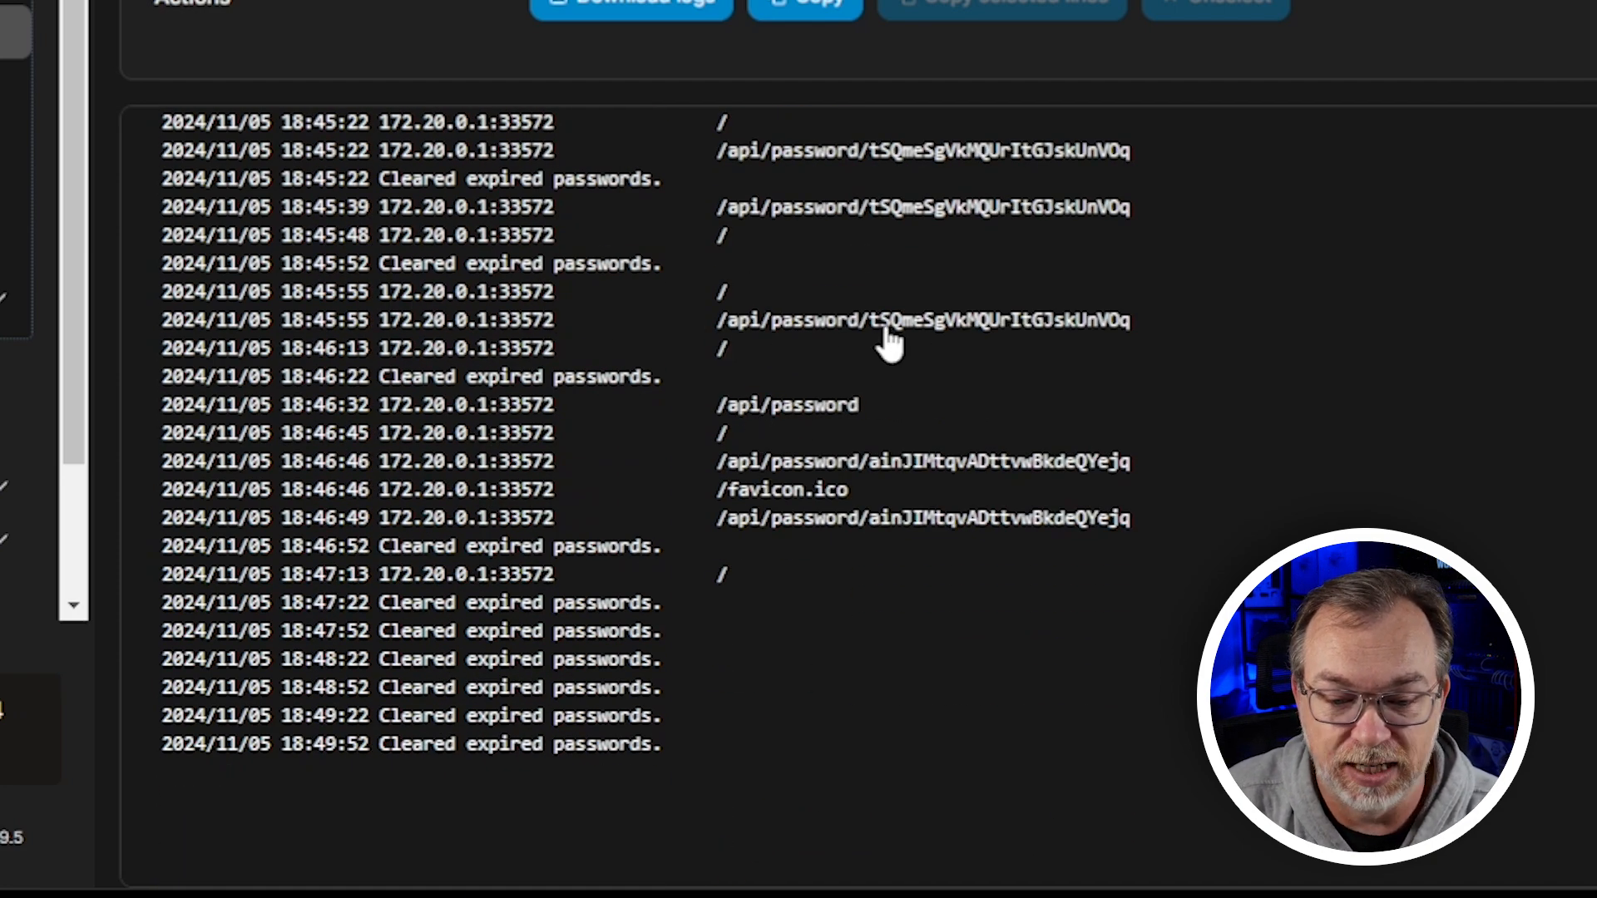
{"action": "mouse_move", "coordinate": [905, 489]}
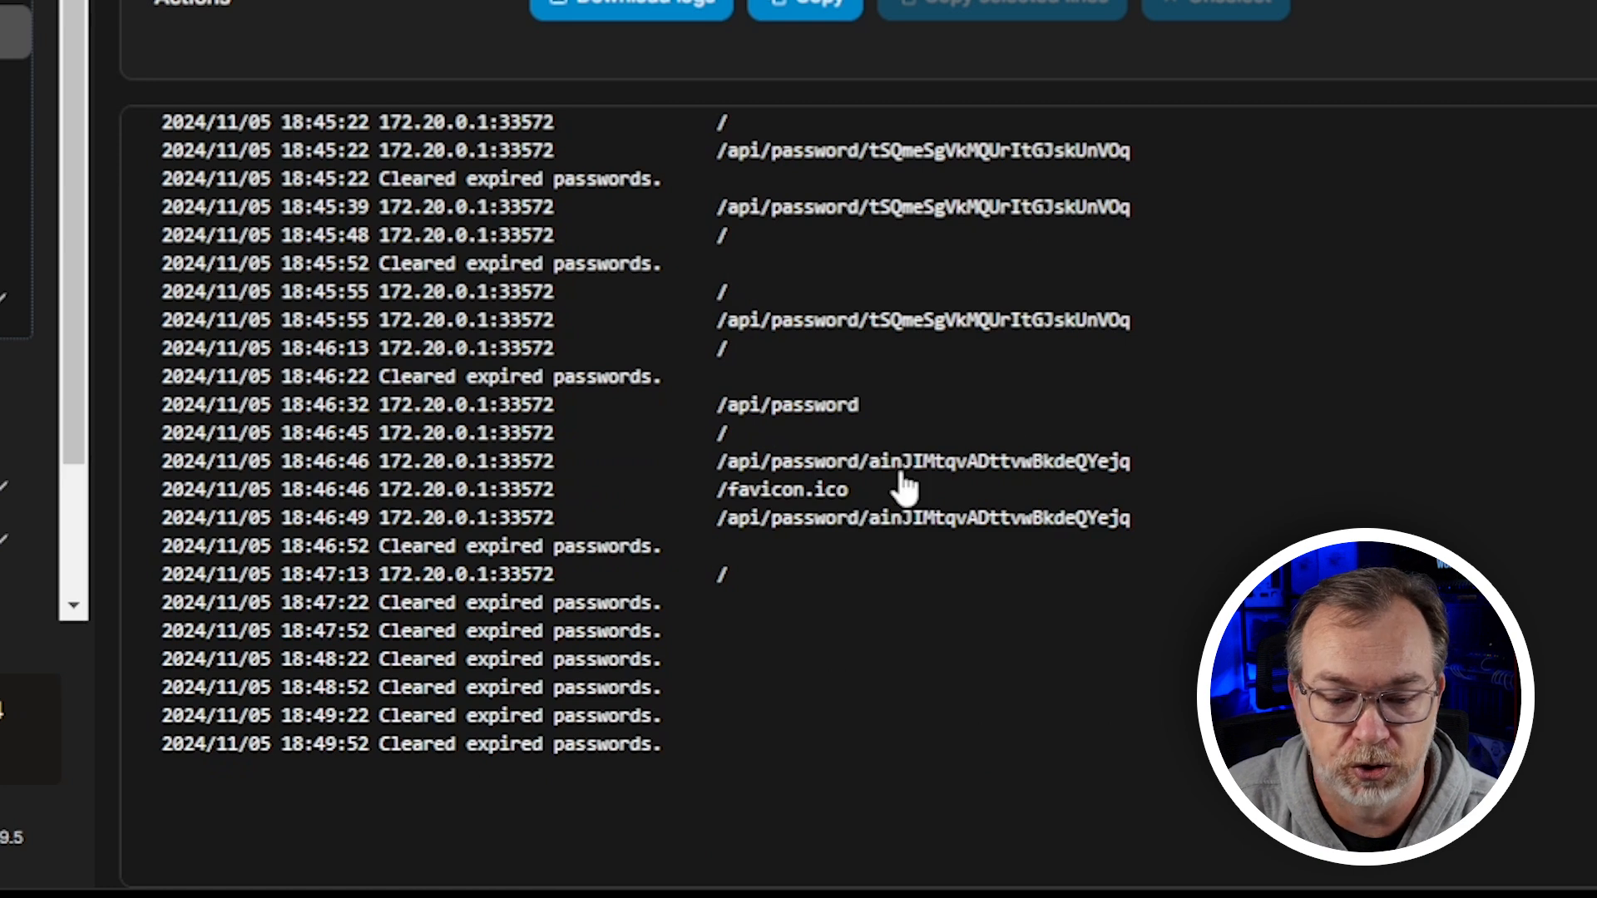
{"action": "mouse_move", "coordinate": [895, 514]}
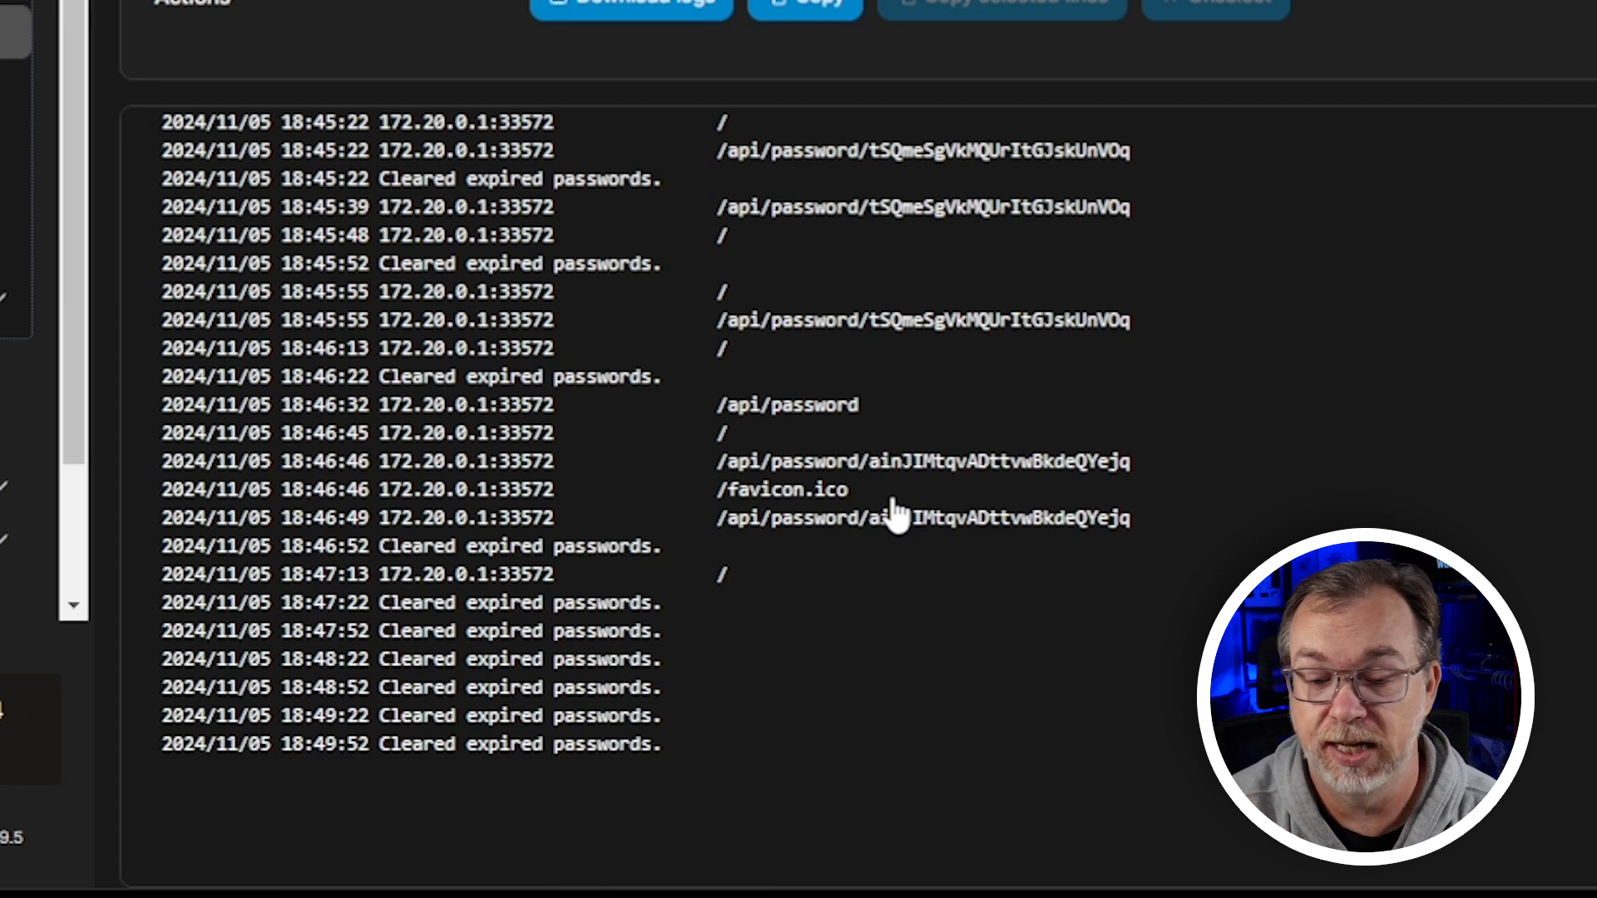
{"action": "mouse_move", "coordinate": [667, 428]}
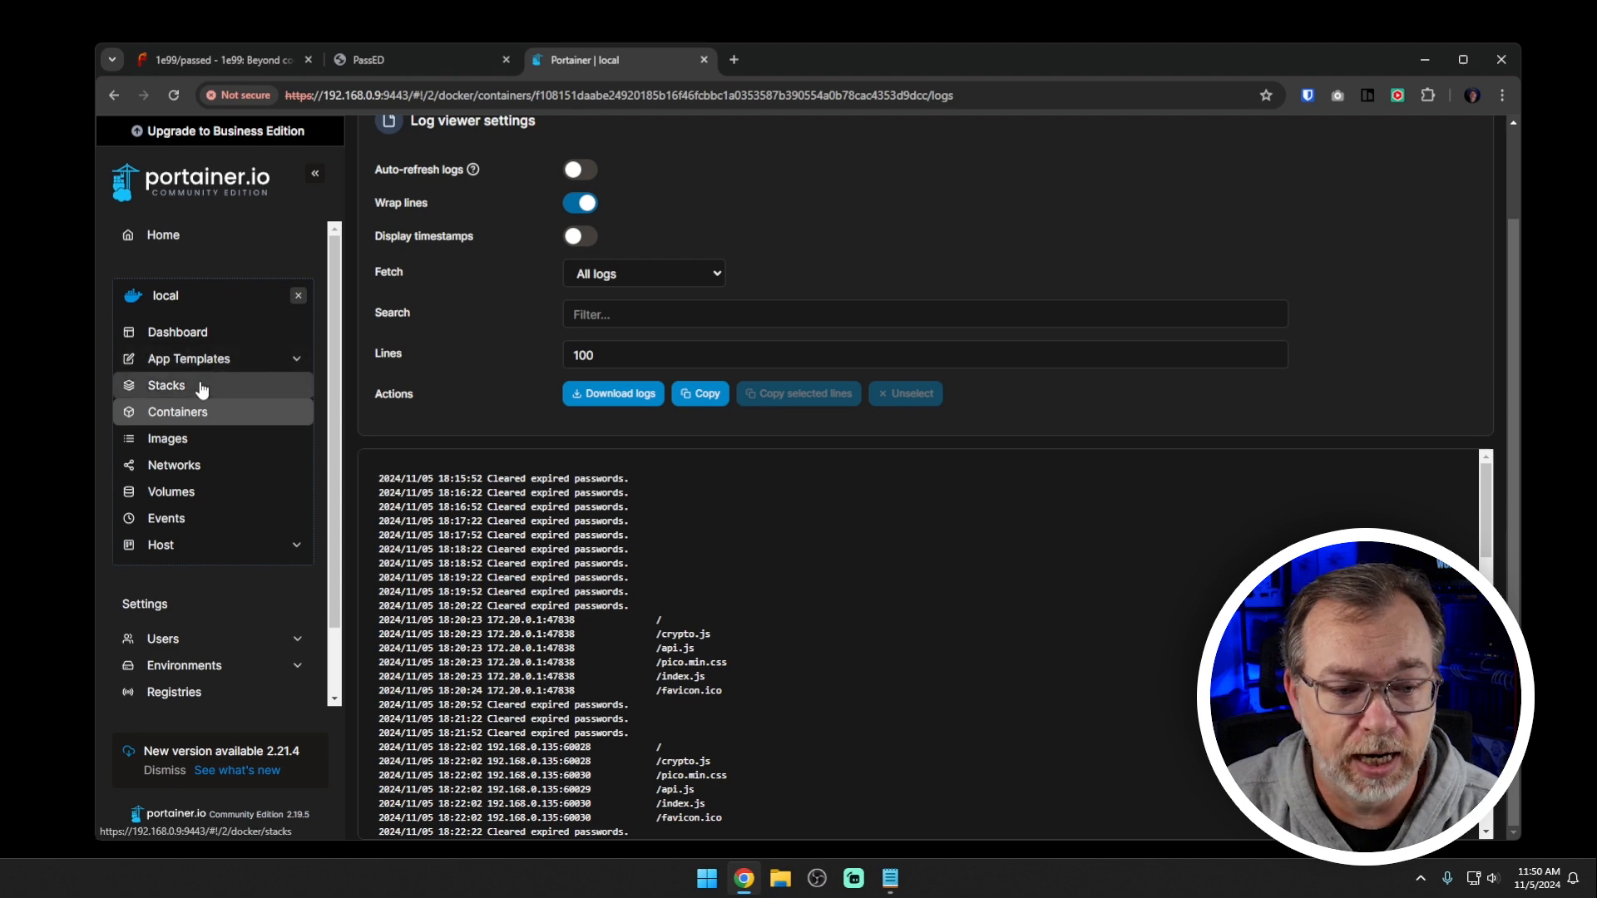
Show the passed stack's details with its running passed-passed-1 container.
{"action": "left_click", "coordinate": [164, 385]}
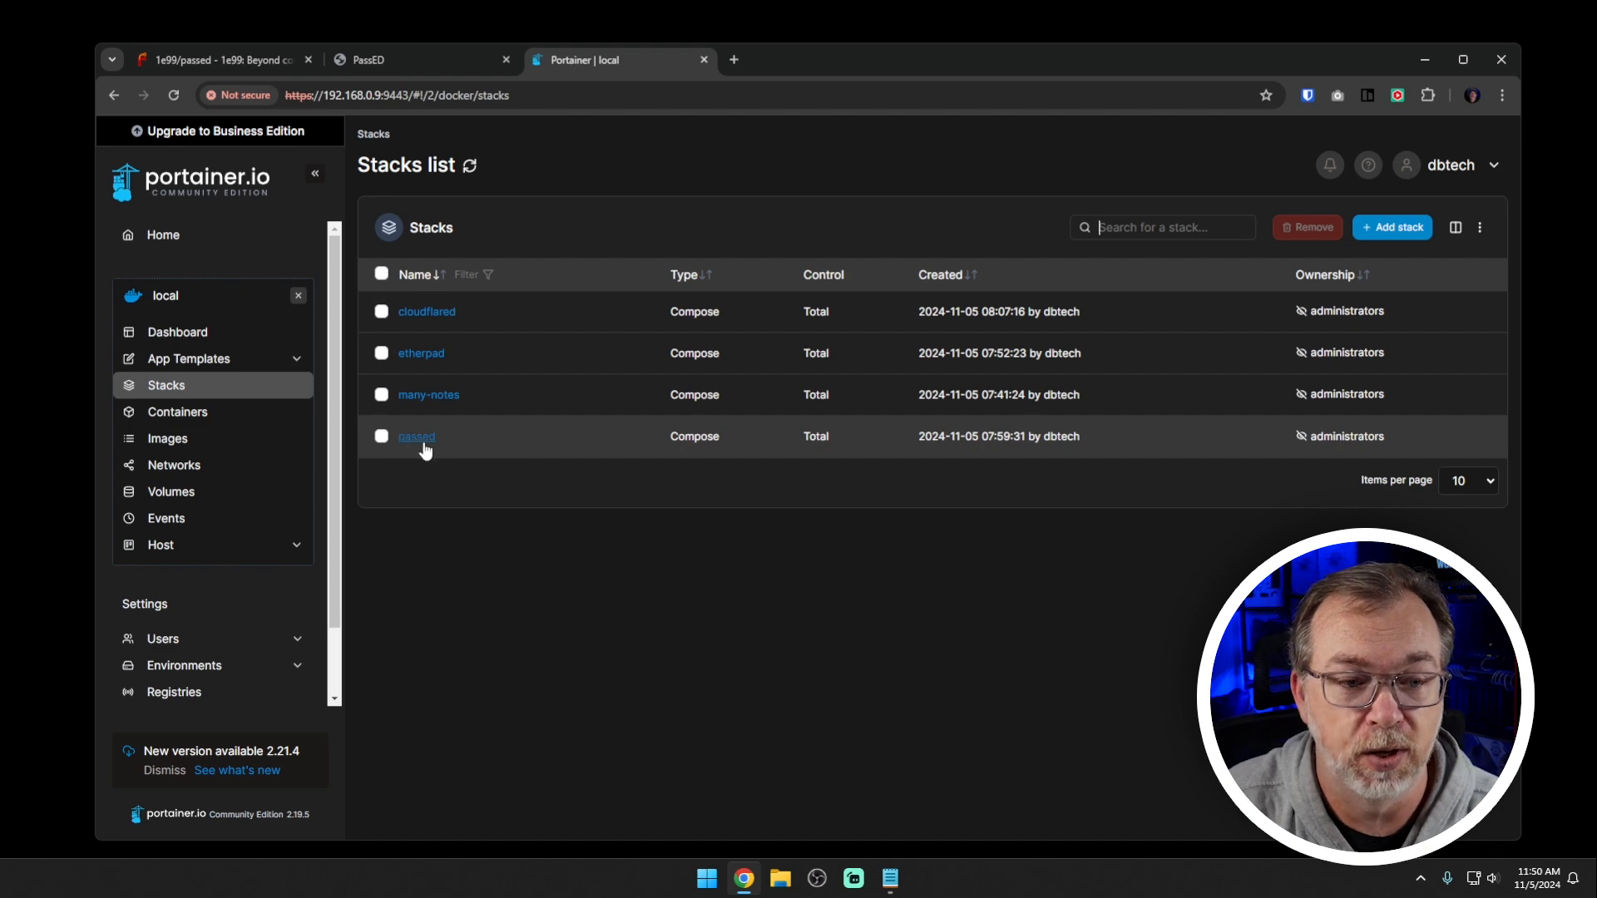
{"action": "mouse_move", "coordinate": [416, 436]}
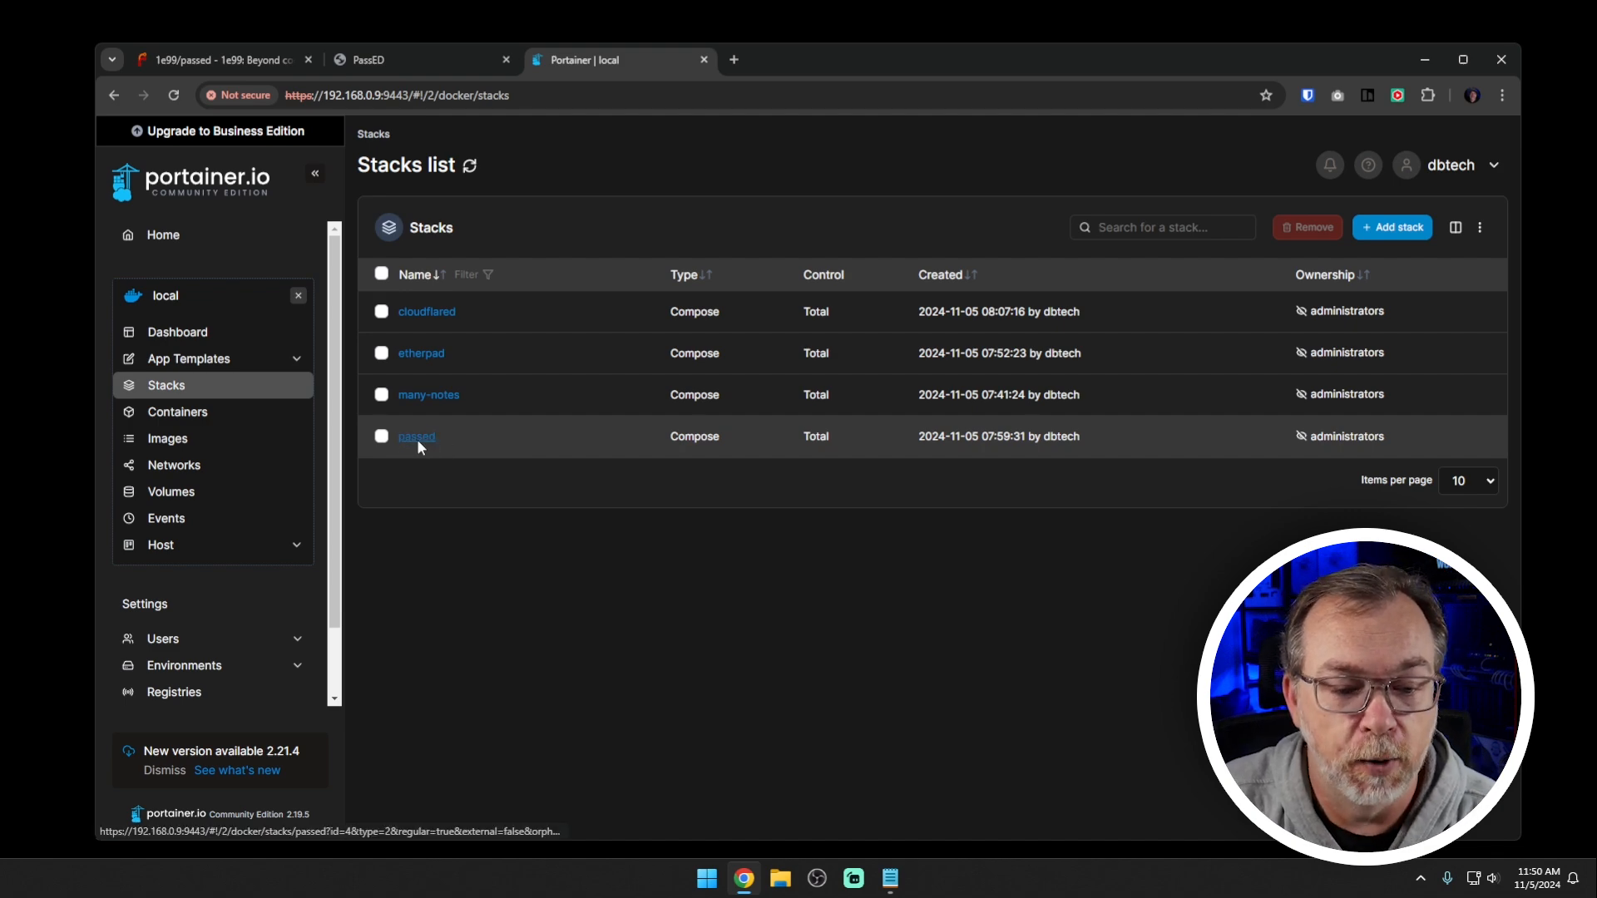
{"action": "left_click", "coordinate": [416, 436]}
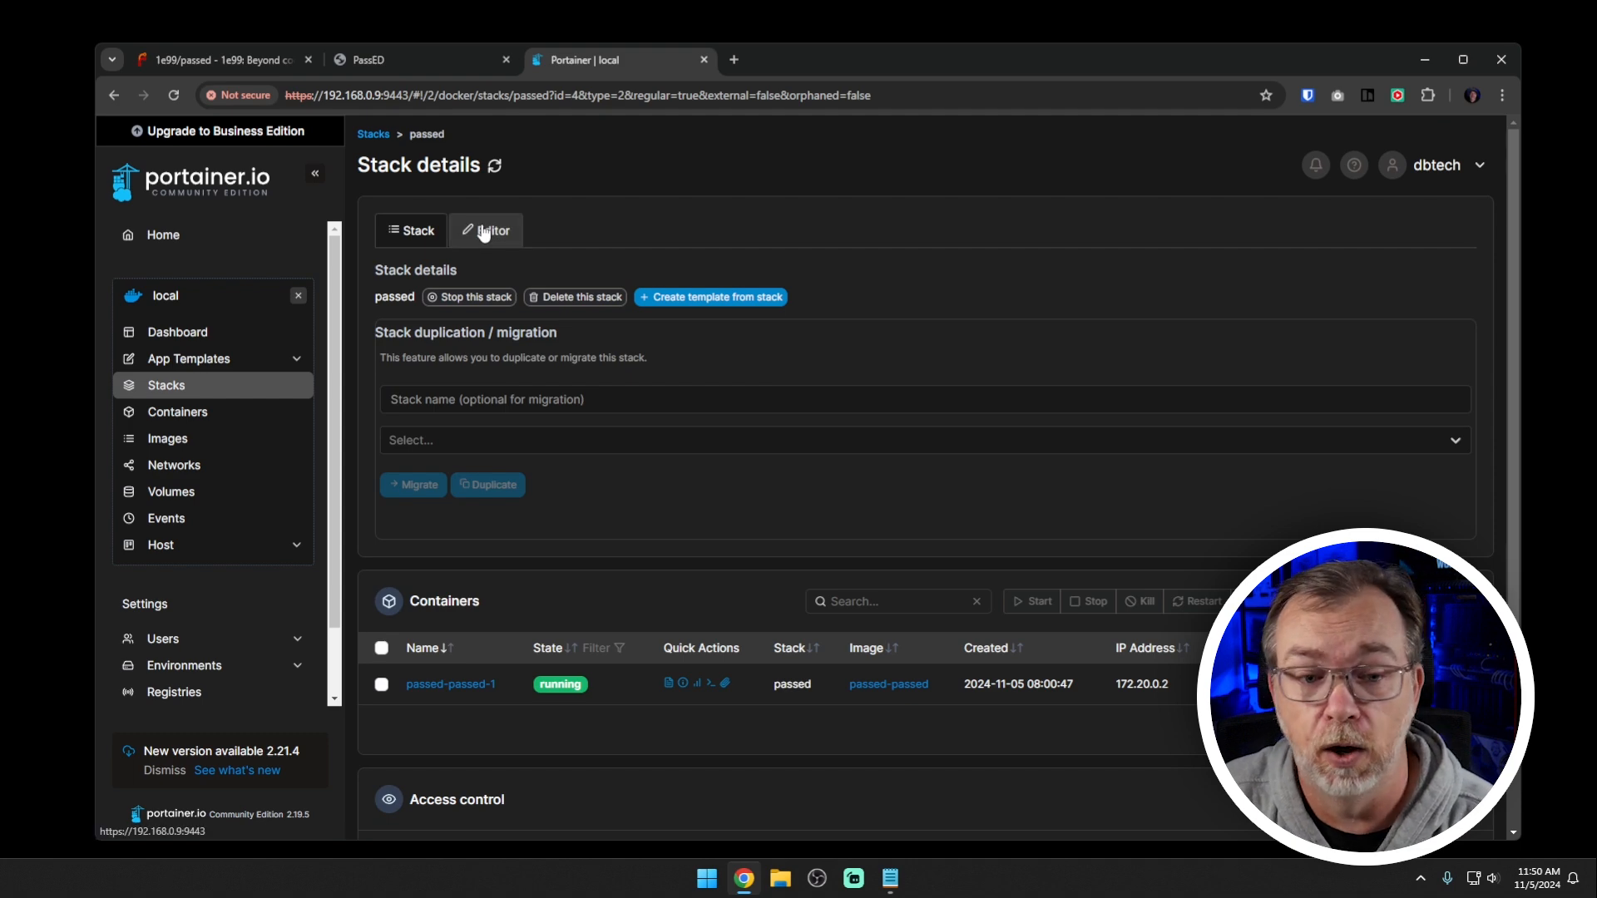
View the passed stack's compose file, then return to PassED and dismiss the password URL dialog.
{"action": "left_click", "coordinate": [486, 230]}
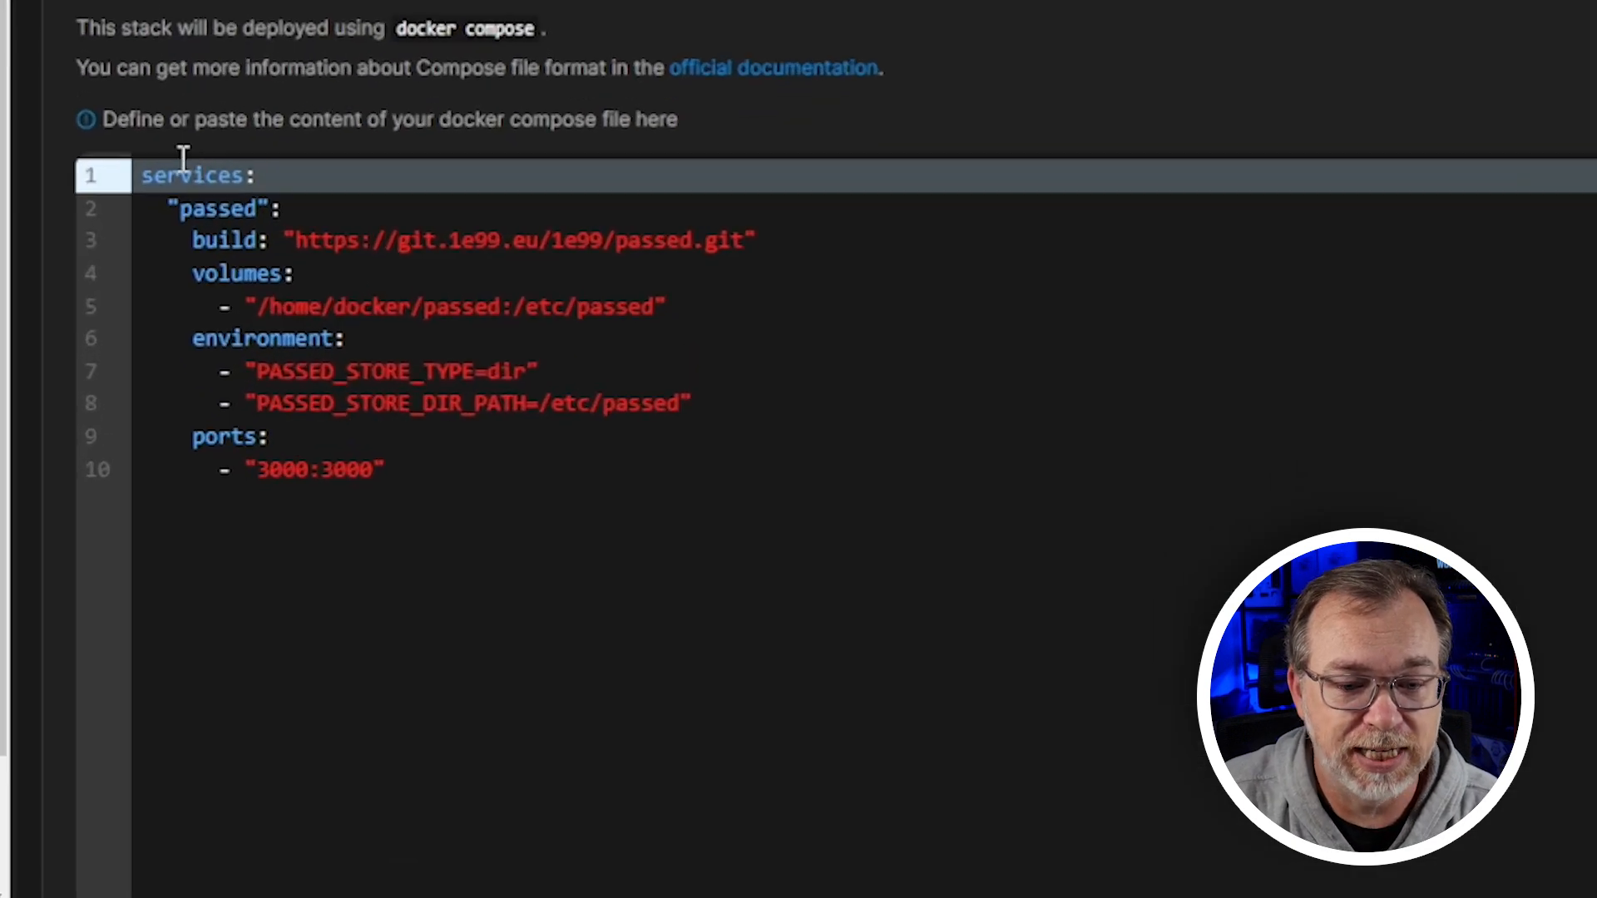
{"action": "mouse_move", "coordinate": [260, 153]}
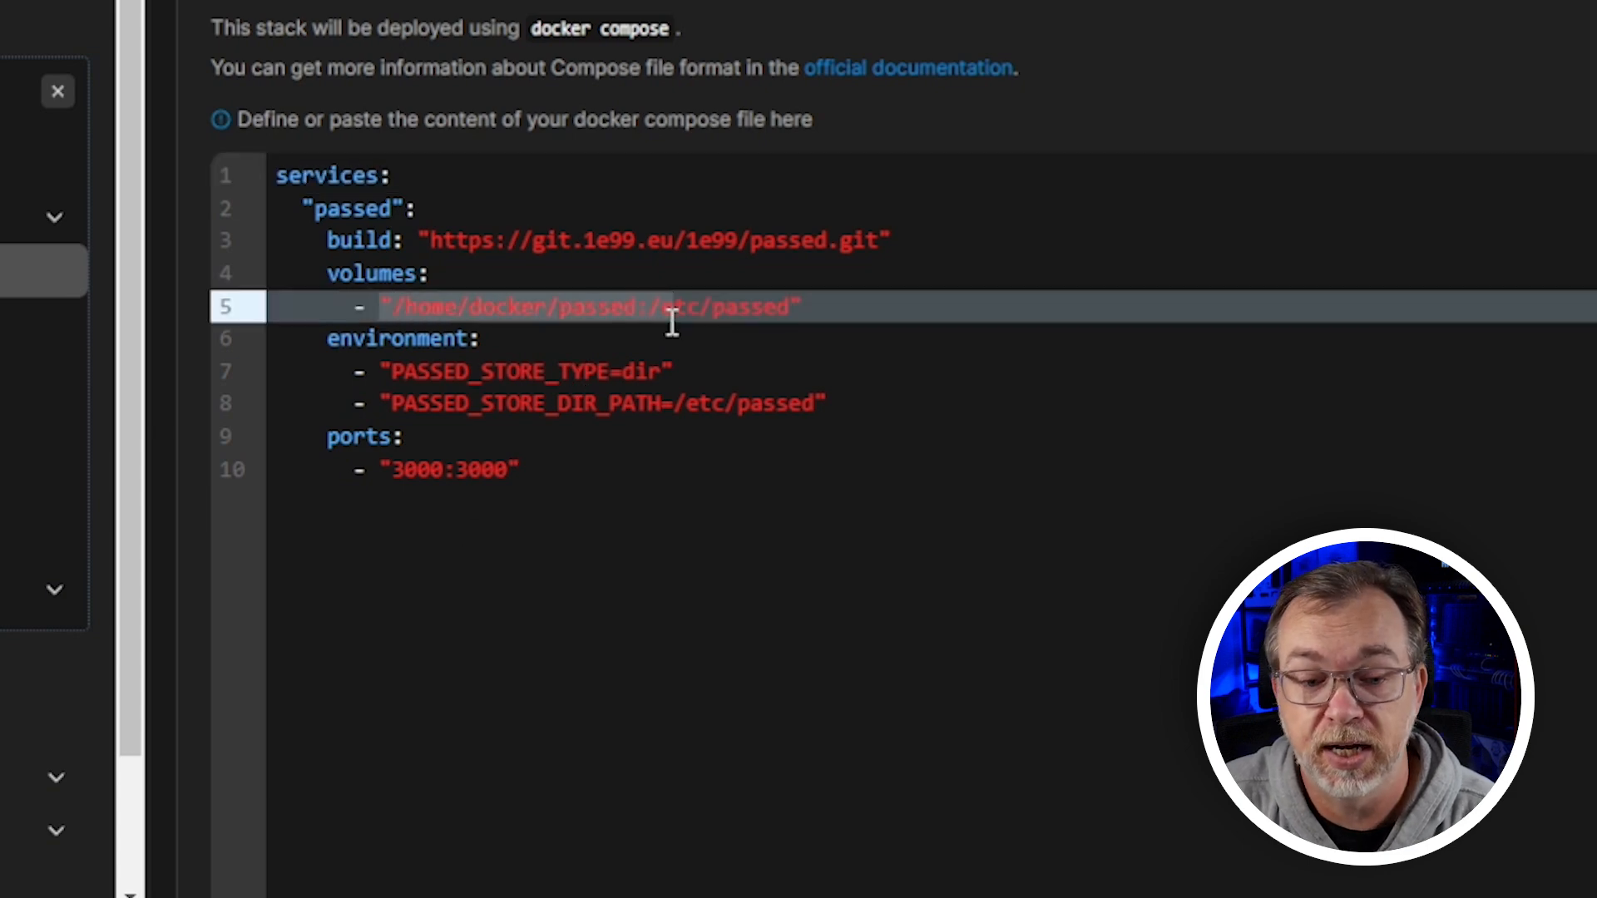
{"action": "left_click", "coordinate": [629, 371]}
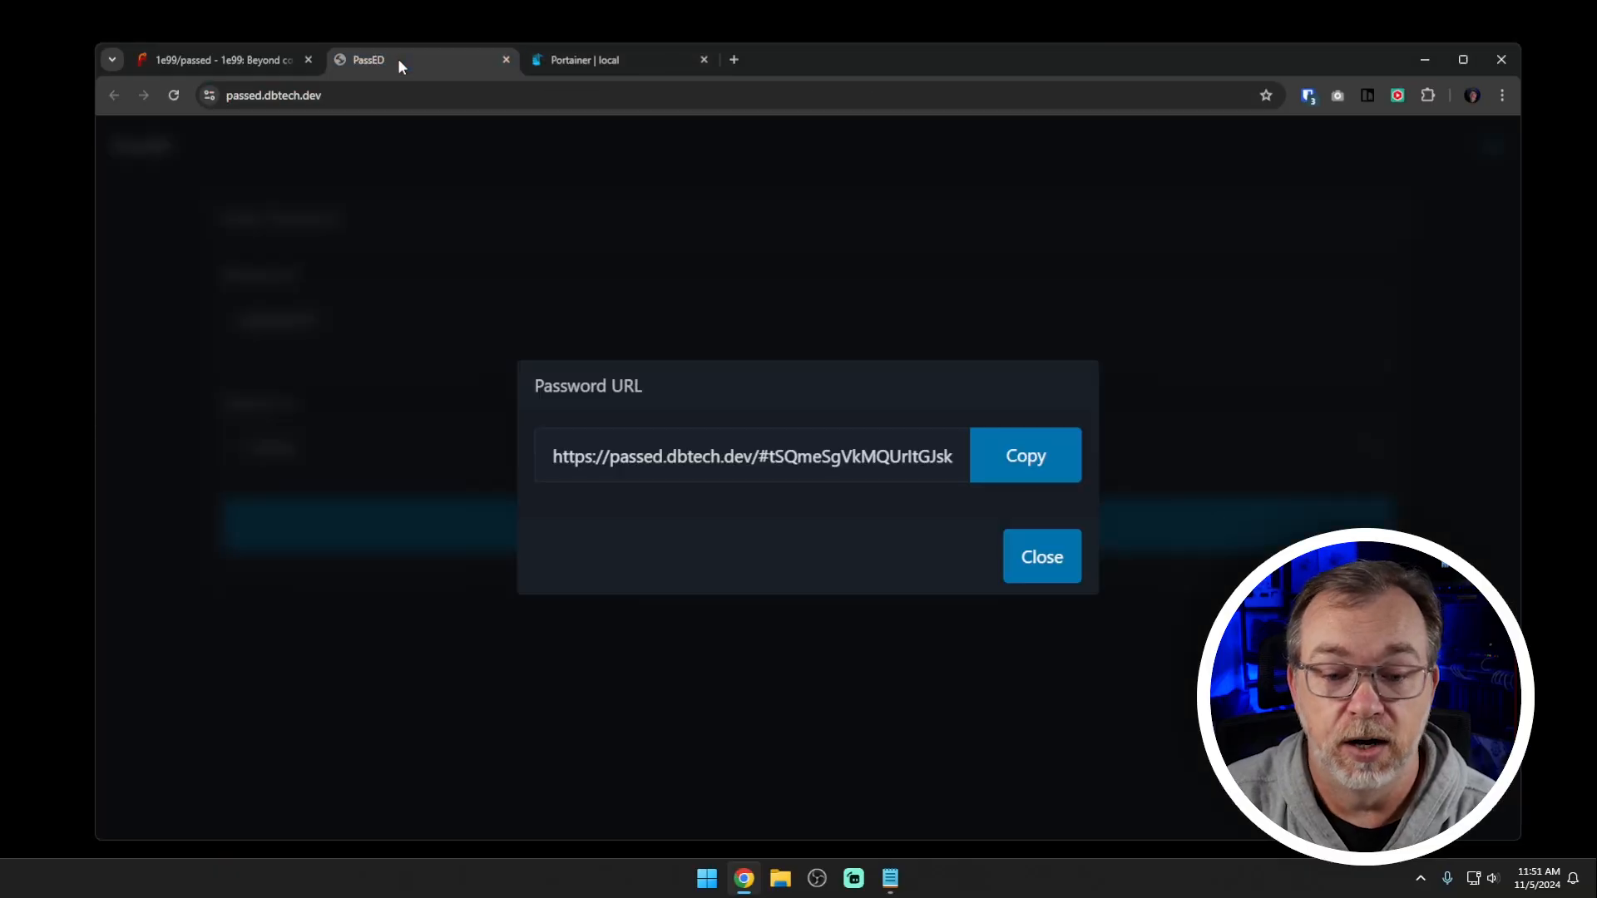
{"action": "left_click", "coordinate": [1042, 556]}
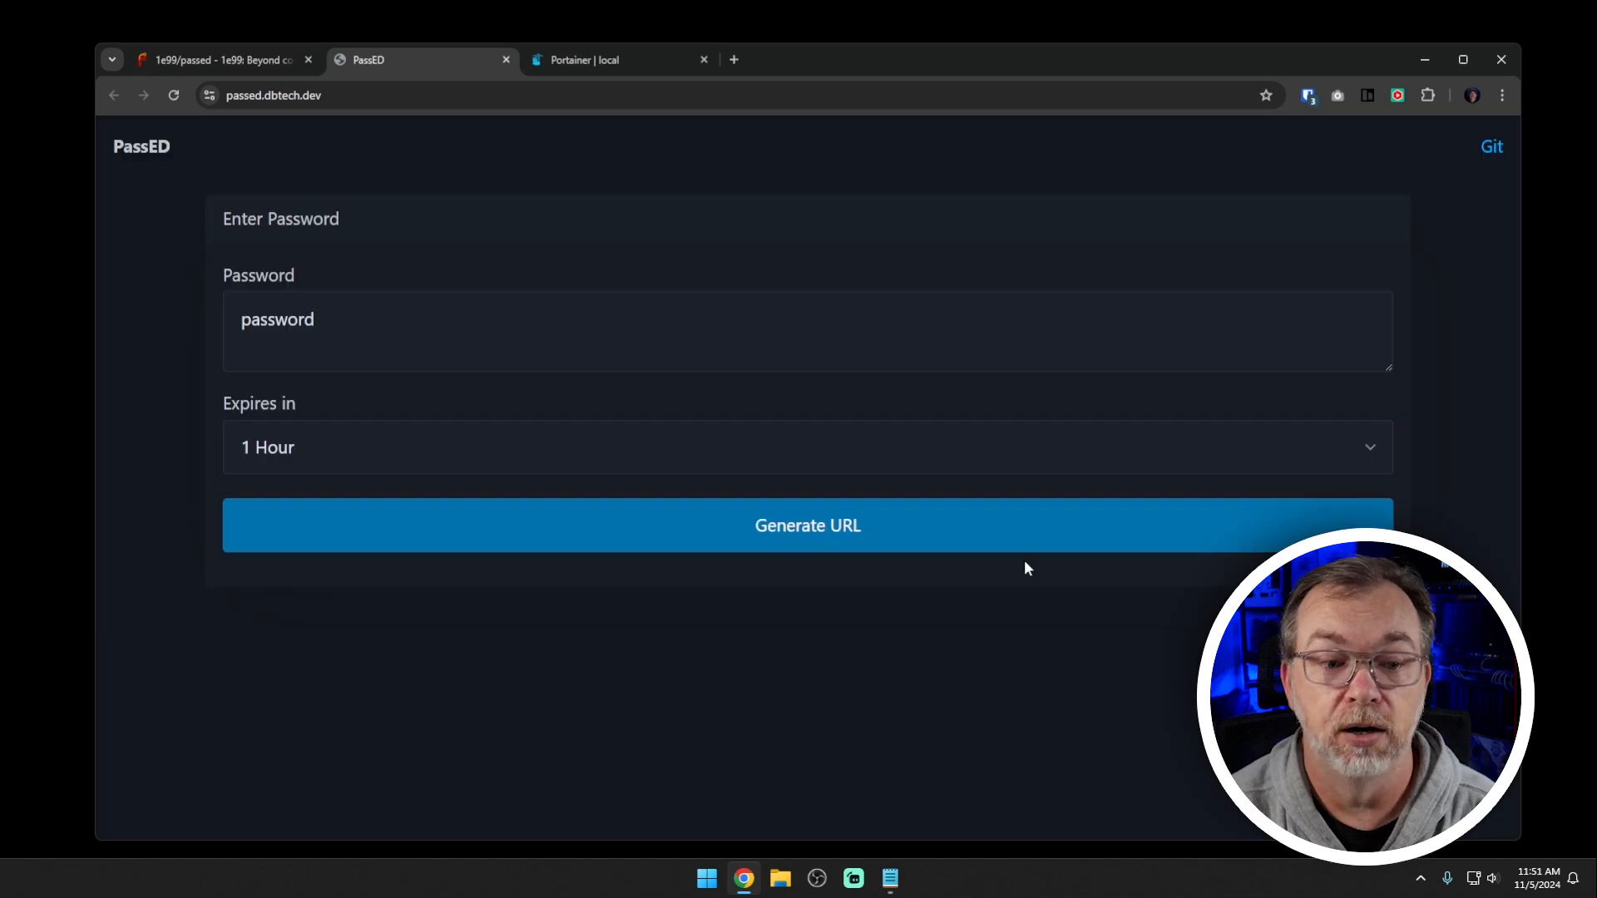